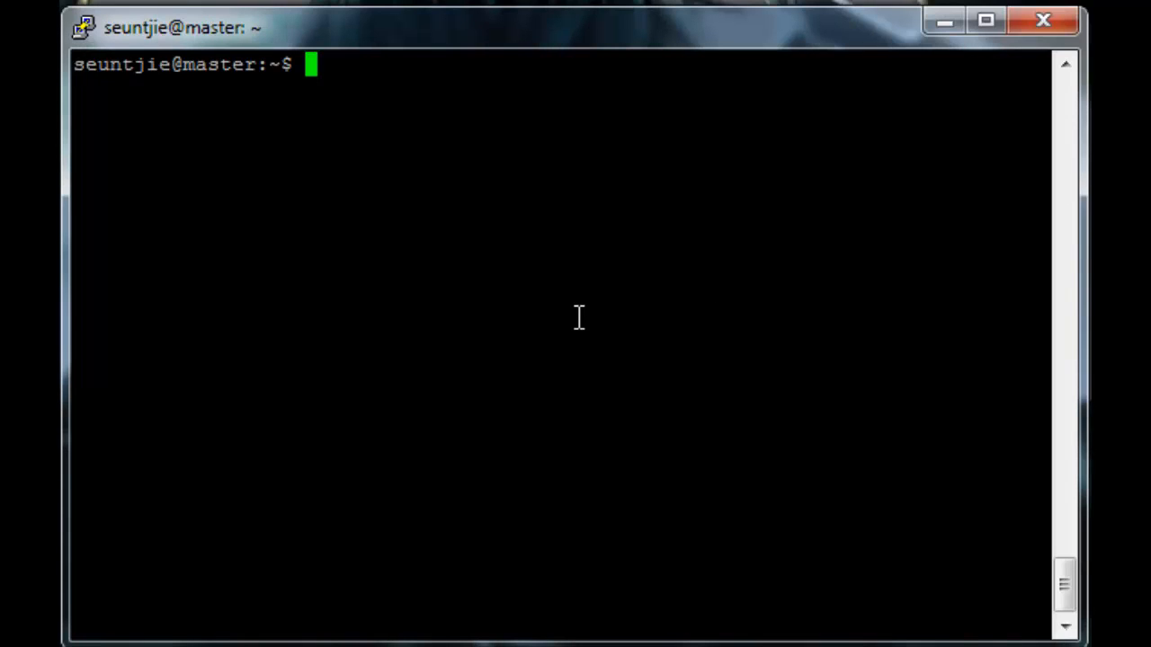
- Switch to a root shell with sudo -i and run apt-get update
type("apt-get update")
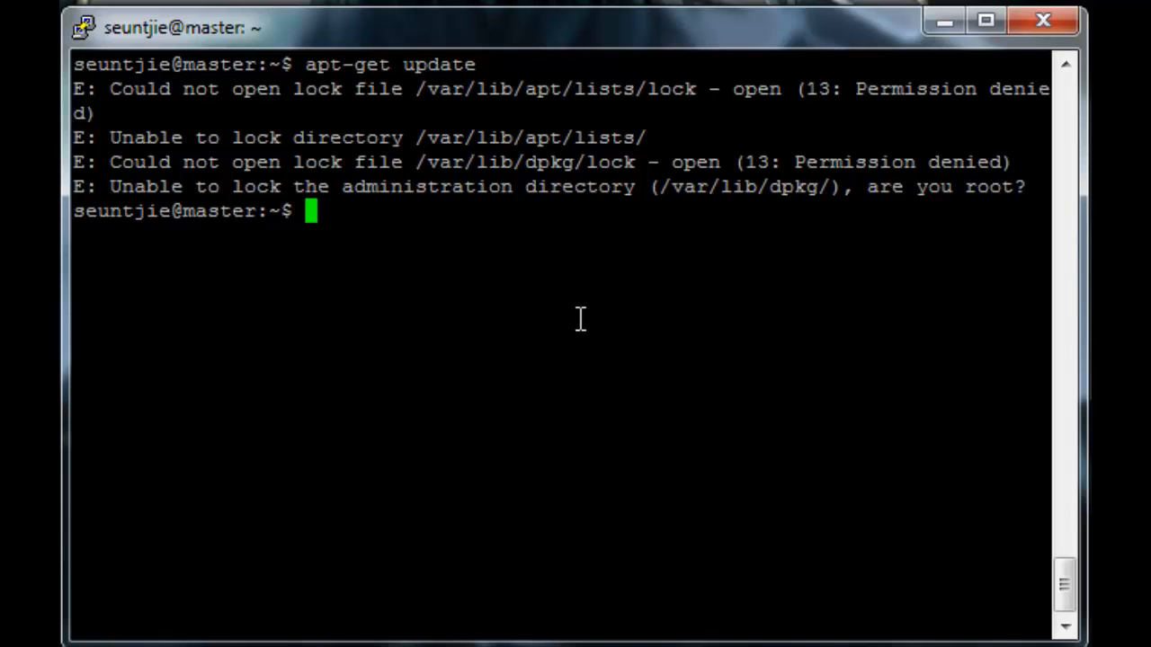
type("sudo -i")
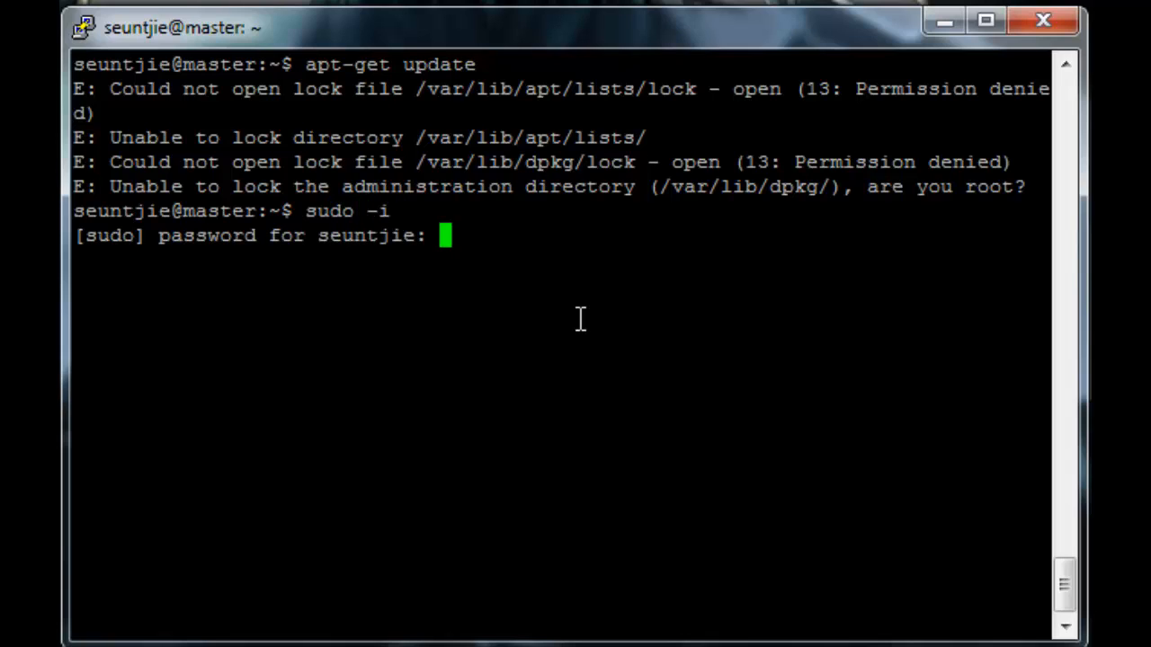
key("Return")
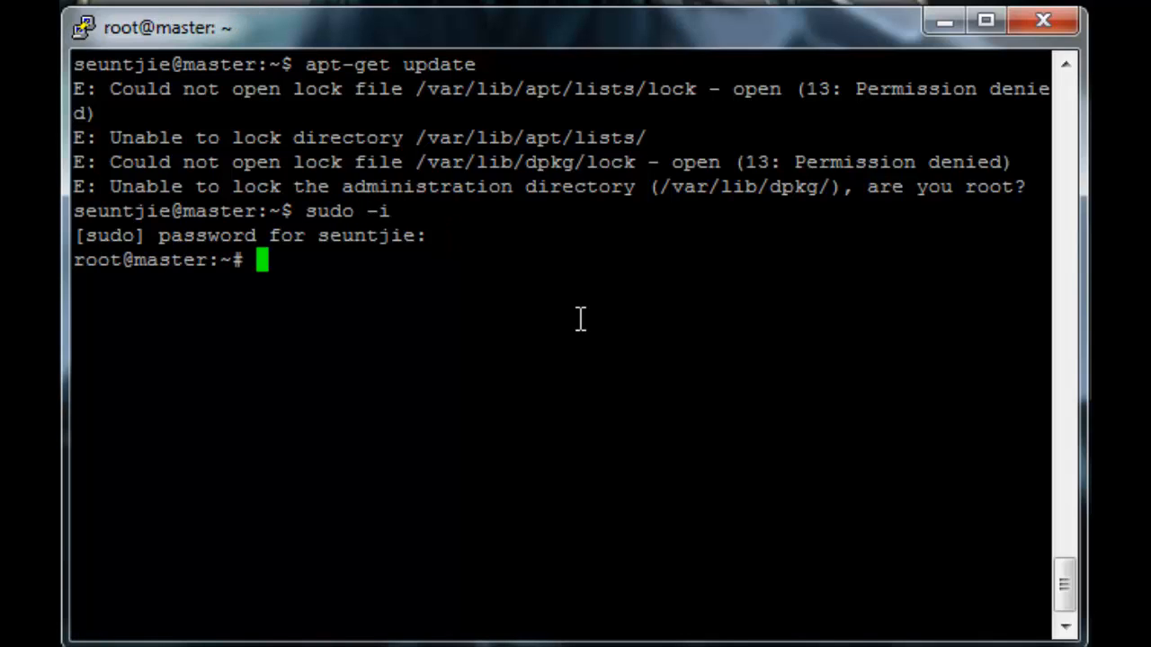
type("apt- ge")
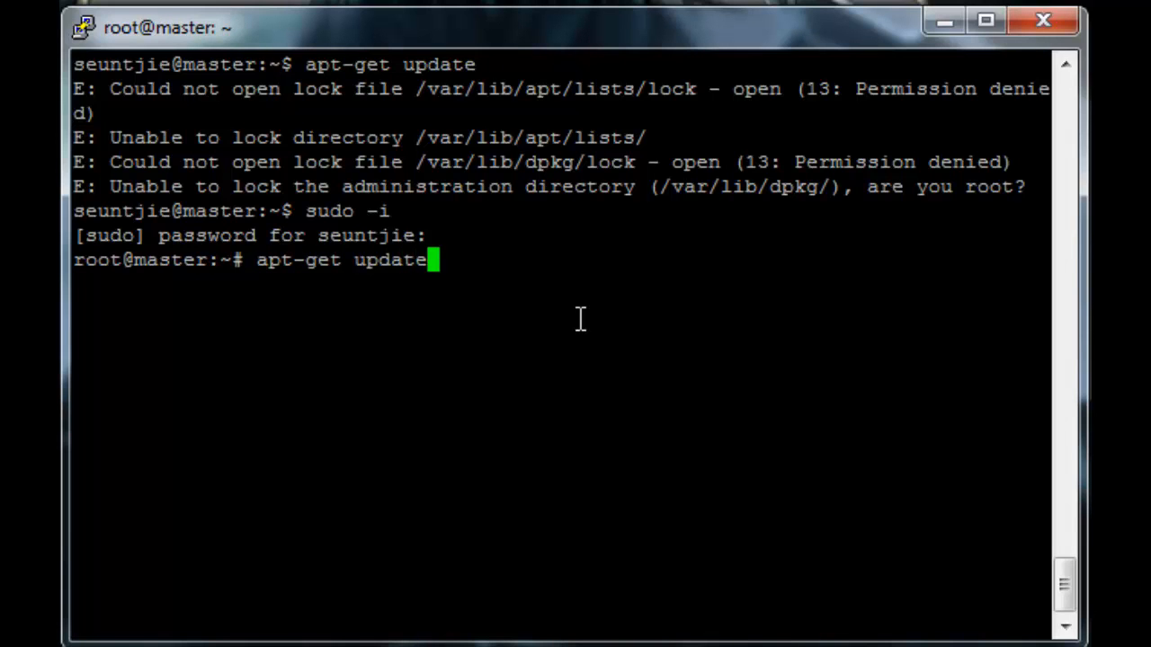
key("Return")
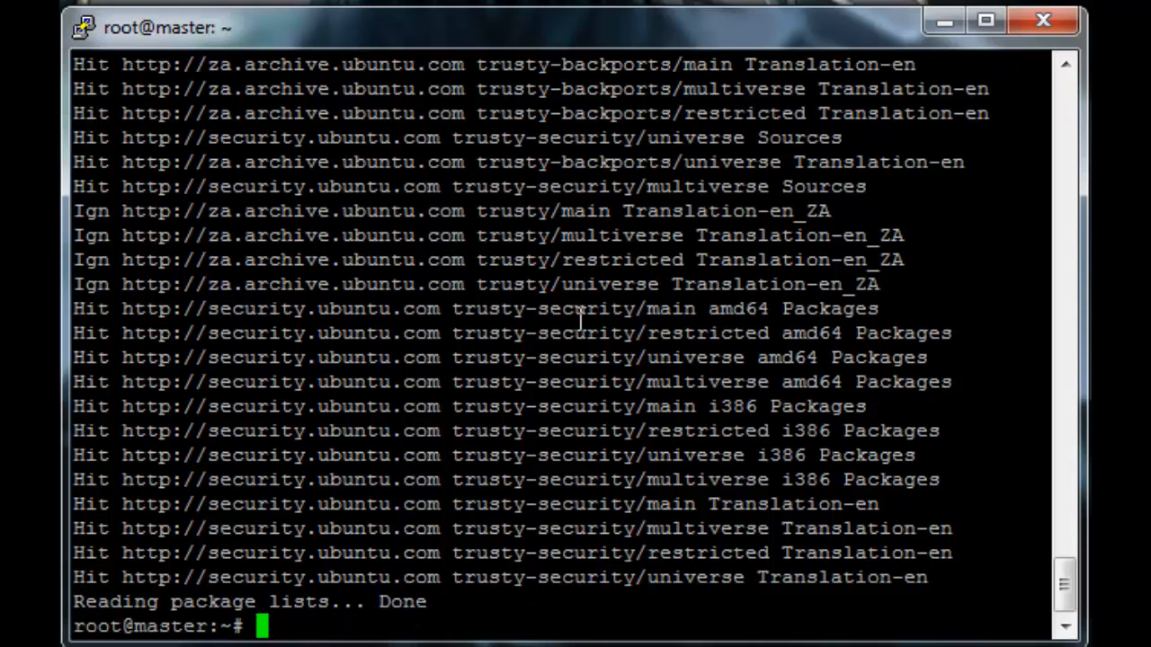
- Run apt-get install slapd ldap-utils to install and start OpenLDAP
type("apt-")
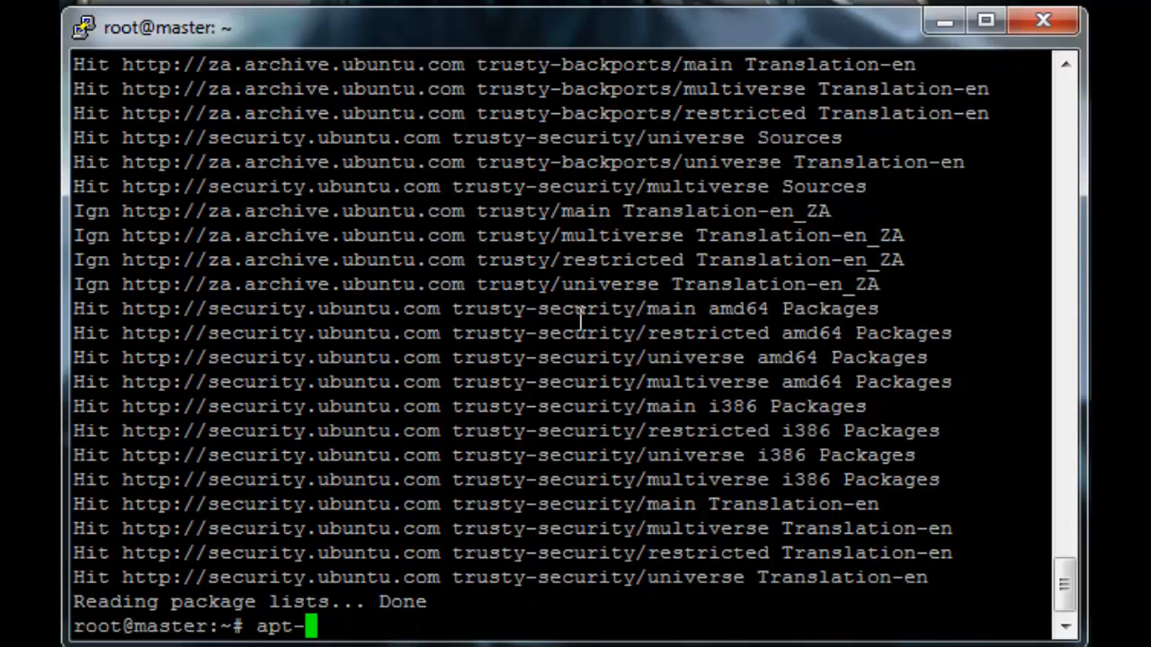
type("get")
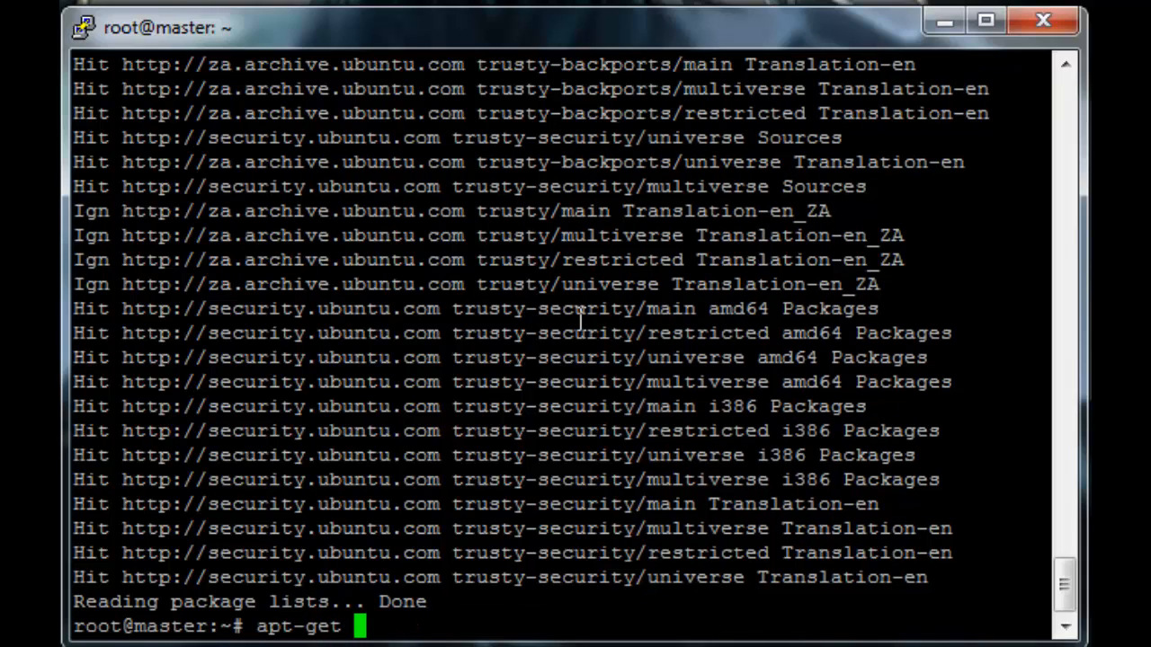
type("in")
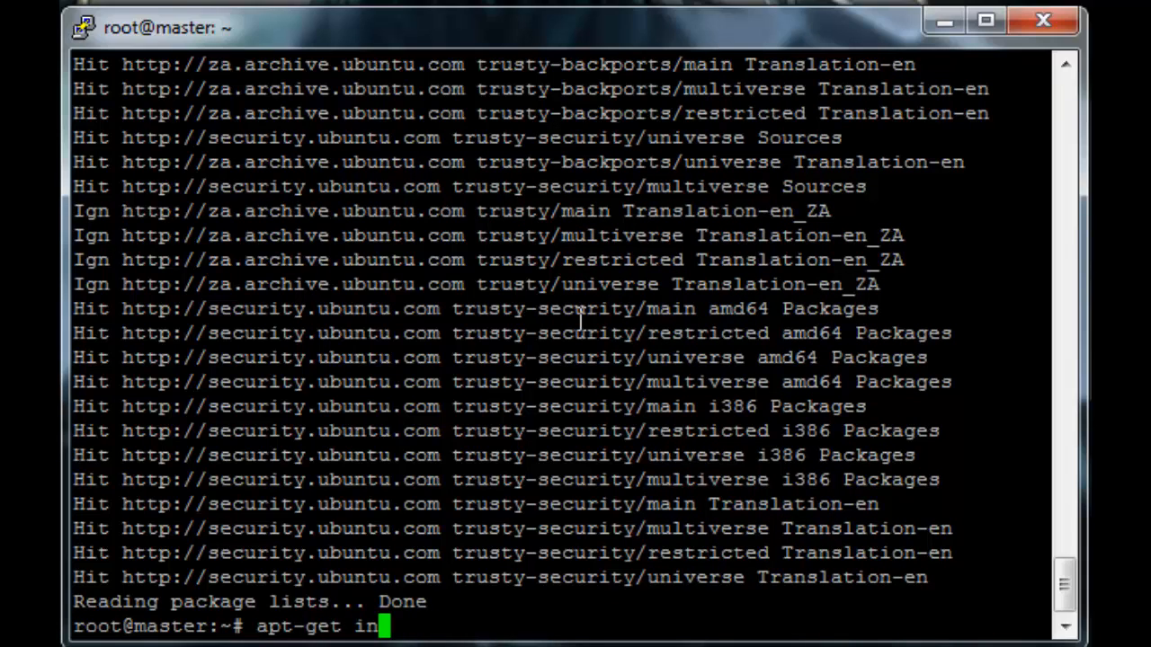
type("stall")
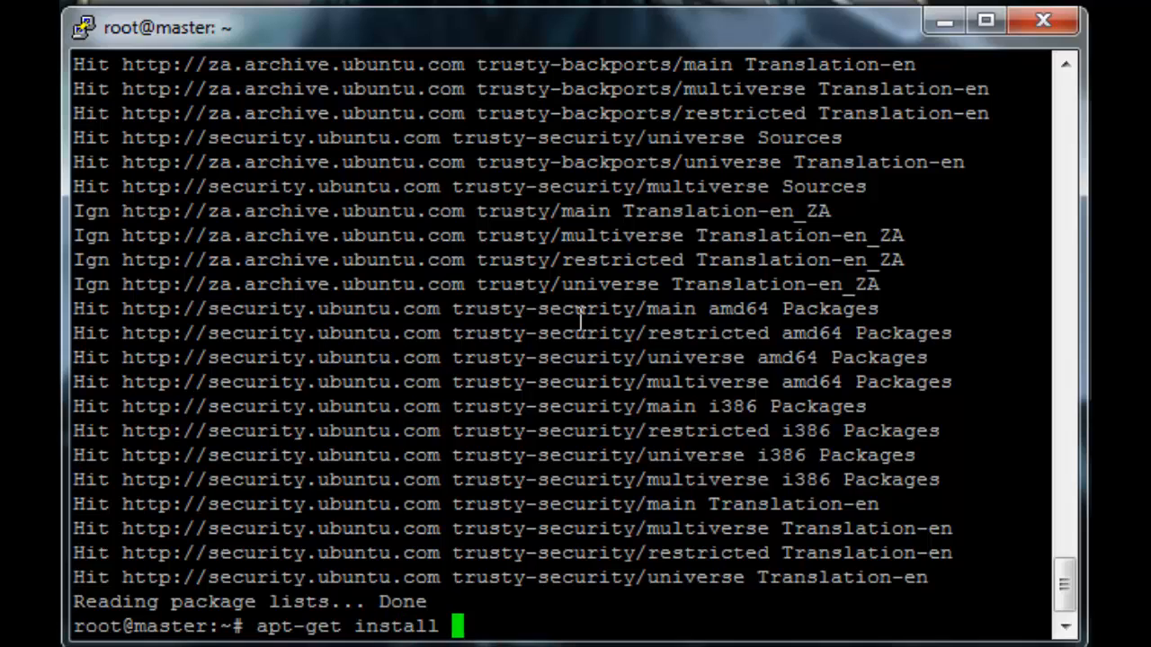
type("slapd")
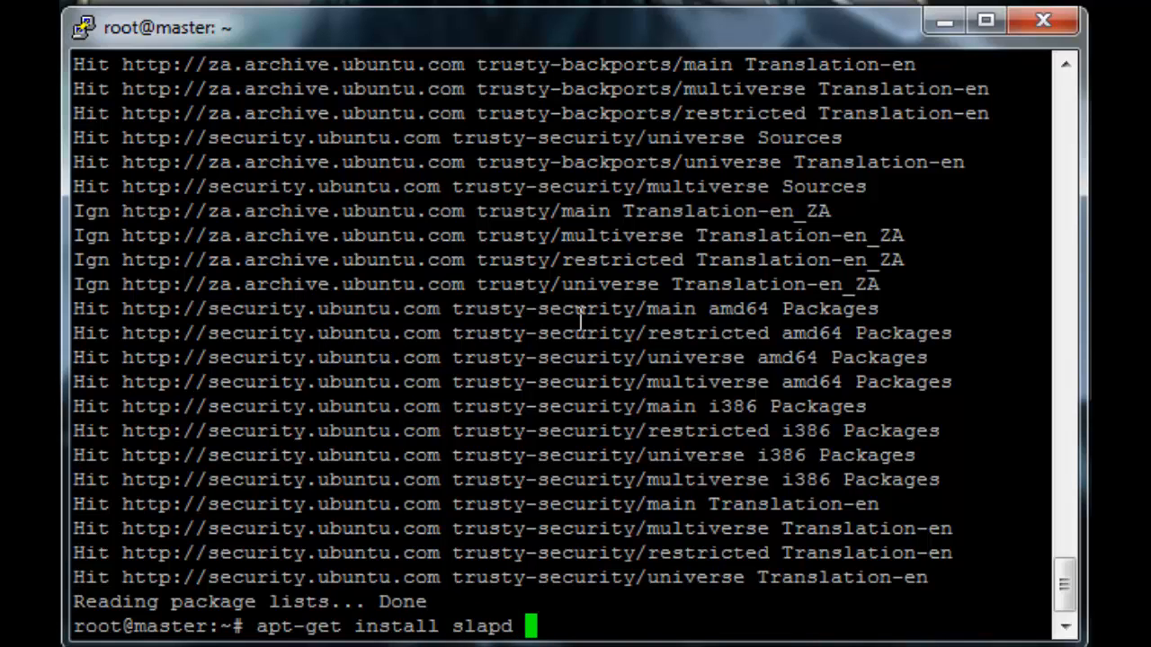
type("ldap-utils")
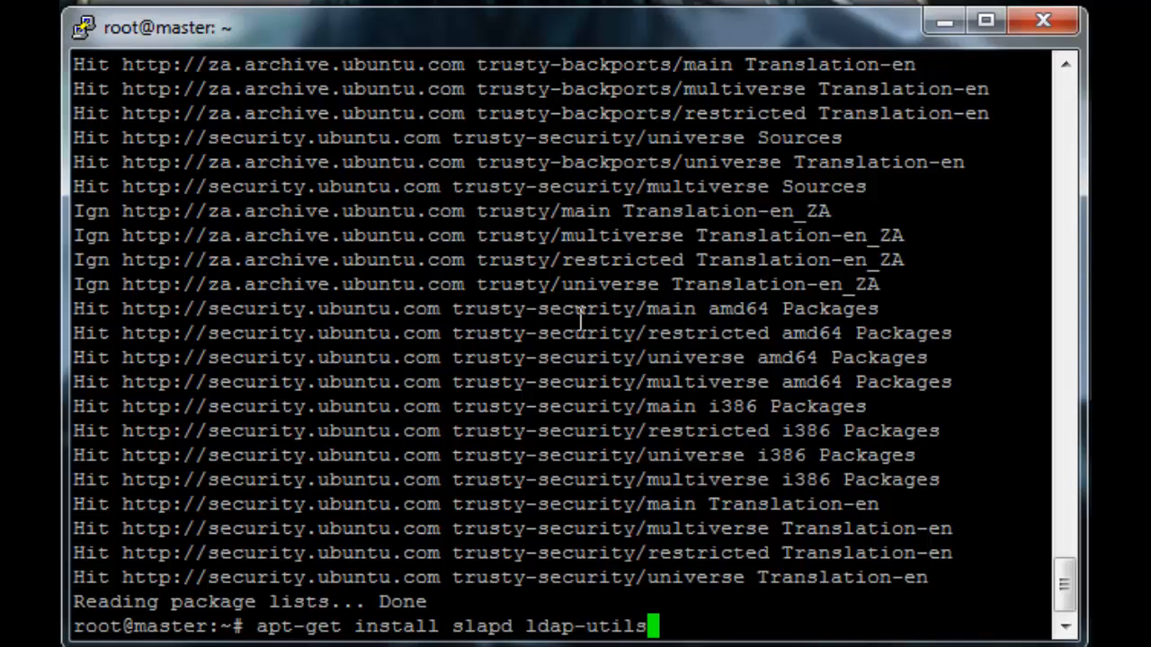
key("Return")
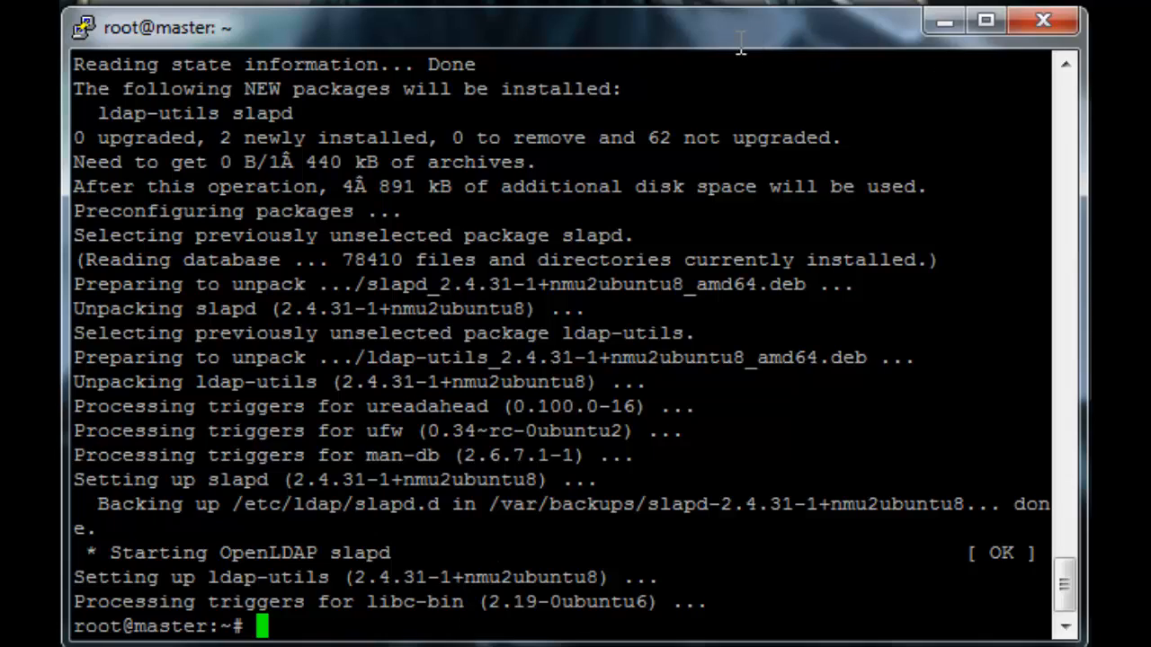
mouse_move(353, 622)
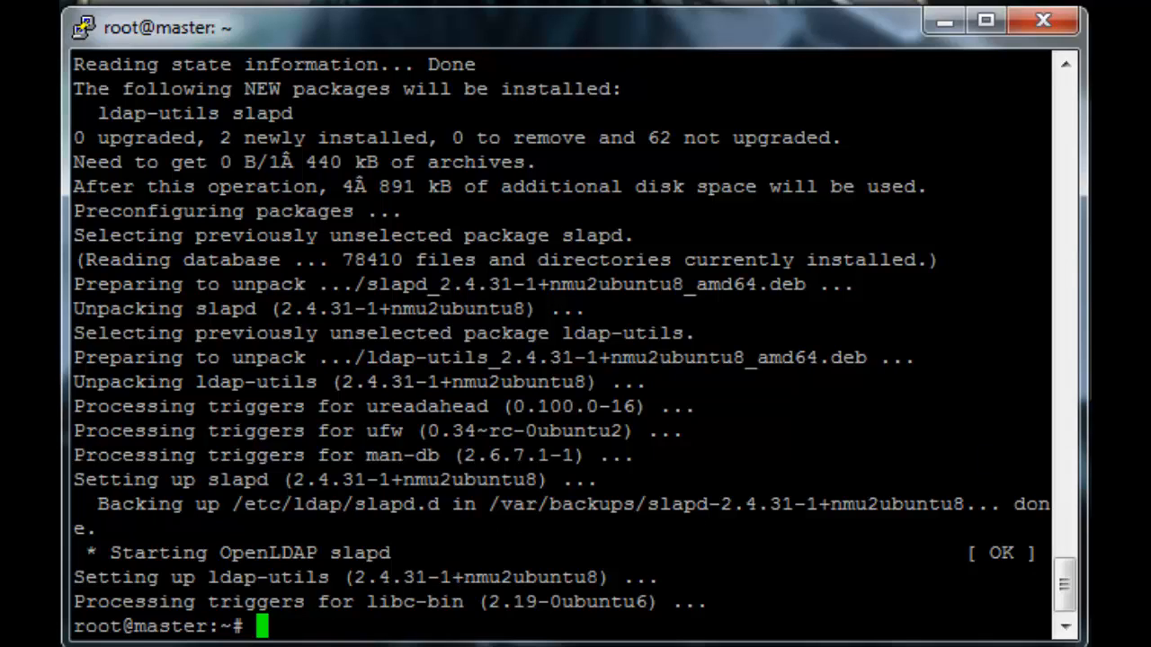
mouse_move(403, 47)
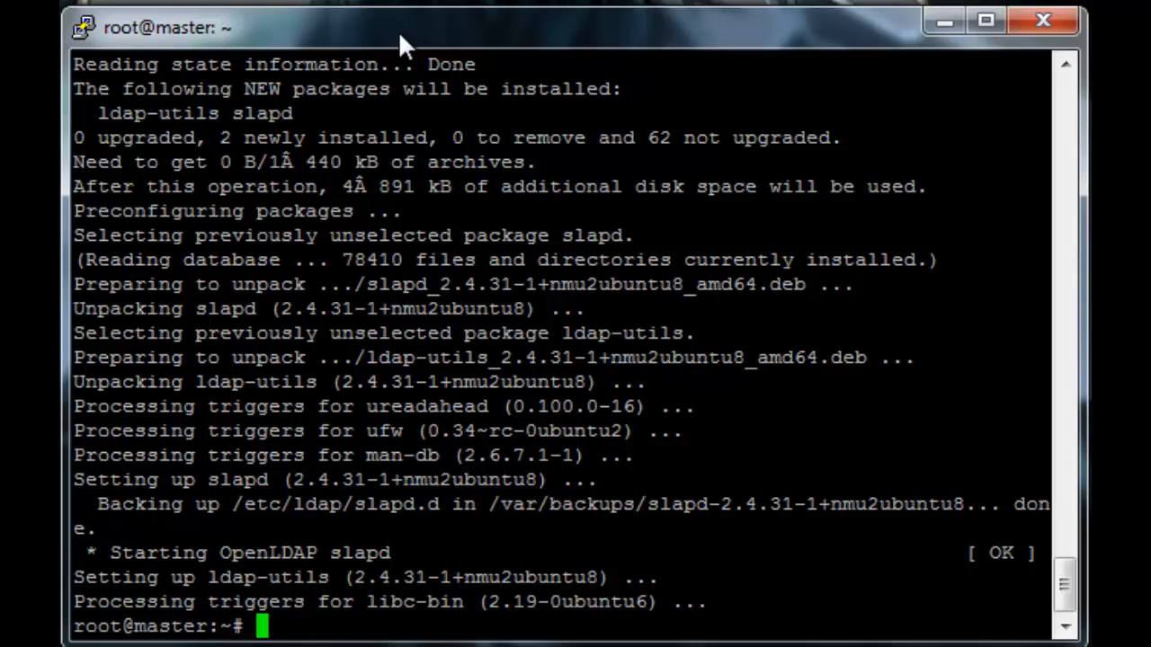
- Launch dpkg-reconfigure slapd to rebuild the LDAP directory
type("dpkg")
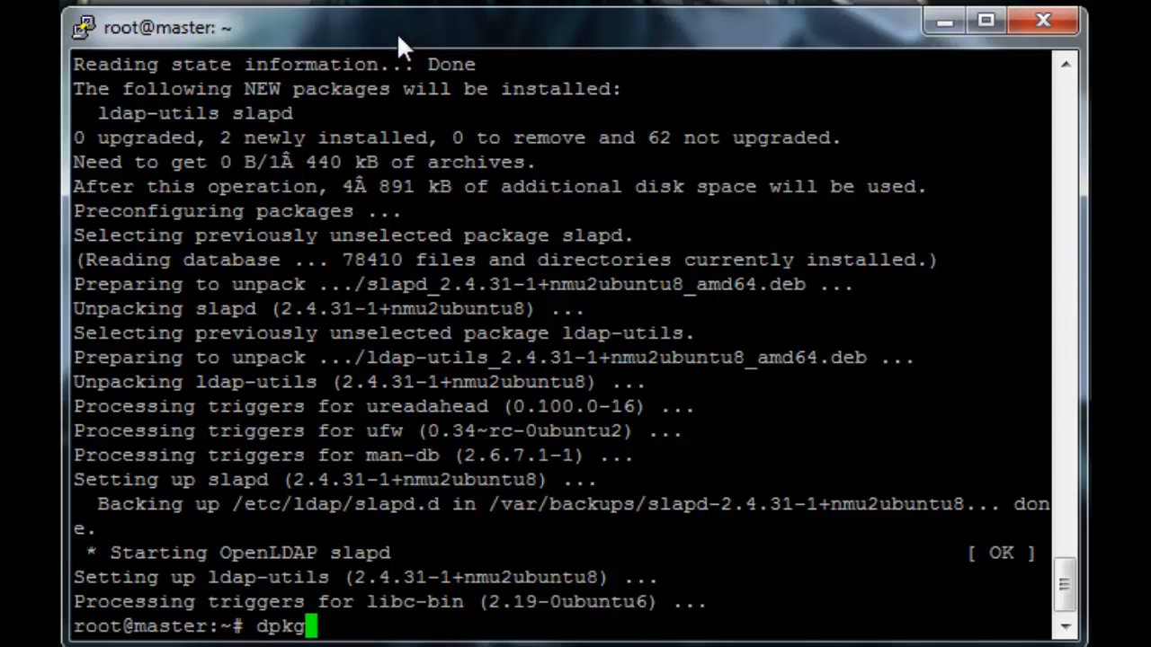
type("-reconfigur")
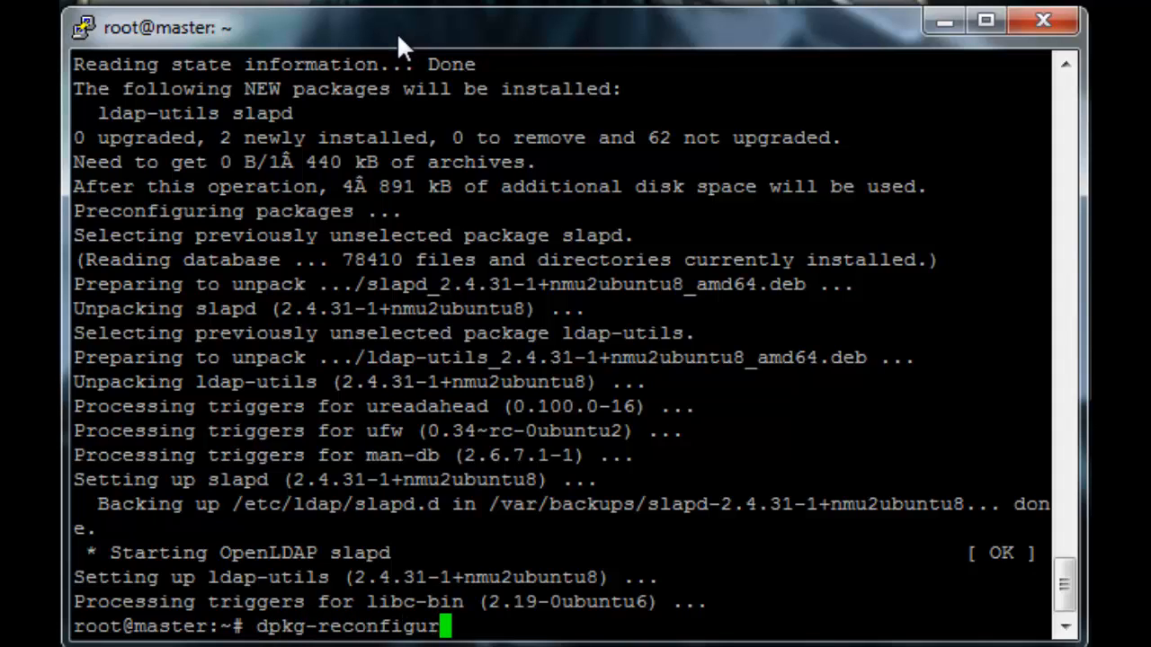
type("sla")
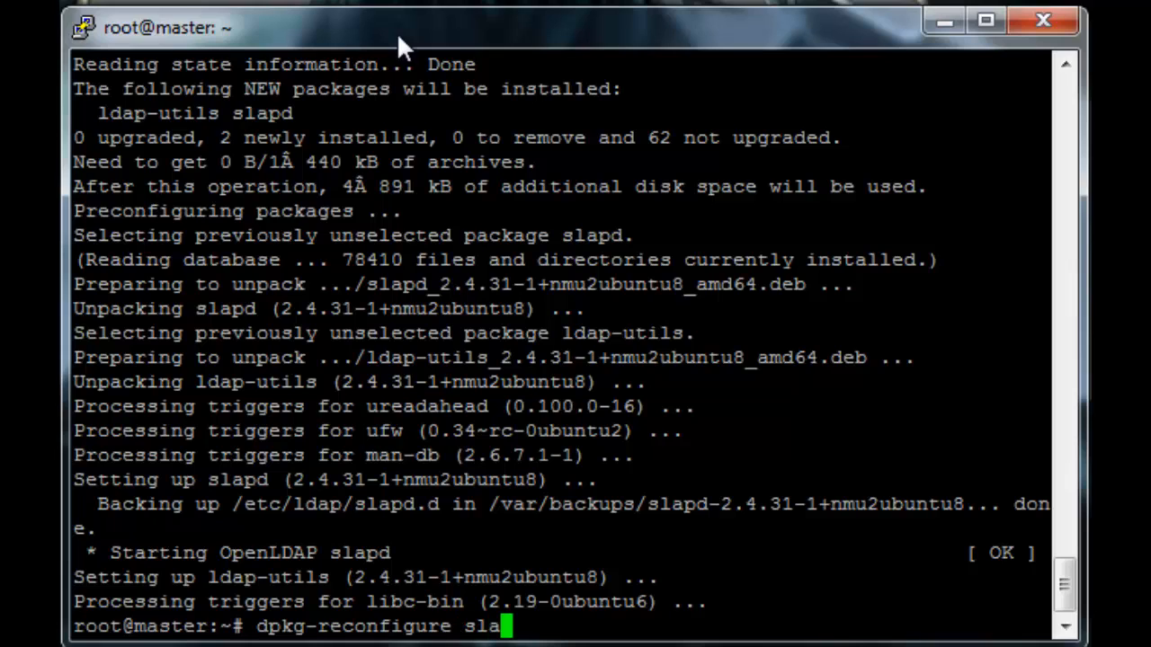
type("pd")
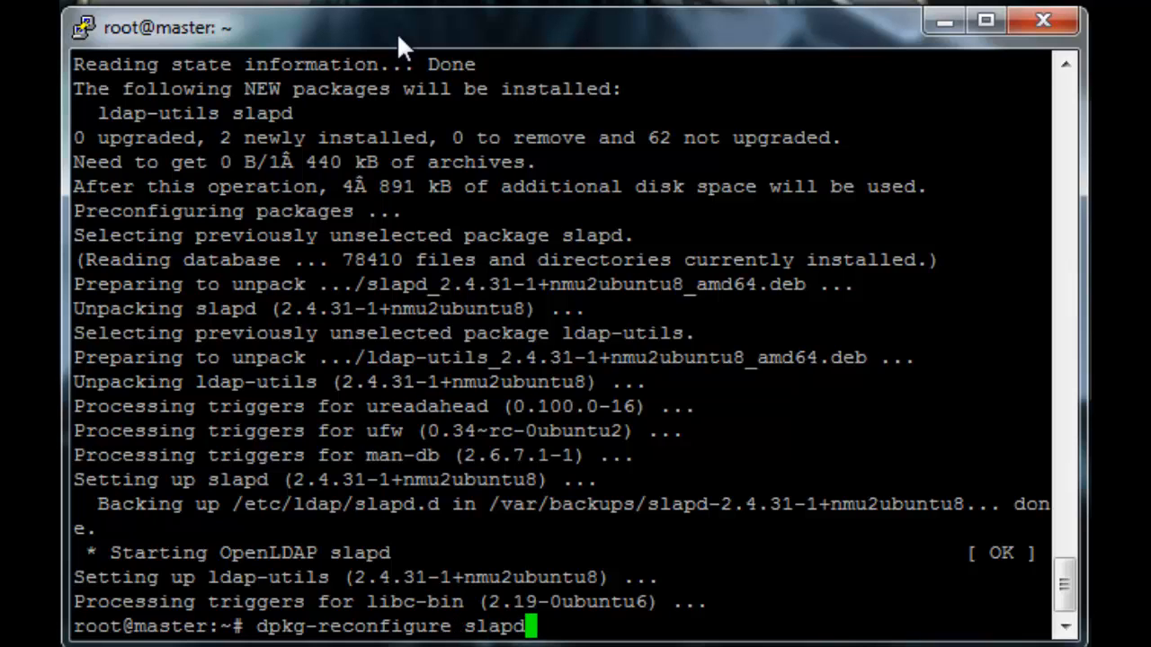
key("Return")
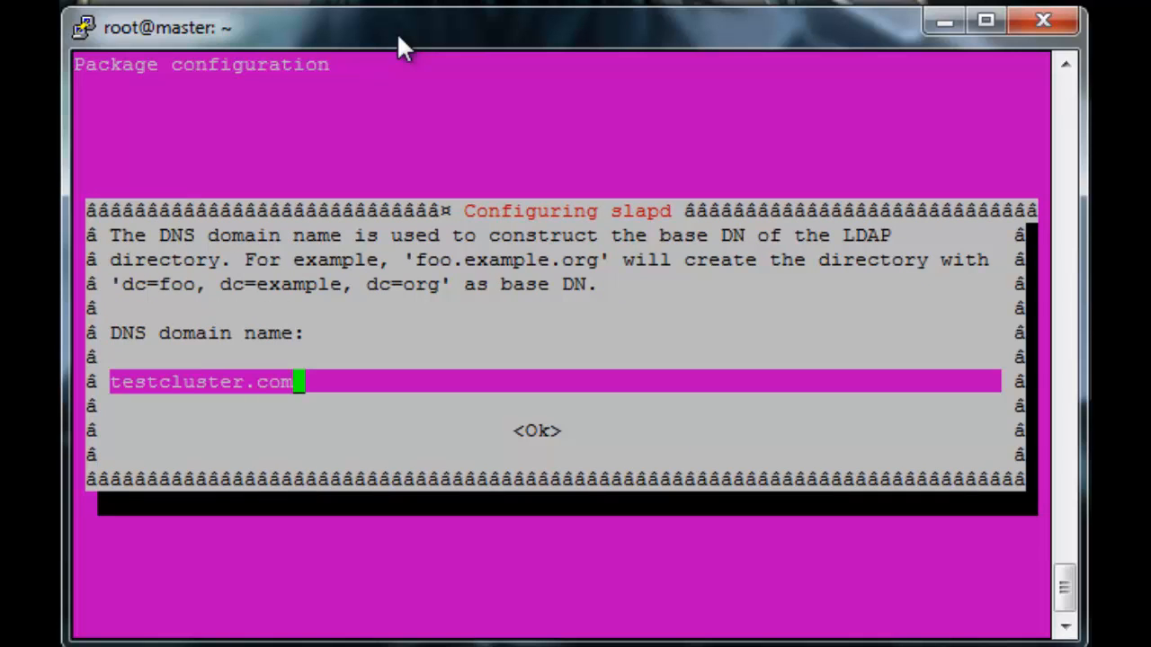
- Accept testcluster.com as domain and organization, set the admin password, choose HDB backend
key("Return")
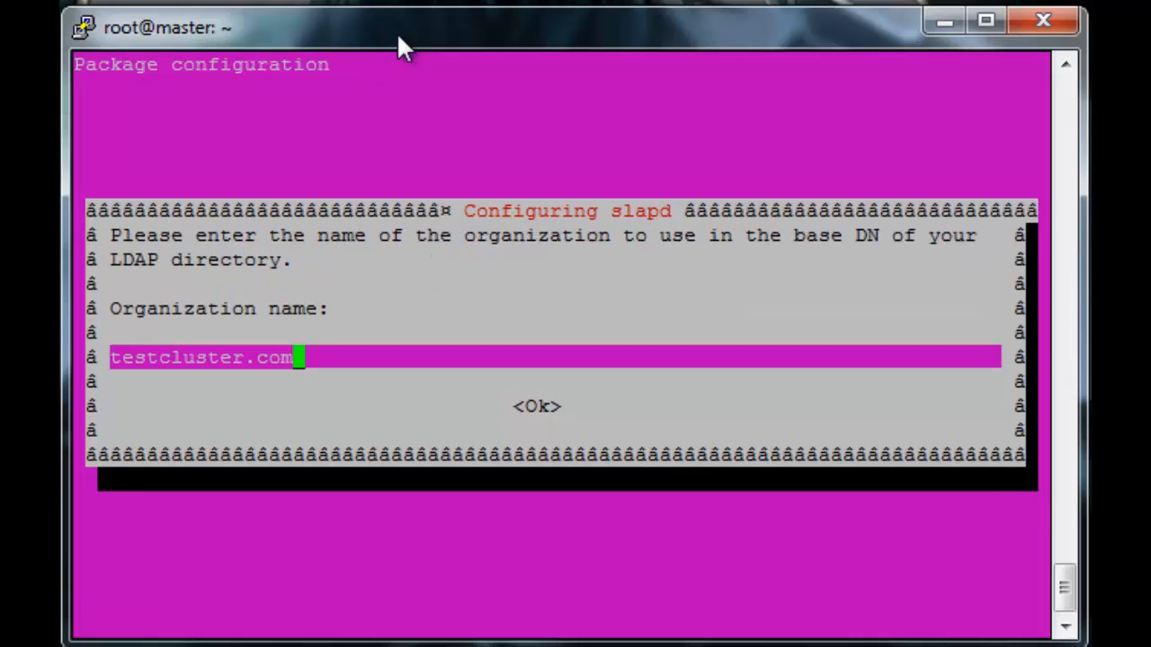
key("Return")
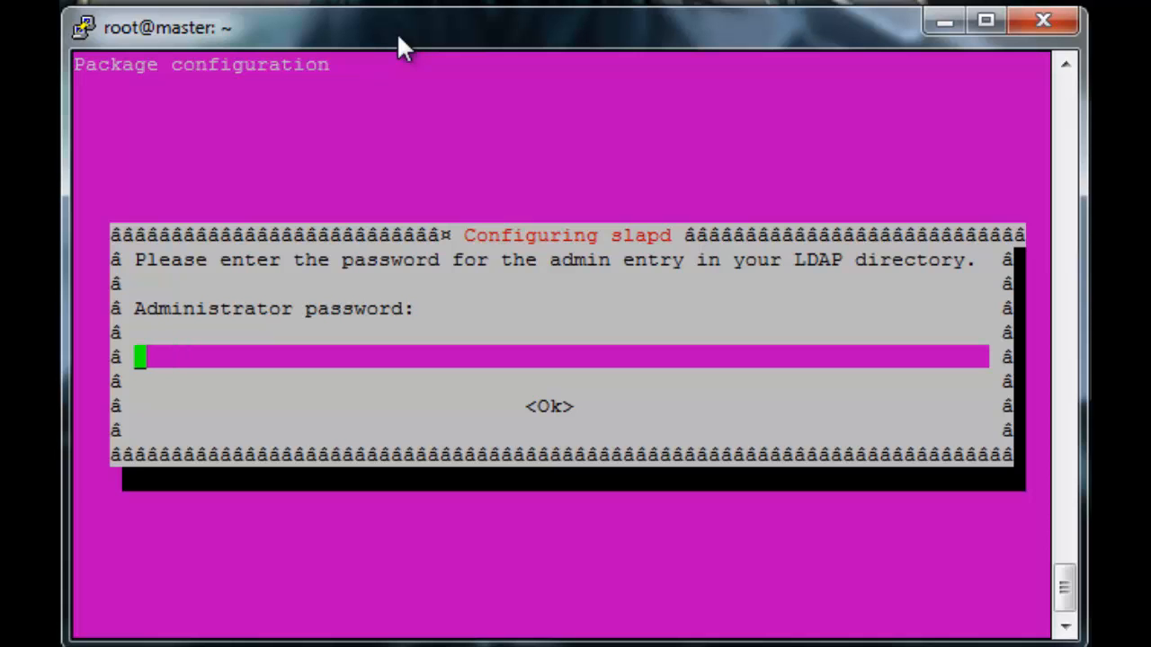
key("Return")
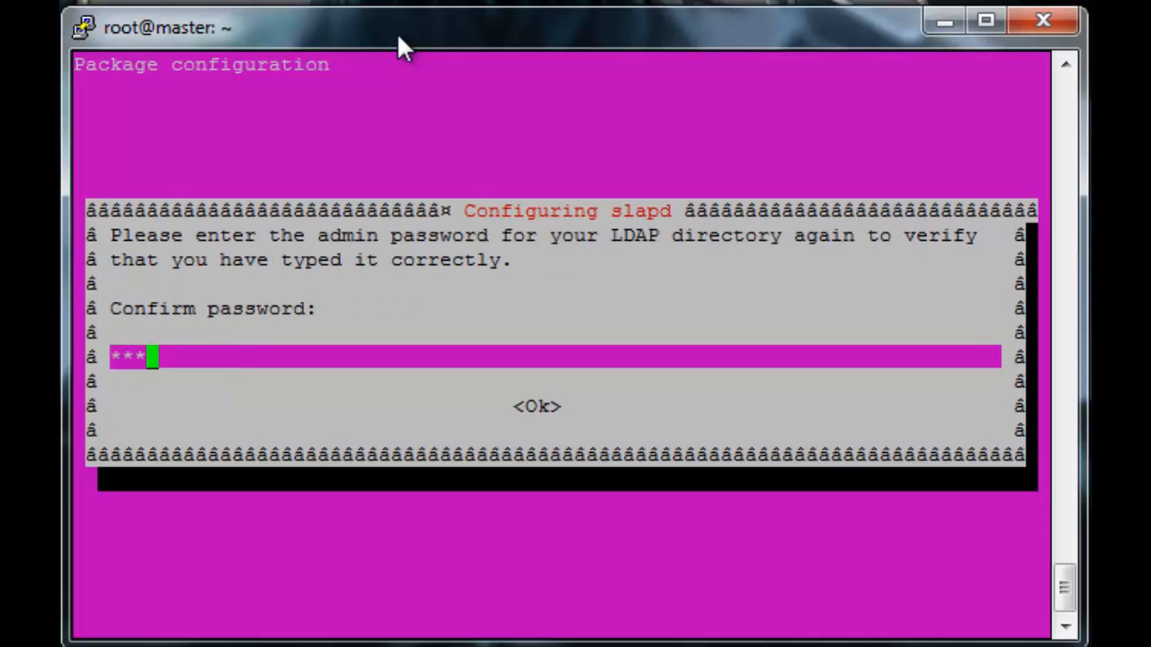
key("Return")
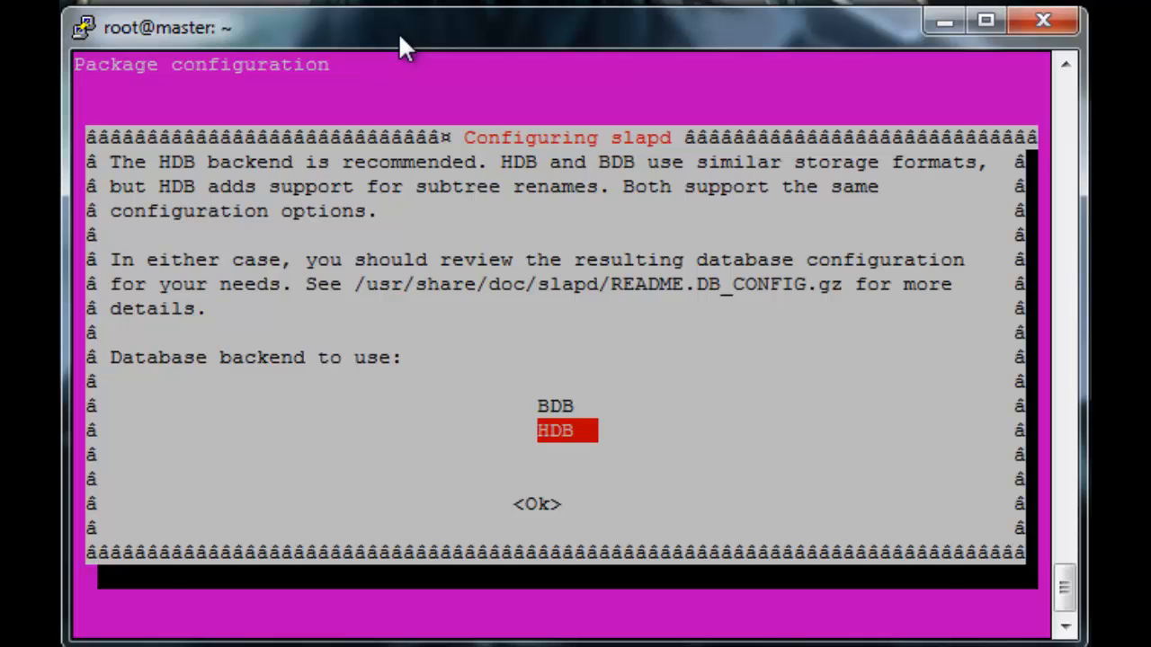
key("Return")
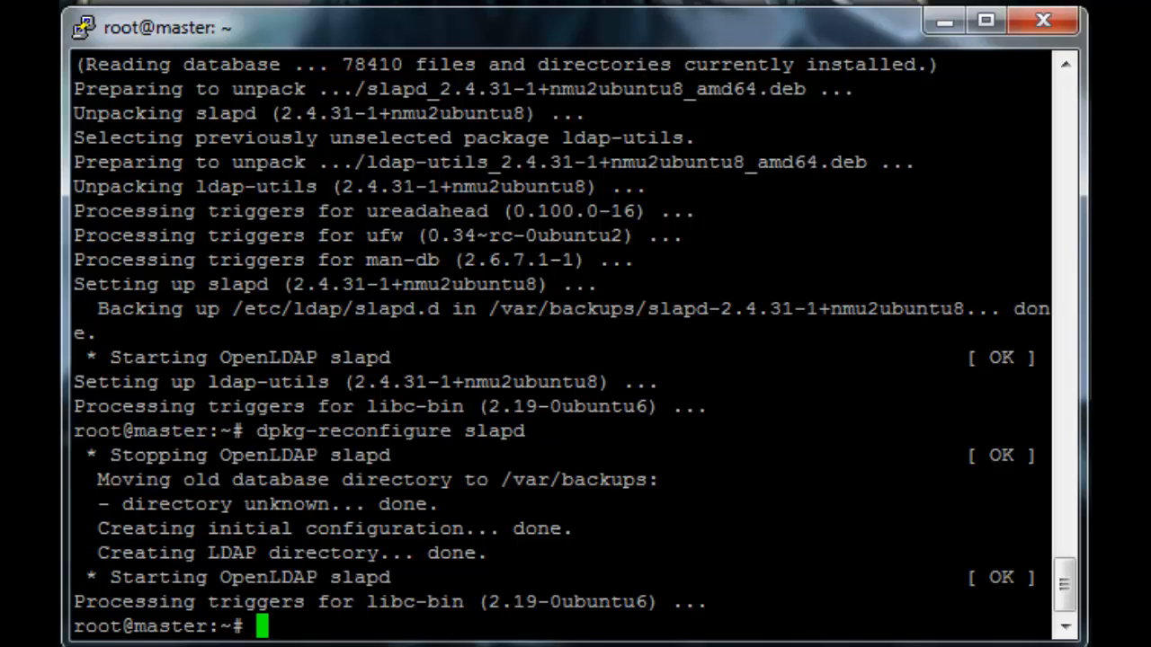
- Run apt-get install phpldapadmin -y and let the installation complete
type("a")
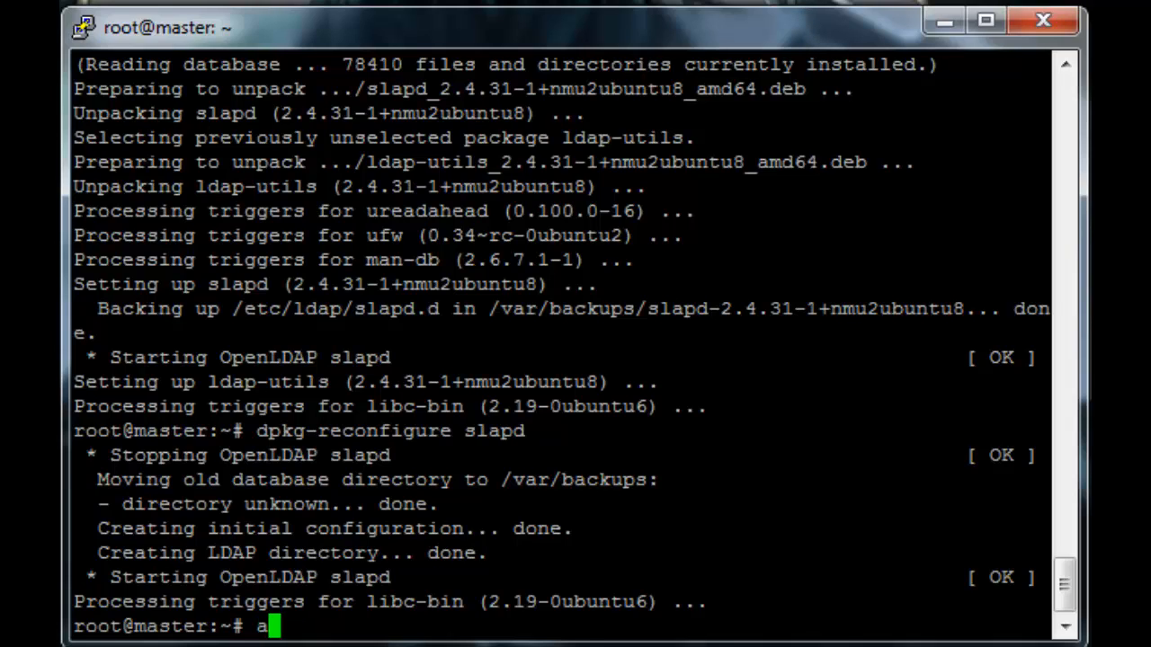
type("pt-get inst")
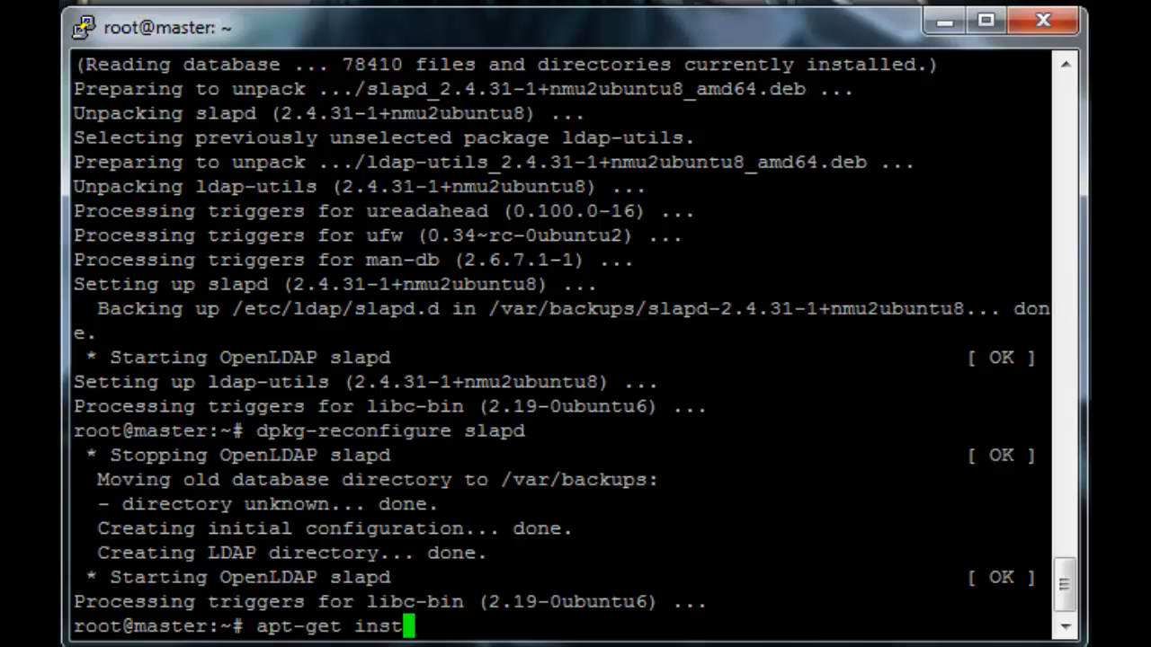
type("all")
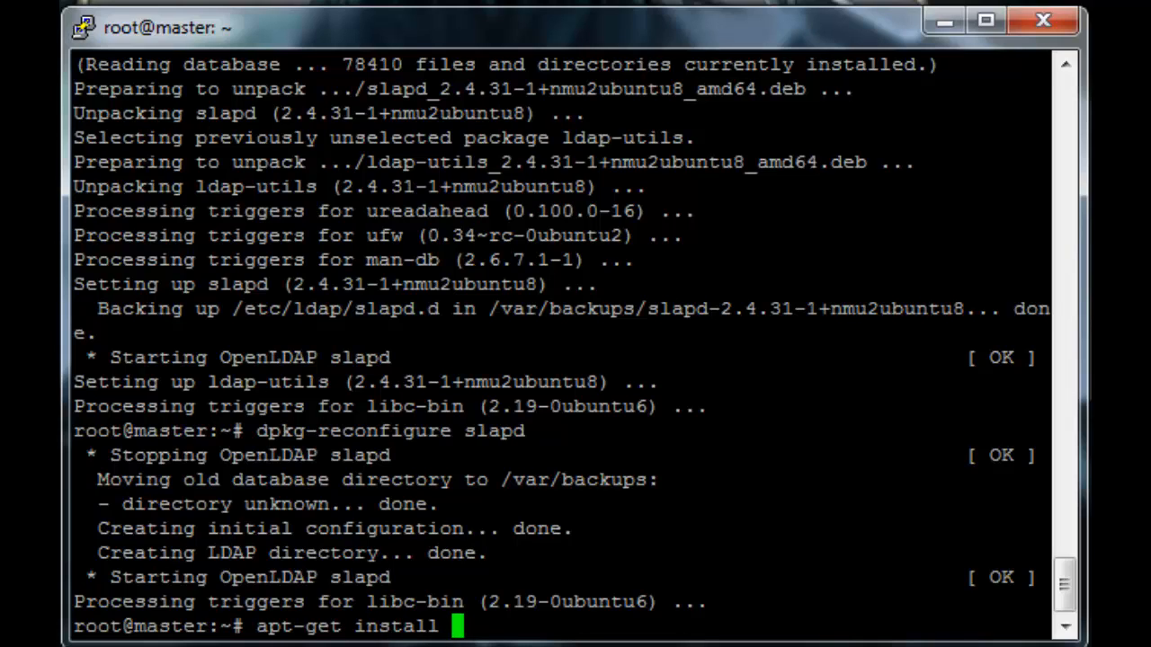
type("phpld")
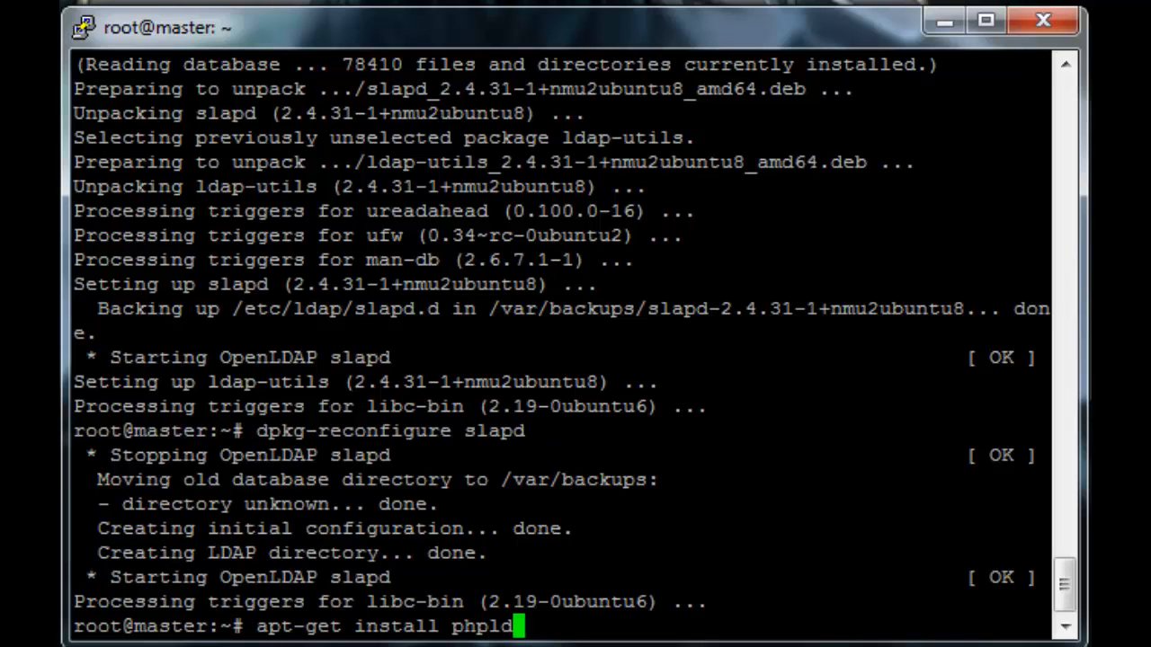
type("apadmin")
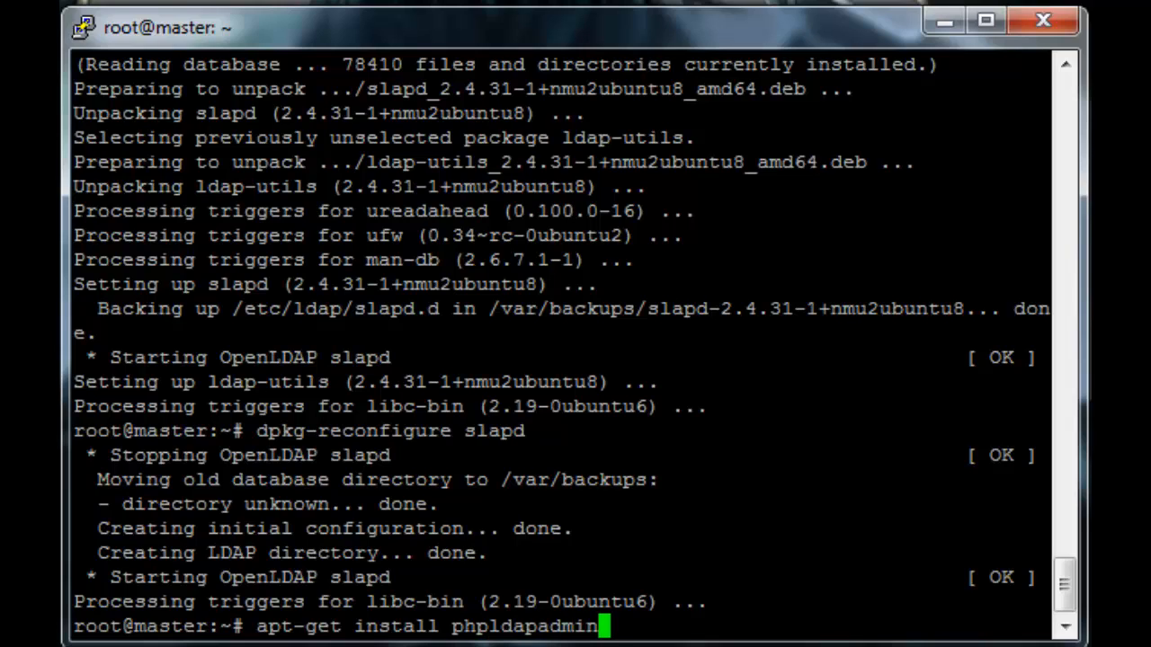
type("-y")
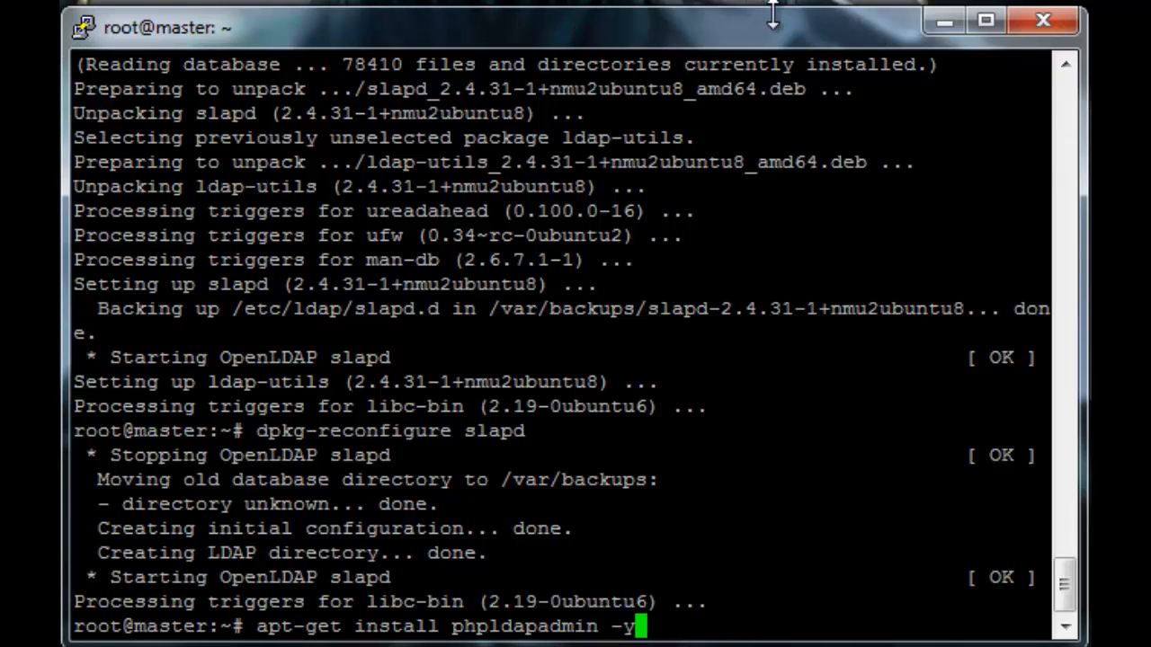
key("Return")
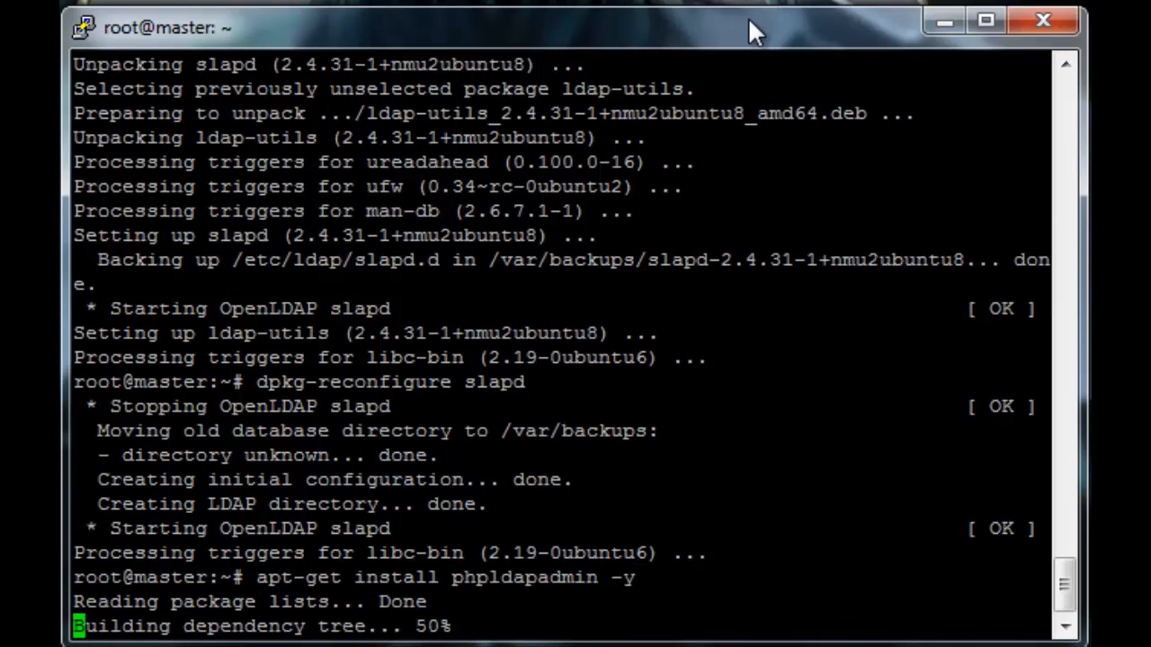
scroll("down", 3)
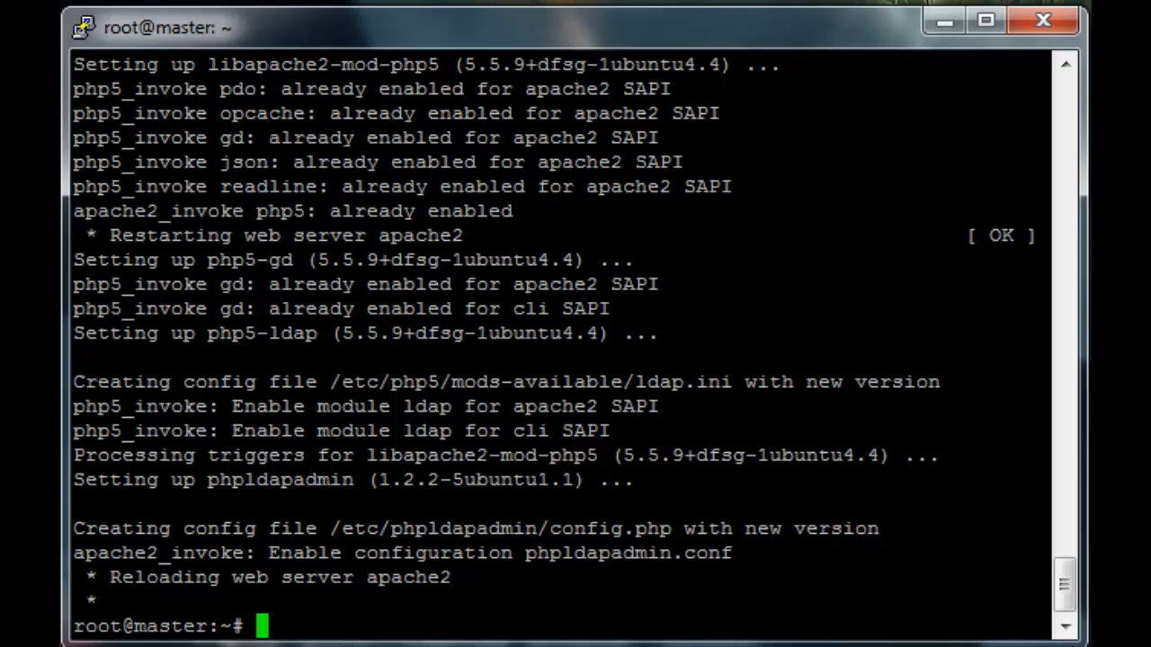
- Edit /etc/phpldapadmin/config.php in vim and scroll to the server settings
type("vim /et")
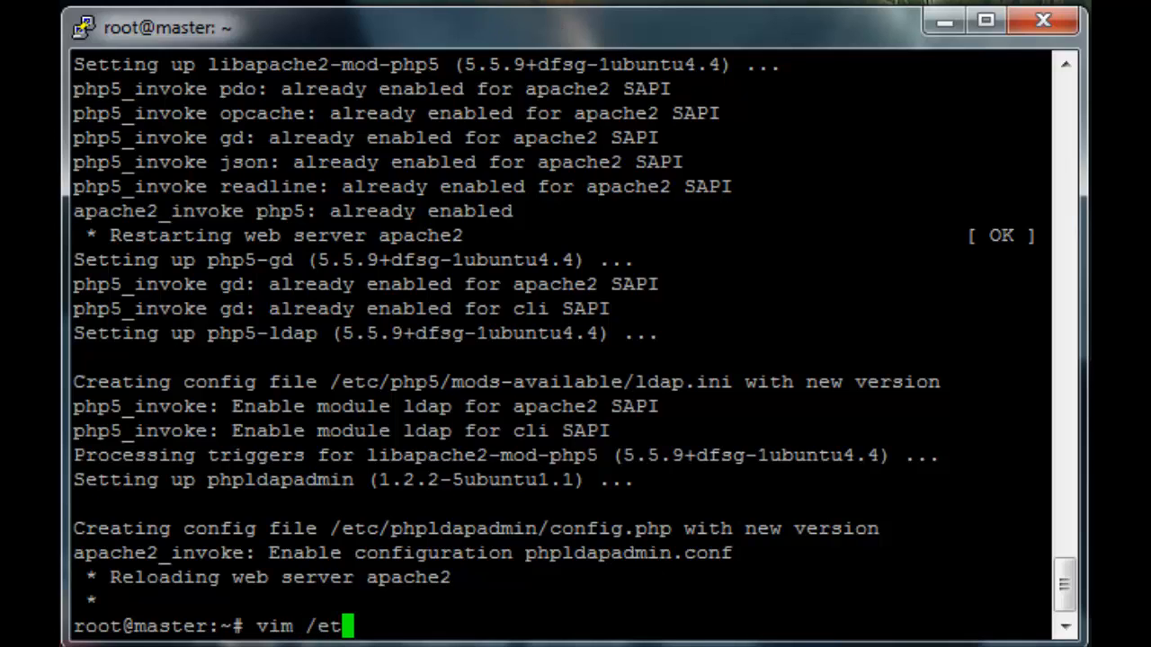
type("c/php")
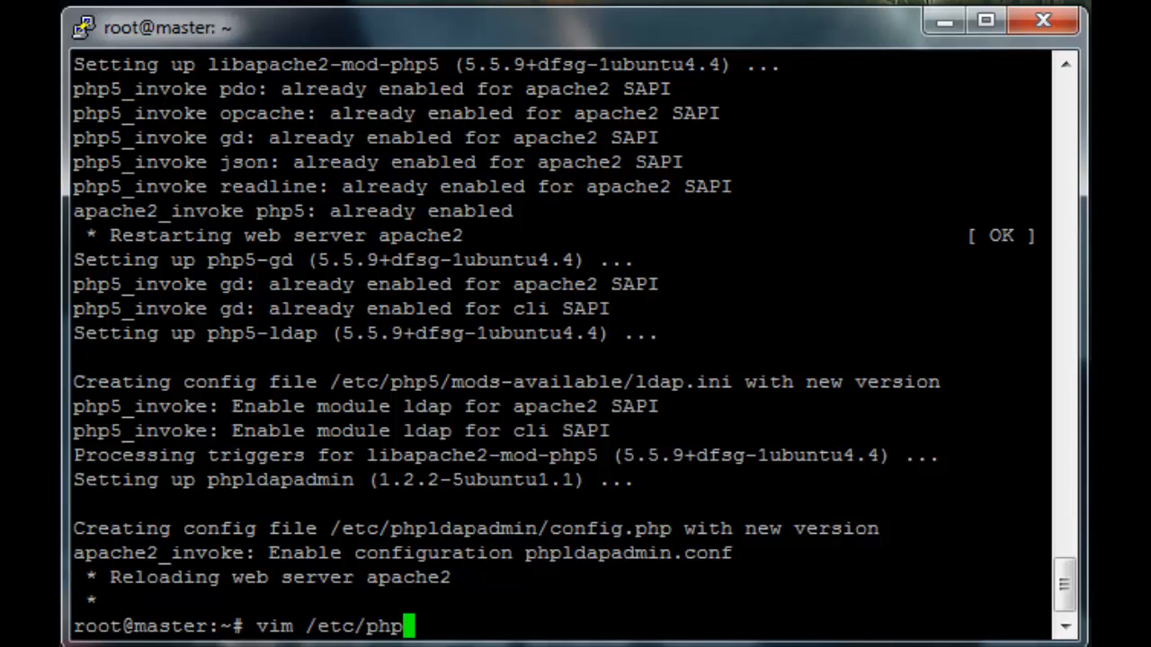
type("ldapadmin/")
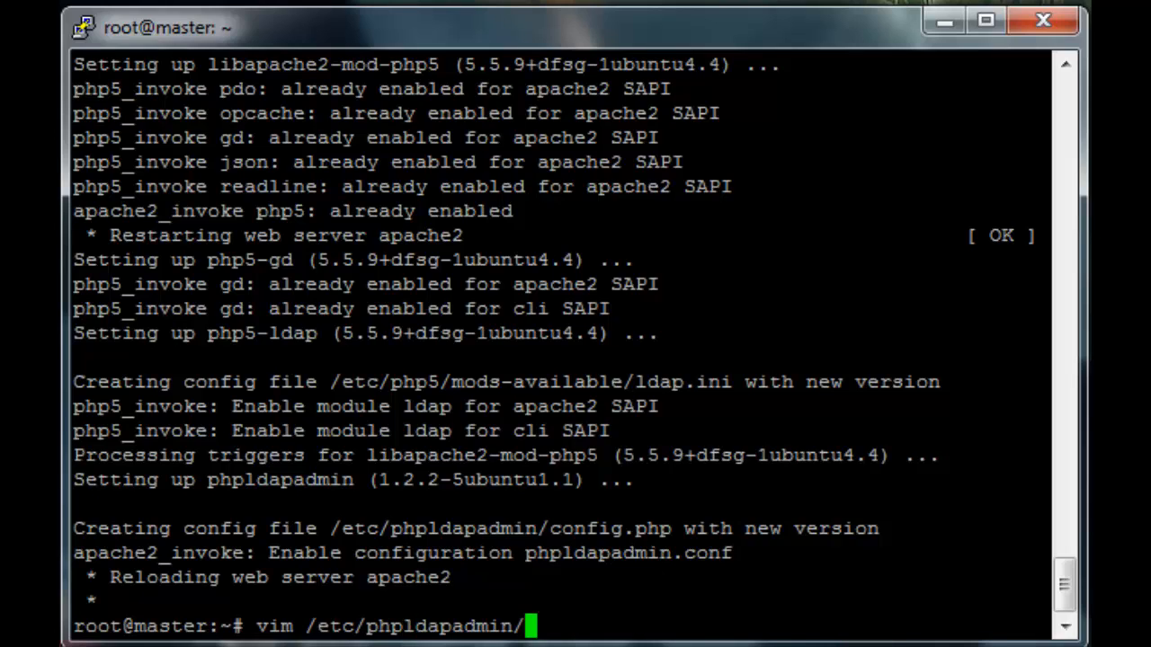
type("config.php")
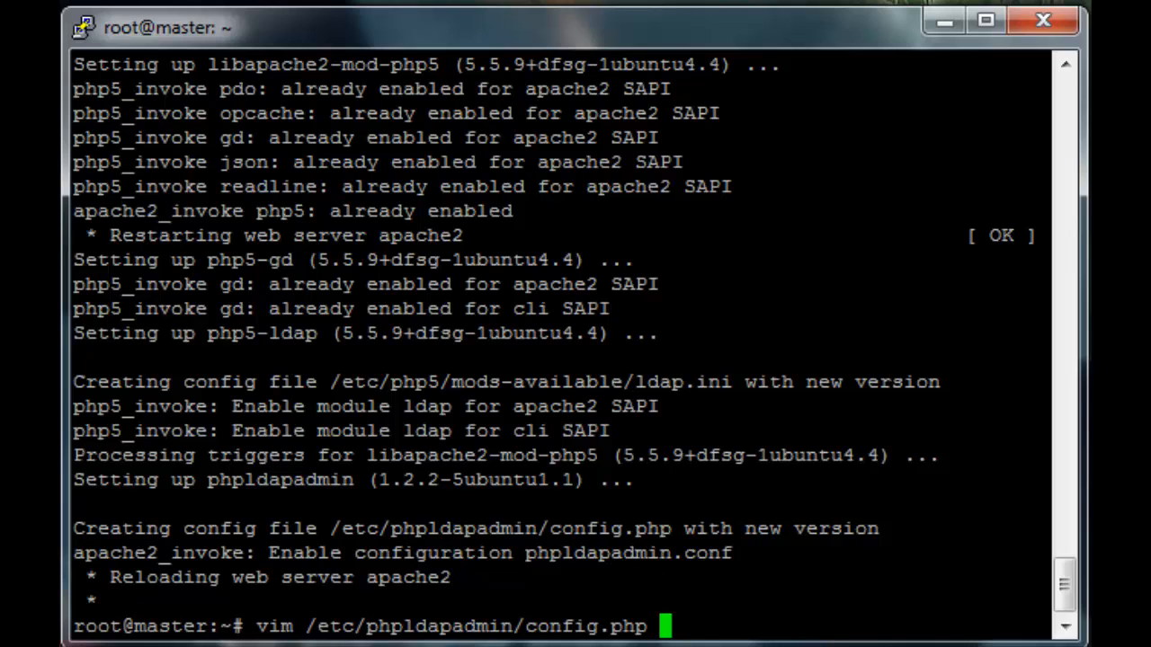
key("Return")
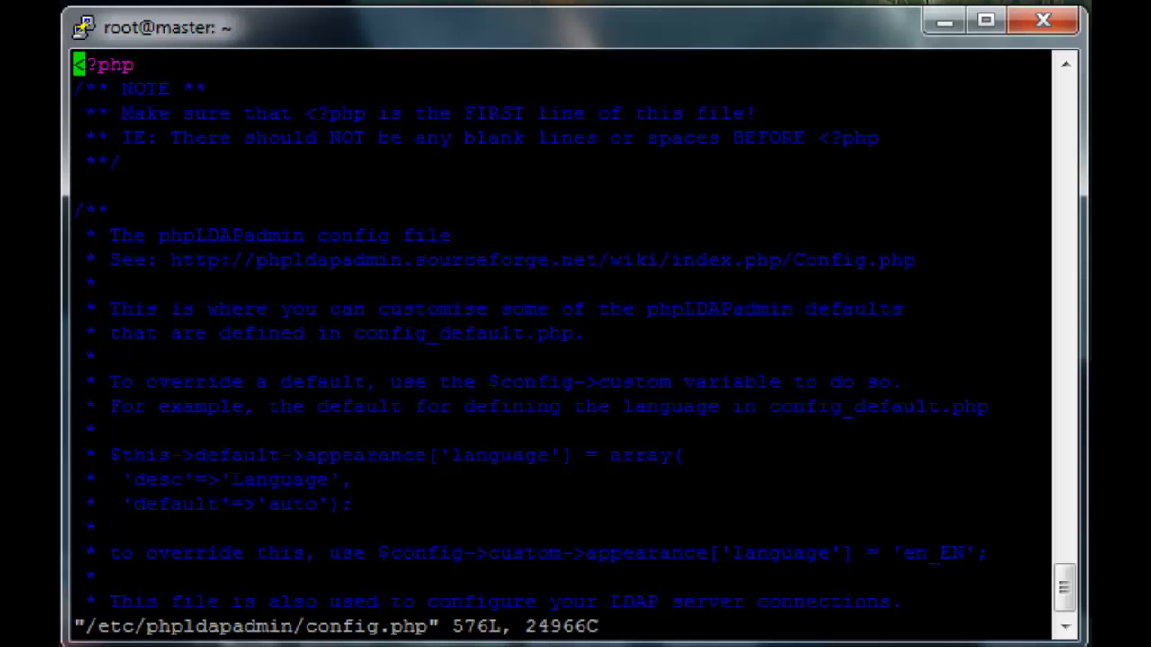
scroll("down", 3)
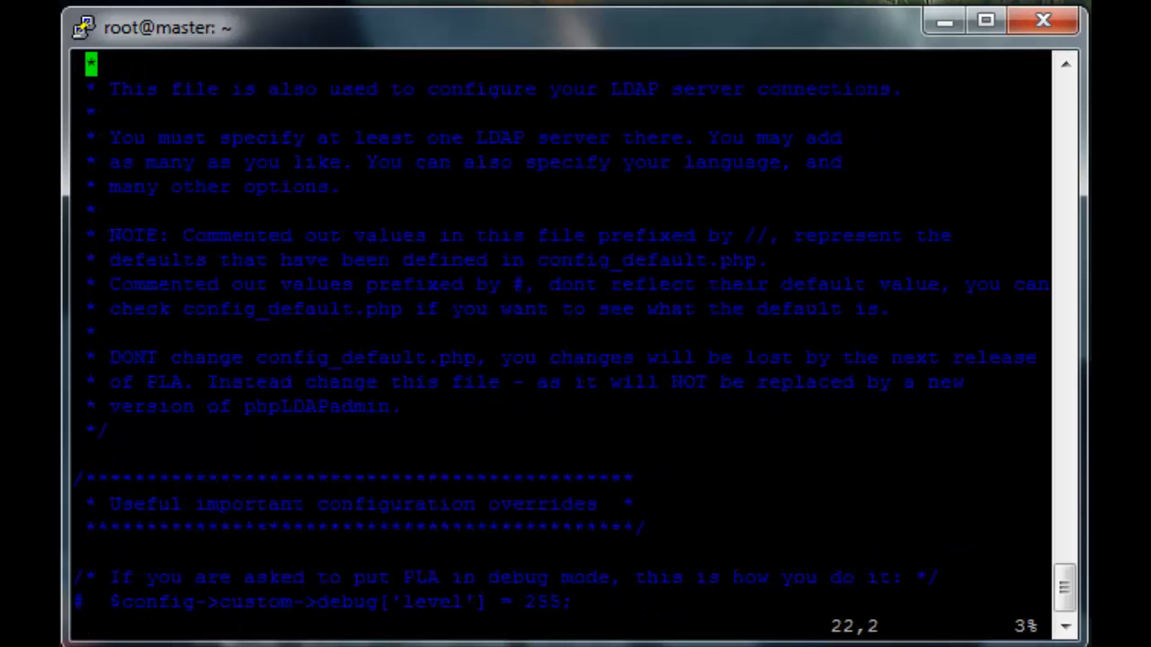
scroll("down", 3)
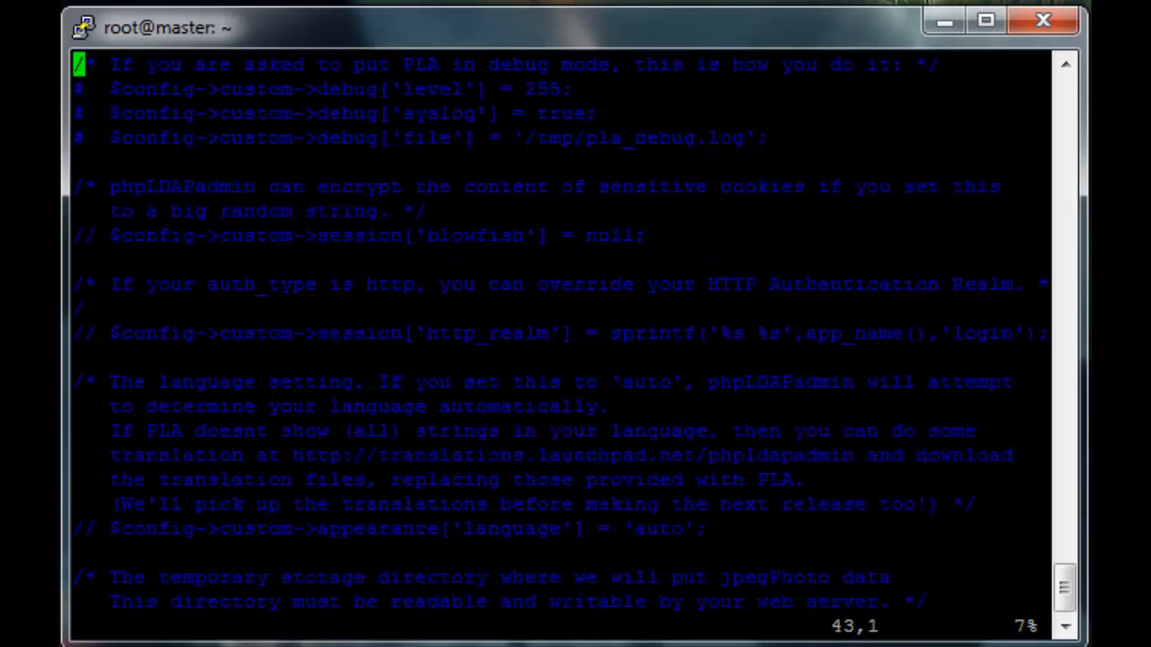
scroll("down", 3)
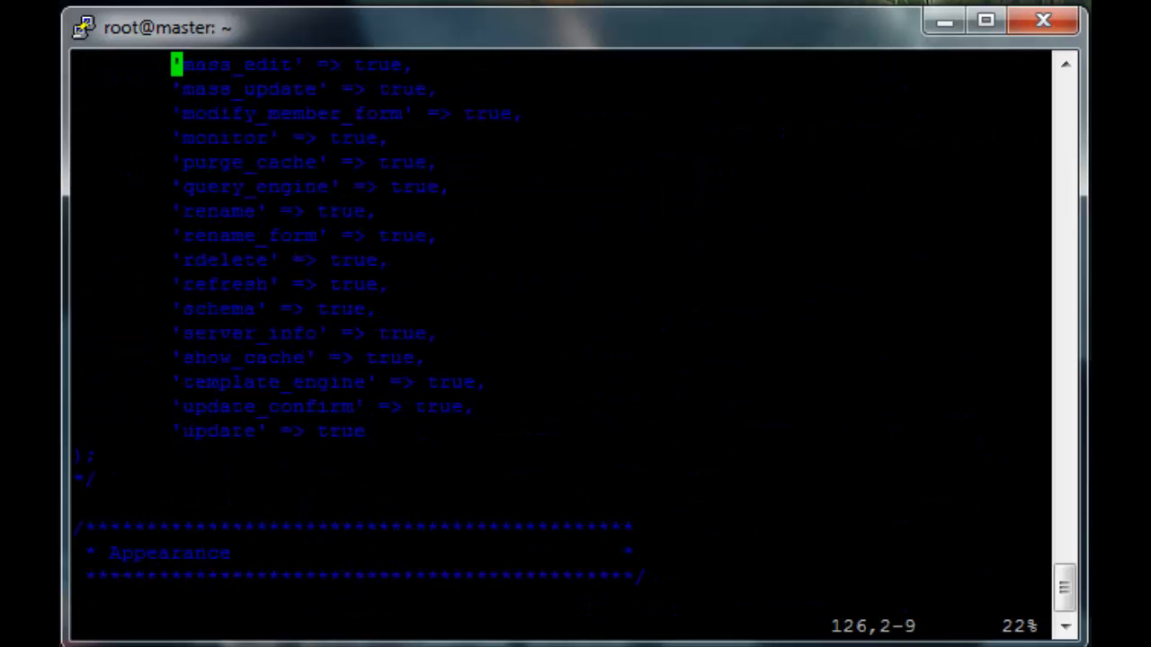
scroll("down", 3)
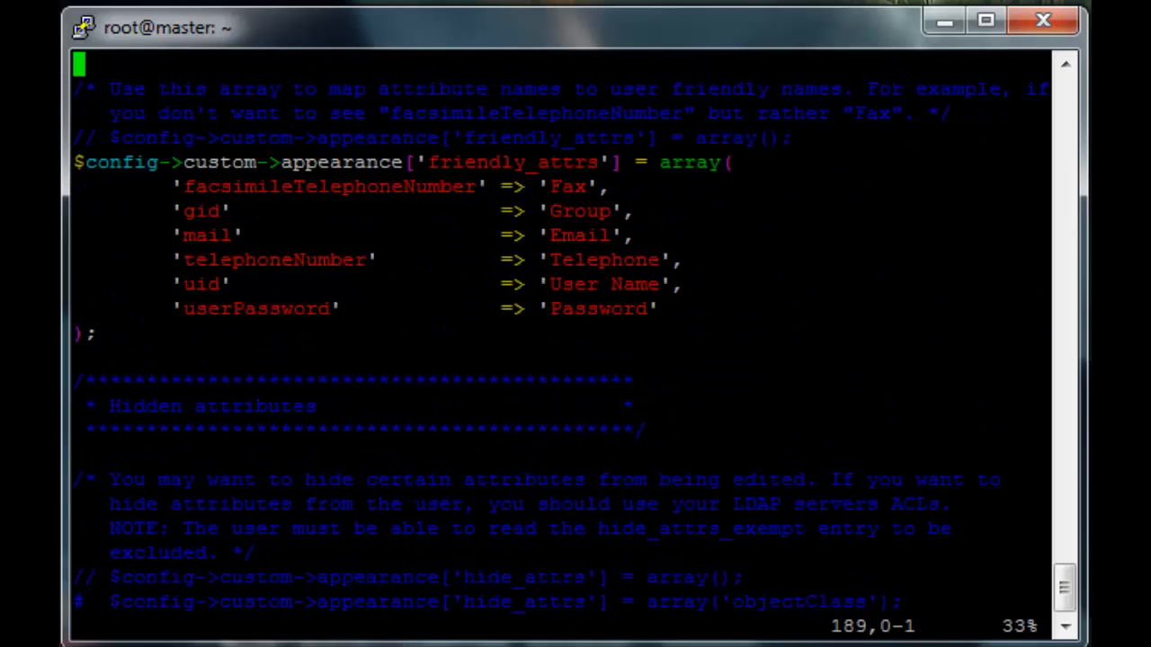
scroll("down", 3)
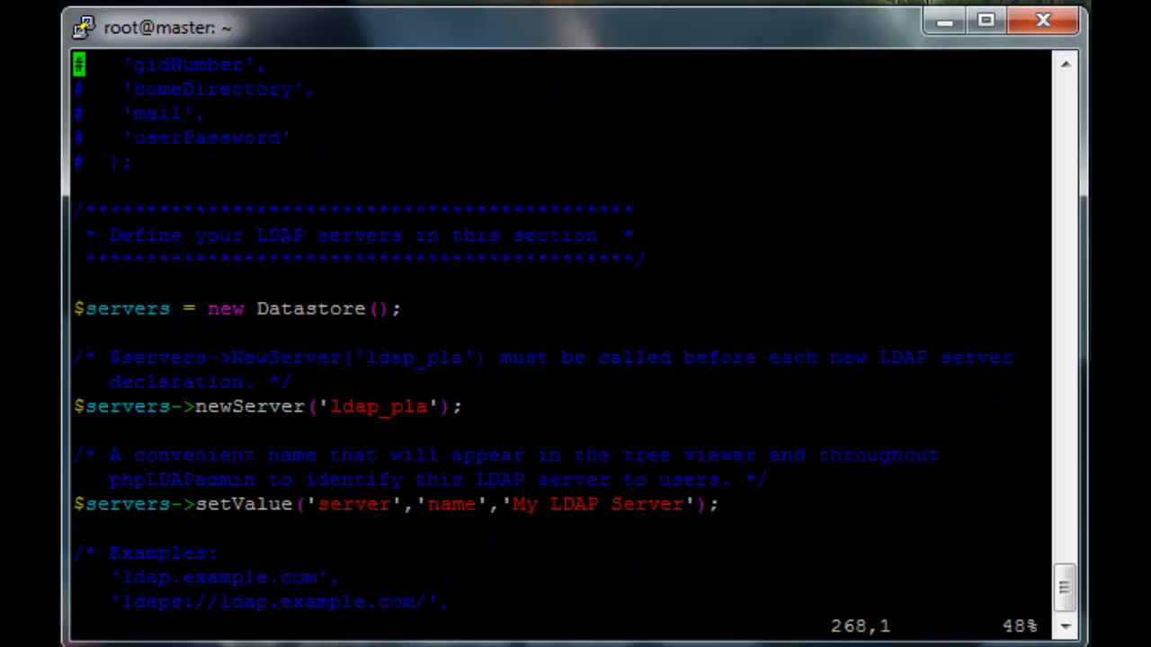
scroll("down", 3)
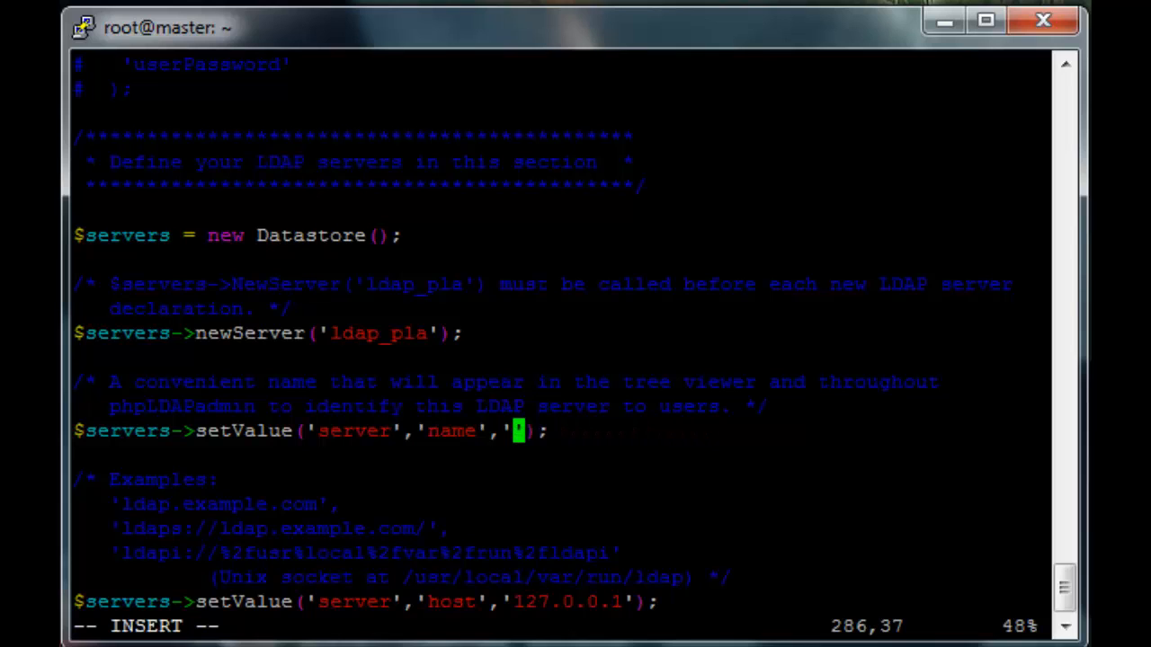
- Keep the server name 'My ldap server' and set the host to master.testcluster.com
type("master")
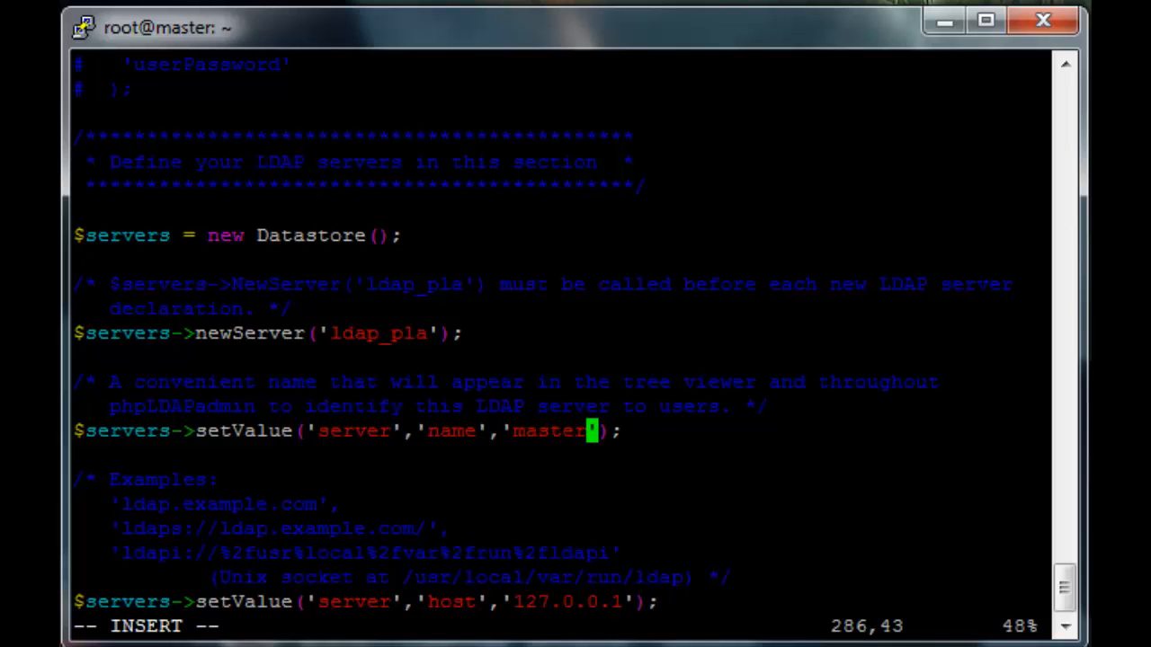
type(".testcluster")
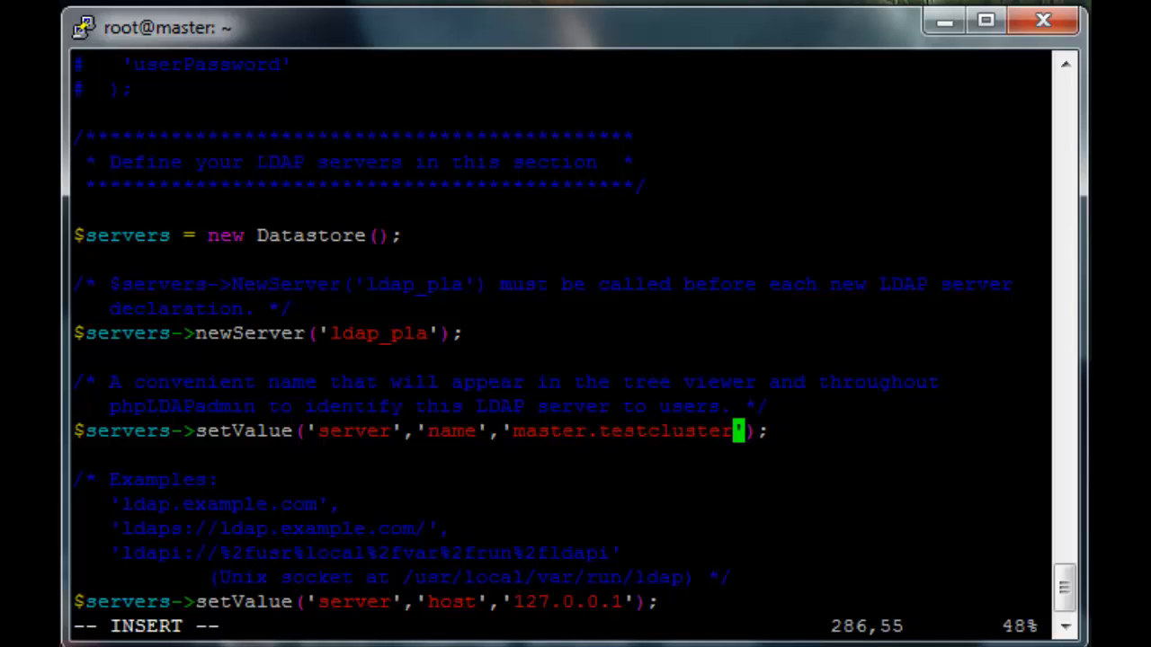
type(".com")
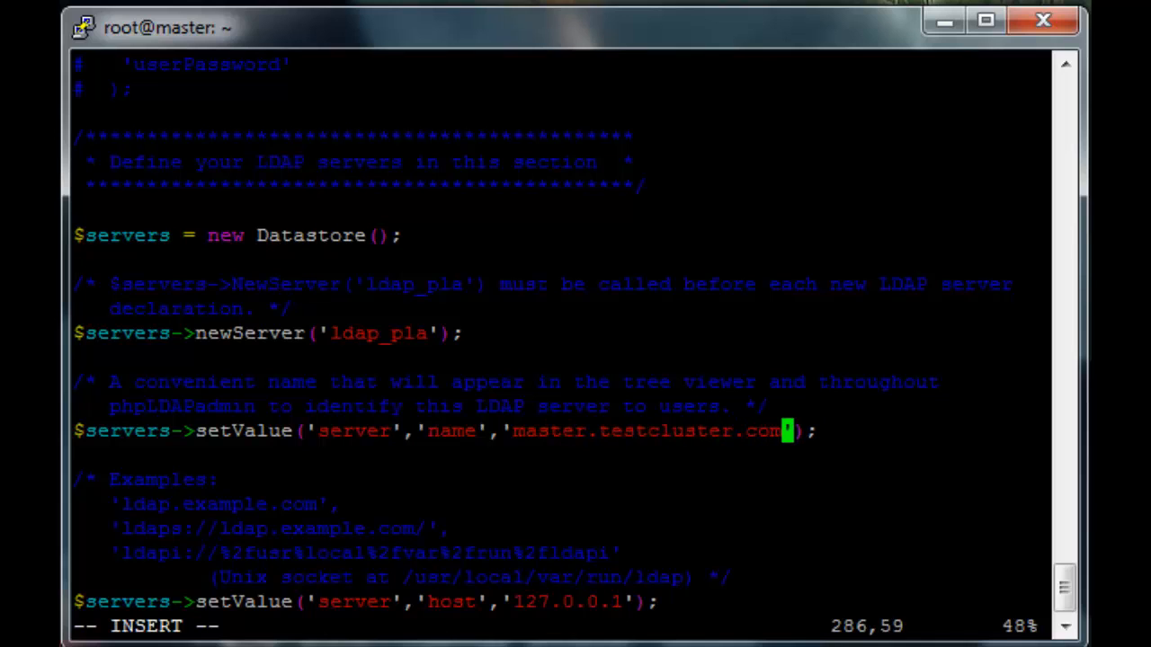
key("BackSpace")
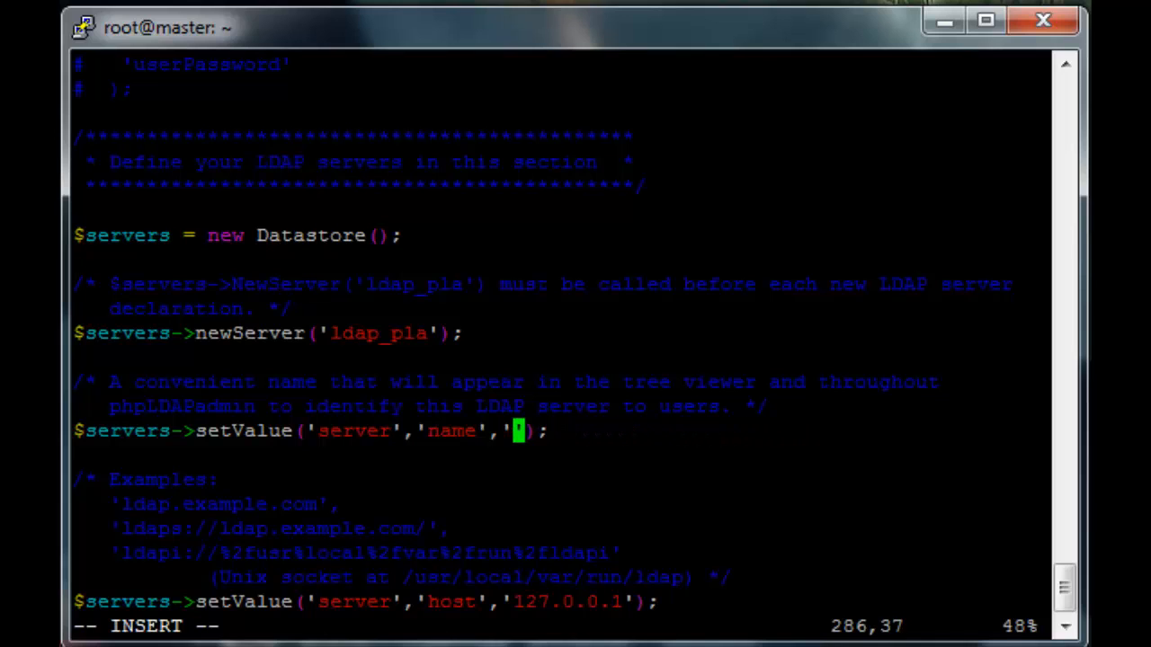
type("My ldap server")
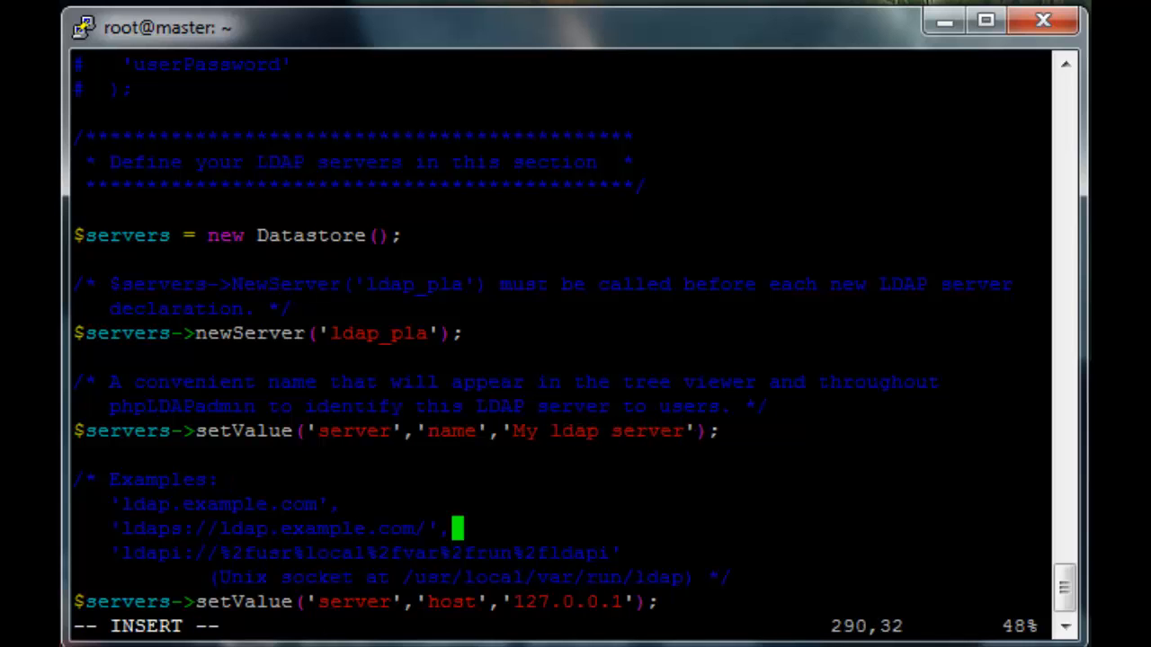
scroll("down", 3)
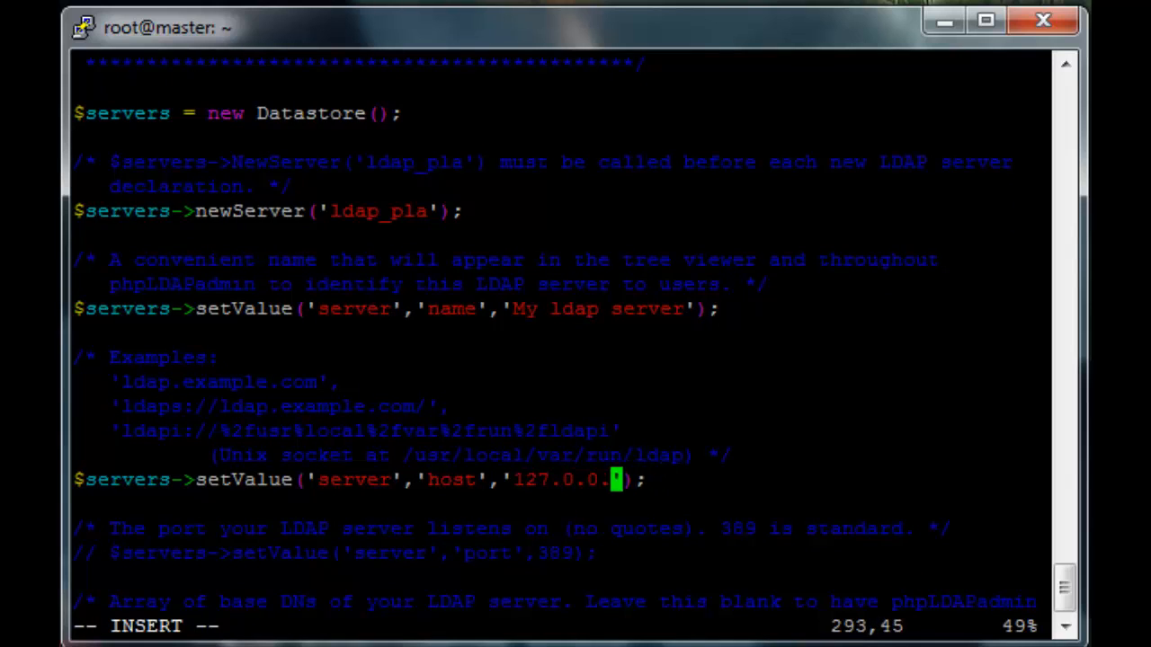
key("BackSpace")
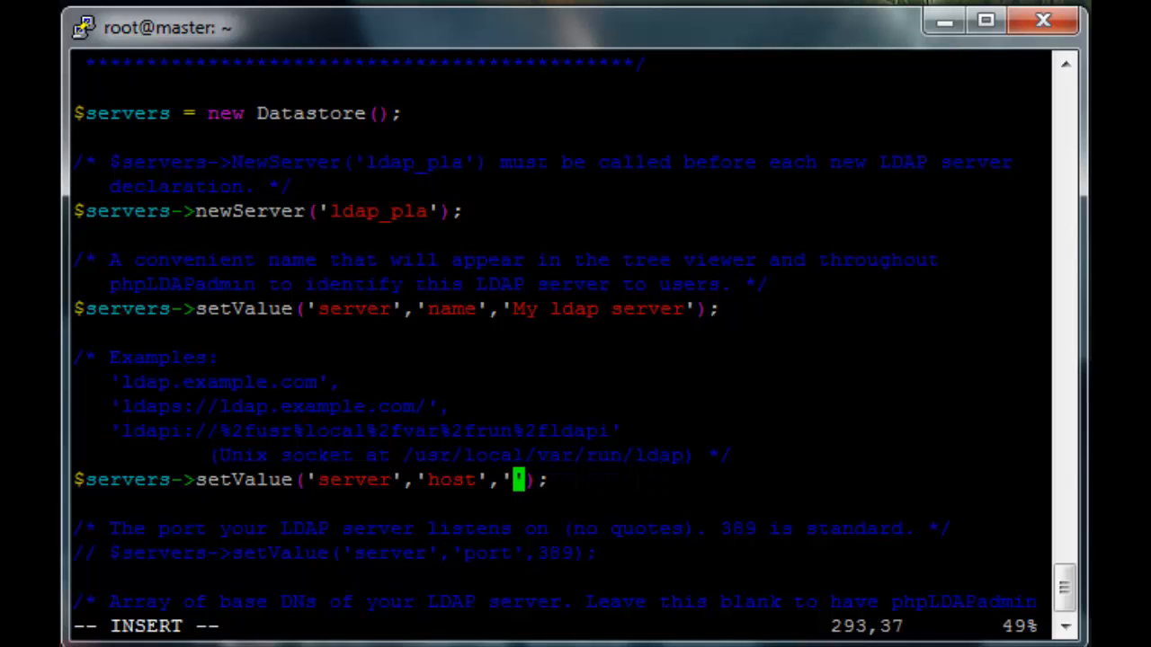
type("master.t")
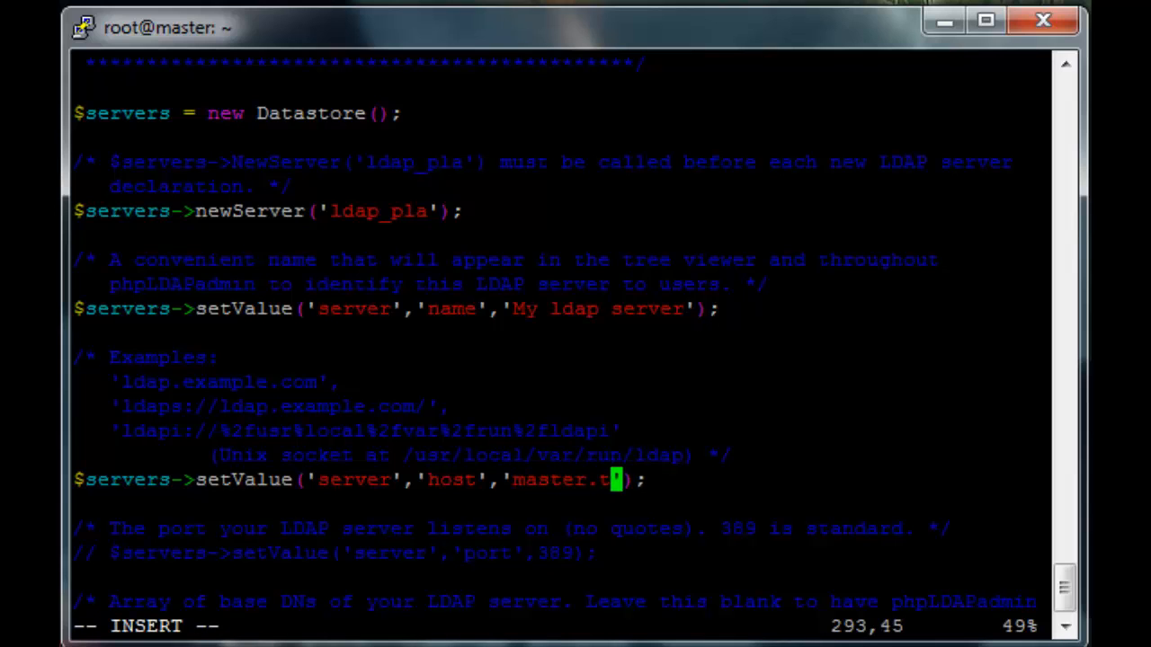
type("estcluster.com")
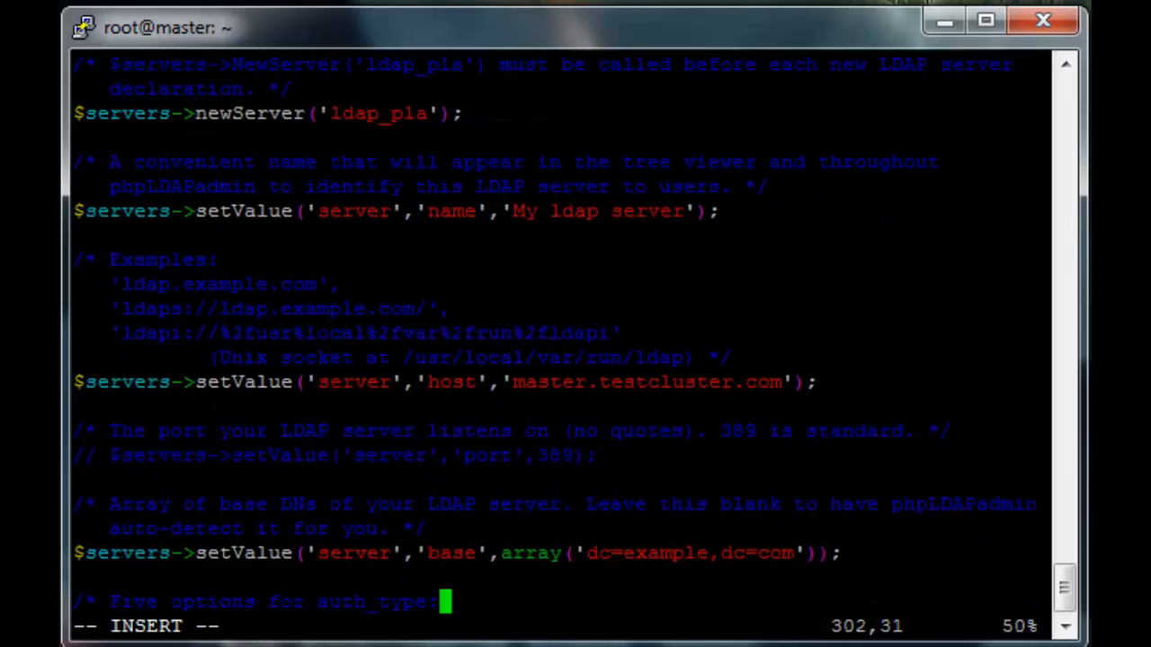
- Set the base to dc=testcluster,dc=com and move to the bind_id setting
scroll("down", 3)
type("tes")
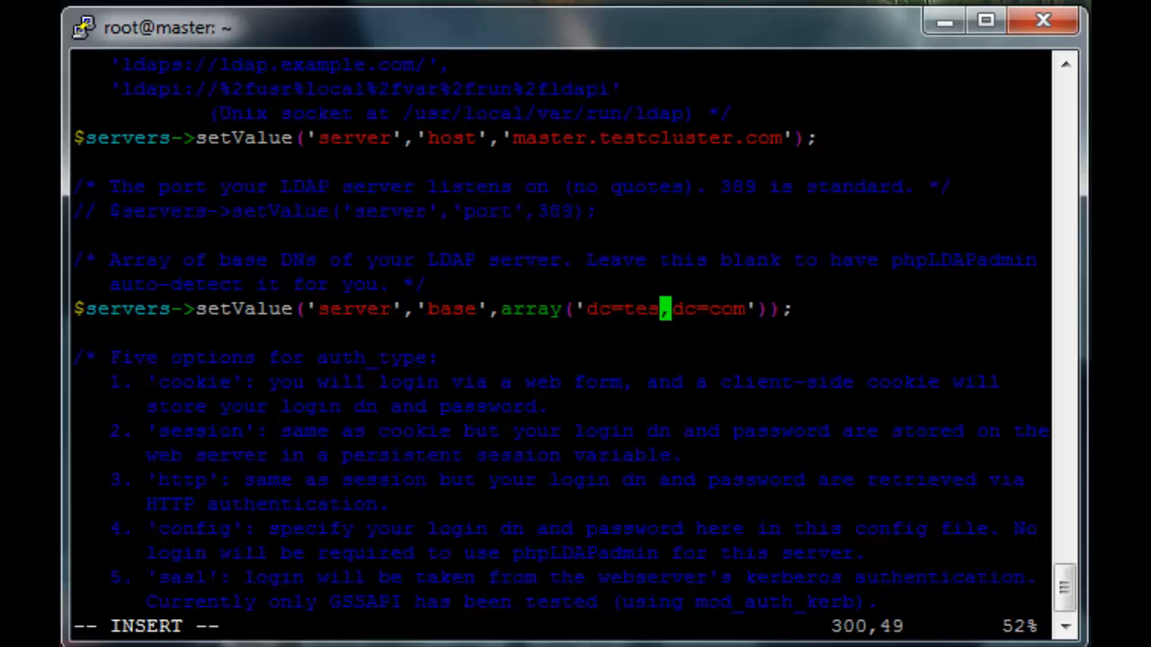
type("tcluster")
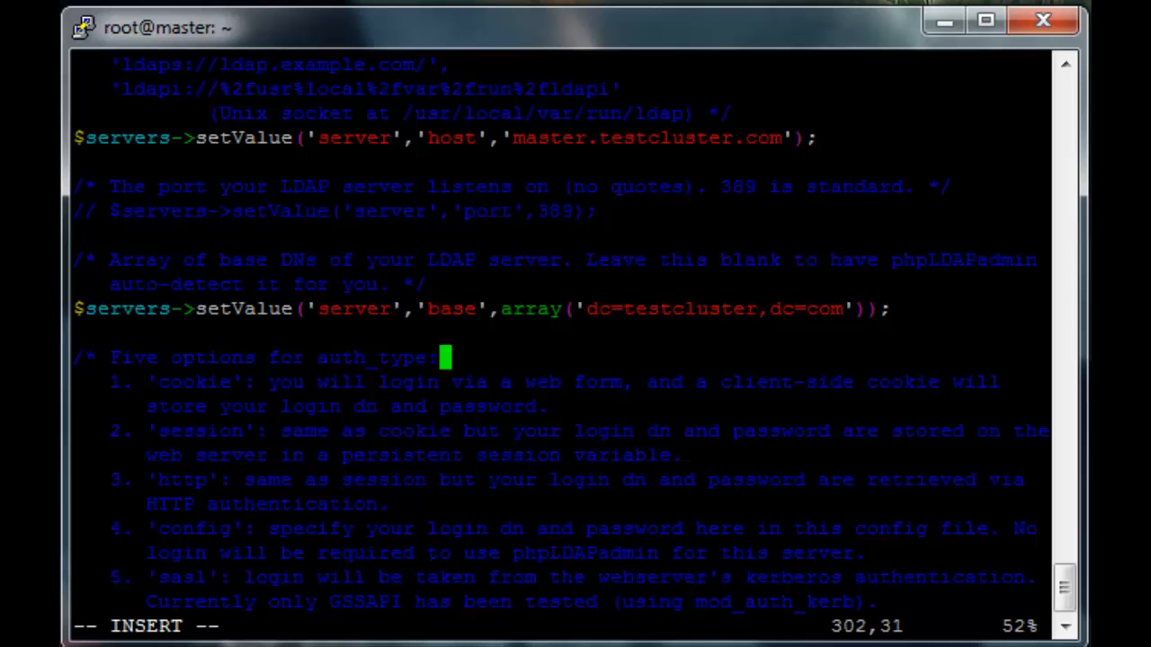
scroll("down", 3)
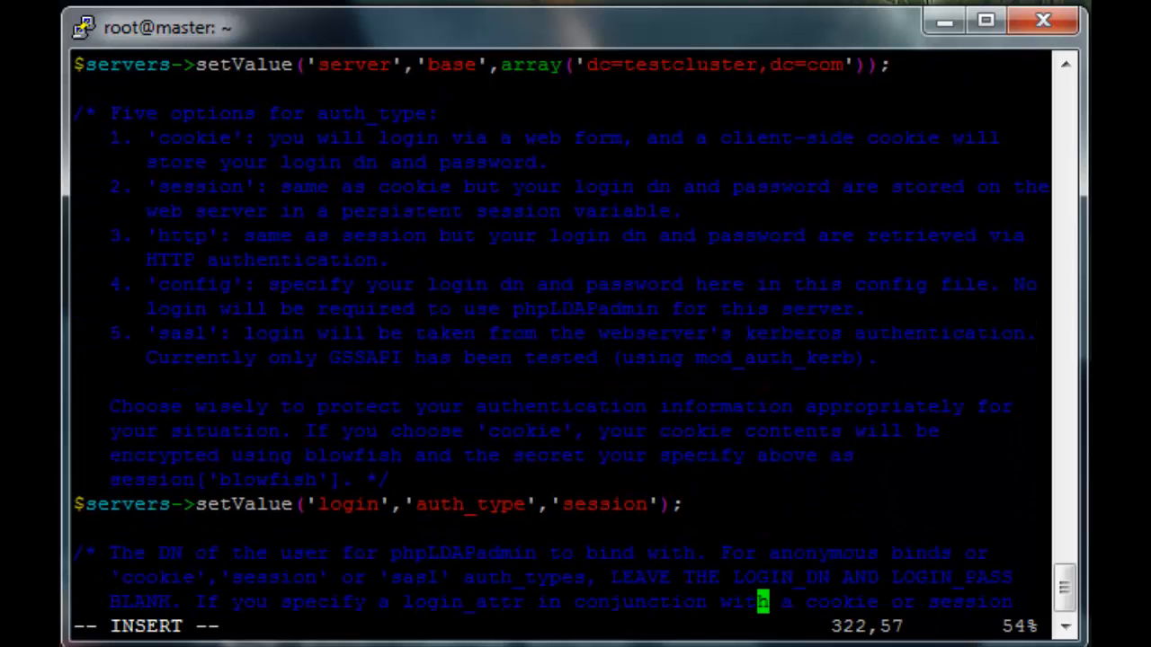
scroll("down", 3)
type(":wq")
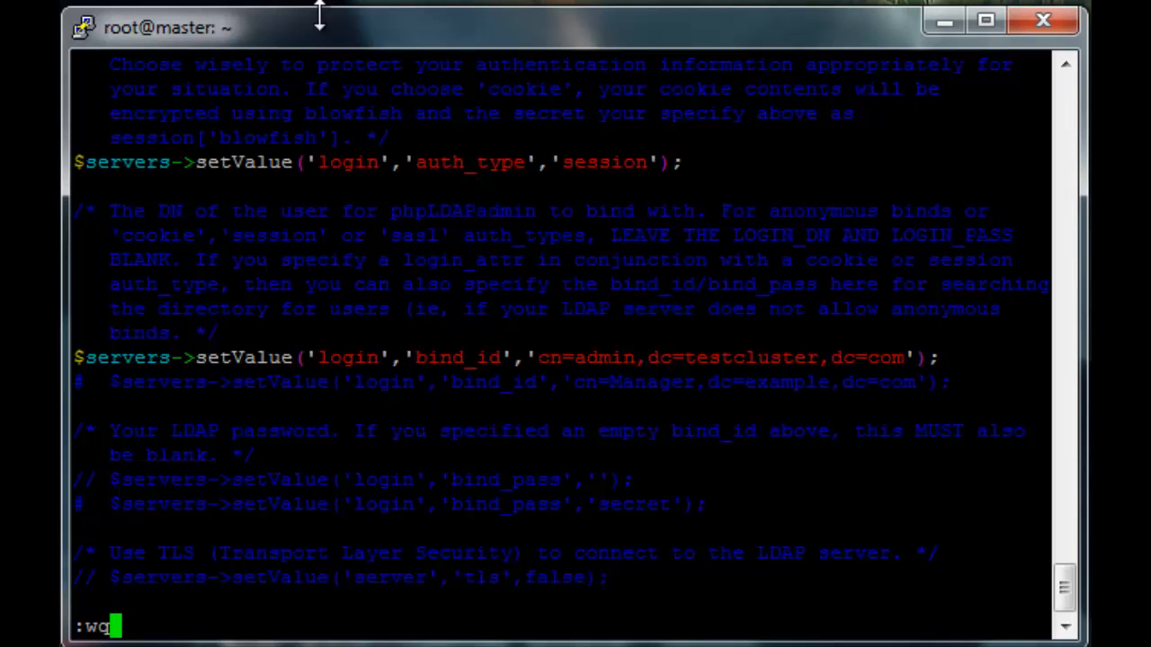
key("Return")
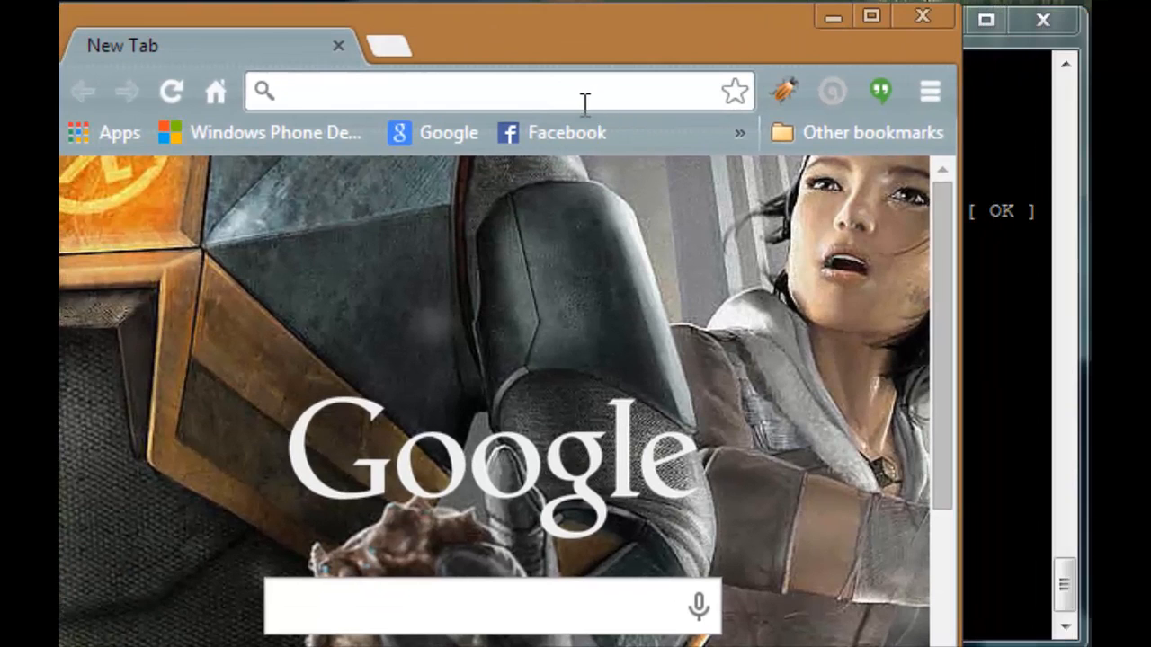
- Load the phpldapadmin page on 10.0.0.23 in Chrome
type("10.0.0.2")
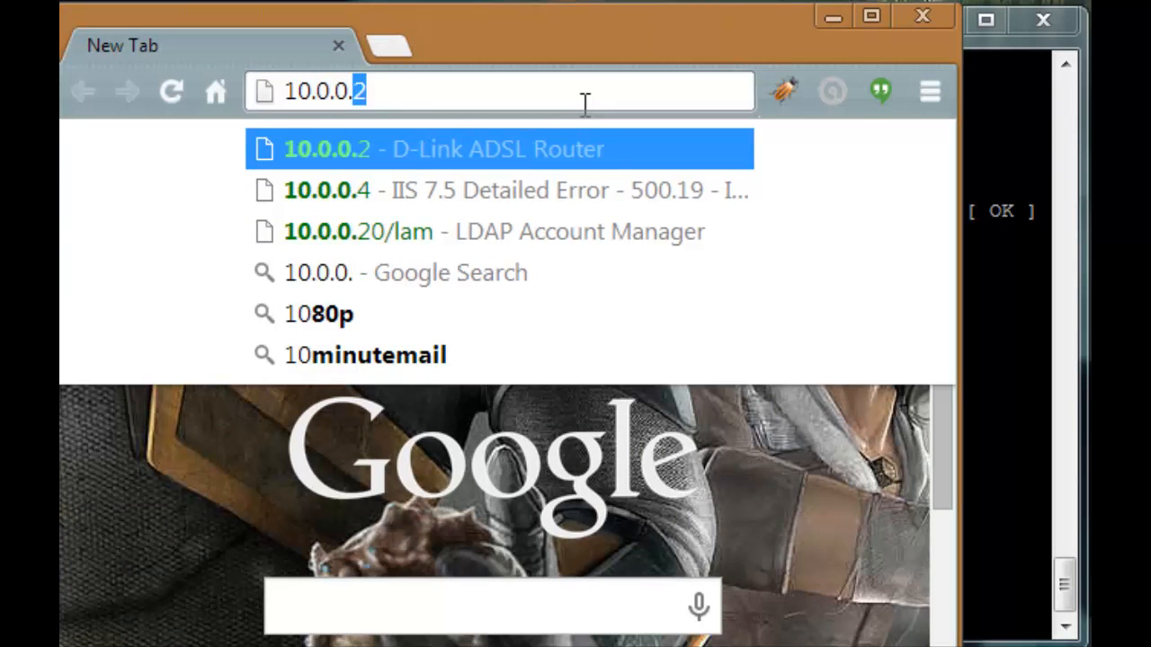
type("3/")
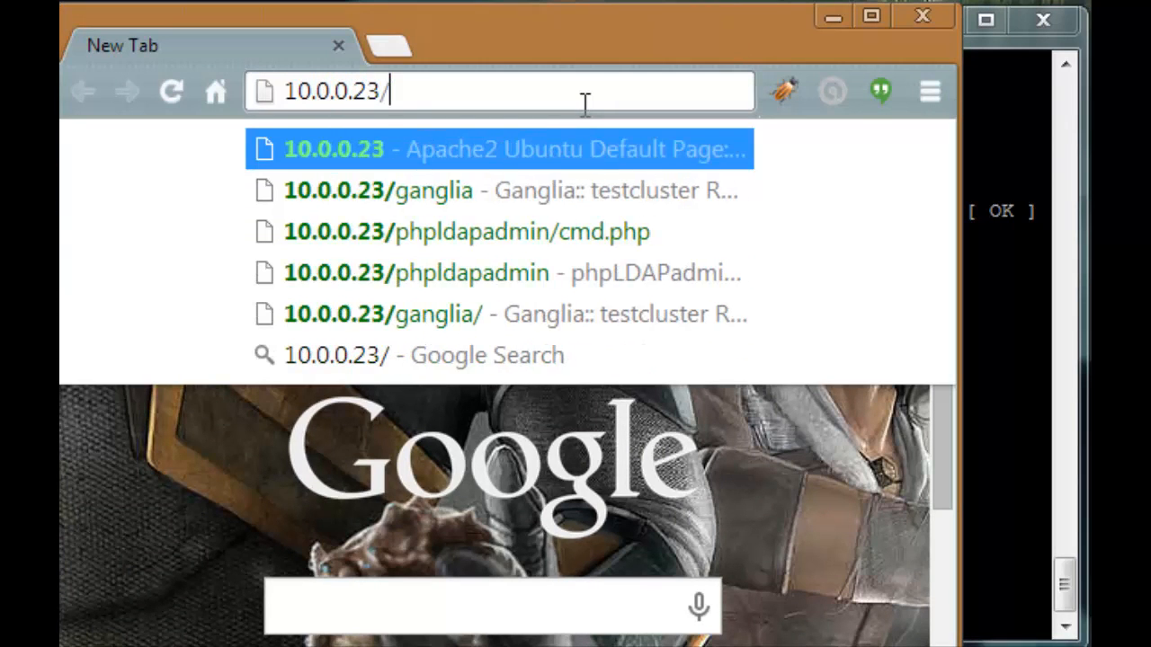
left_click(469, 273)
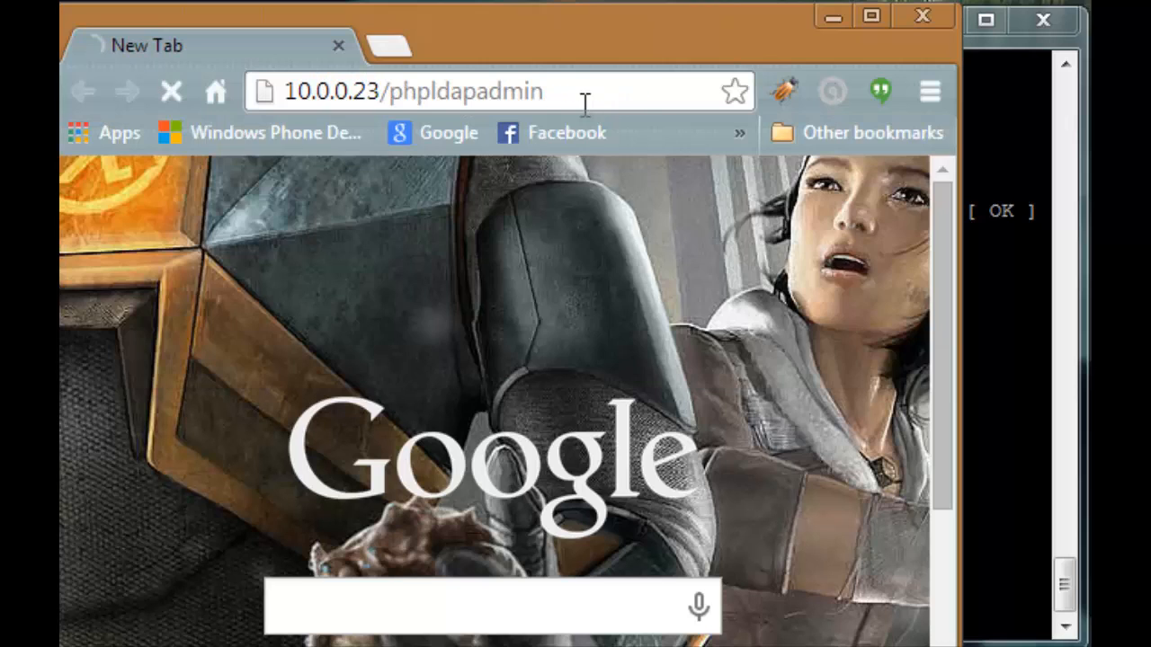
key("Return")
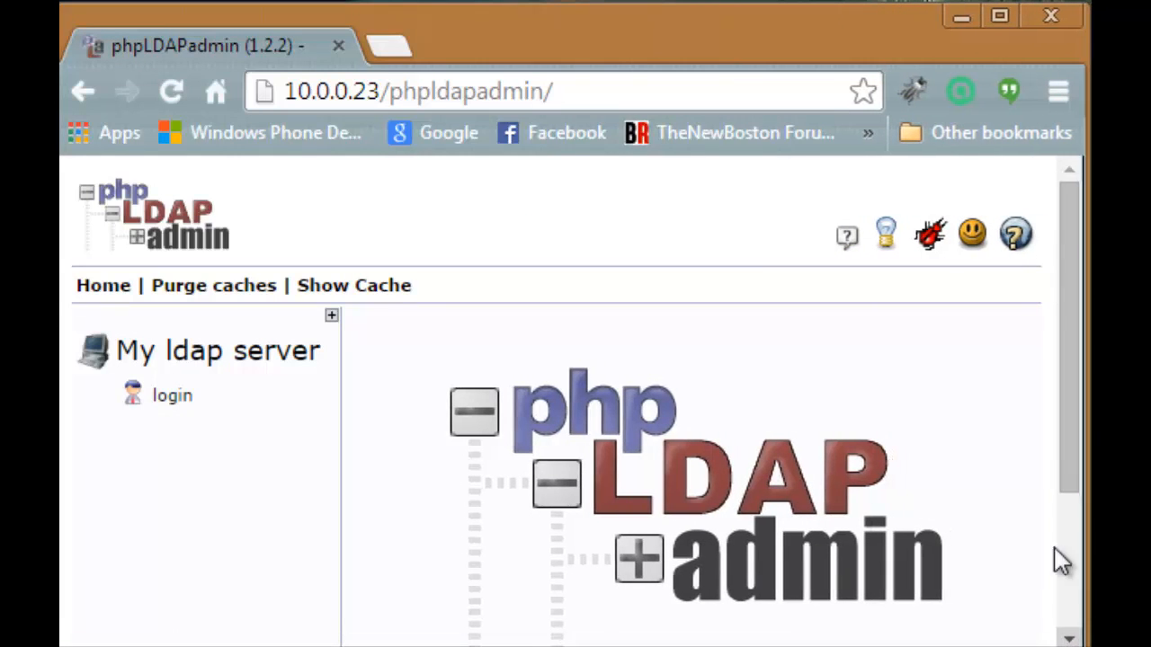
- Log in as cn=admin and expand the dc=testcluster,dc=com tree
scroll("down", 3)
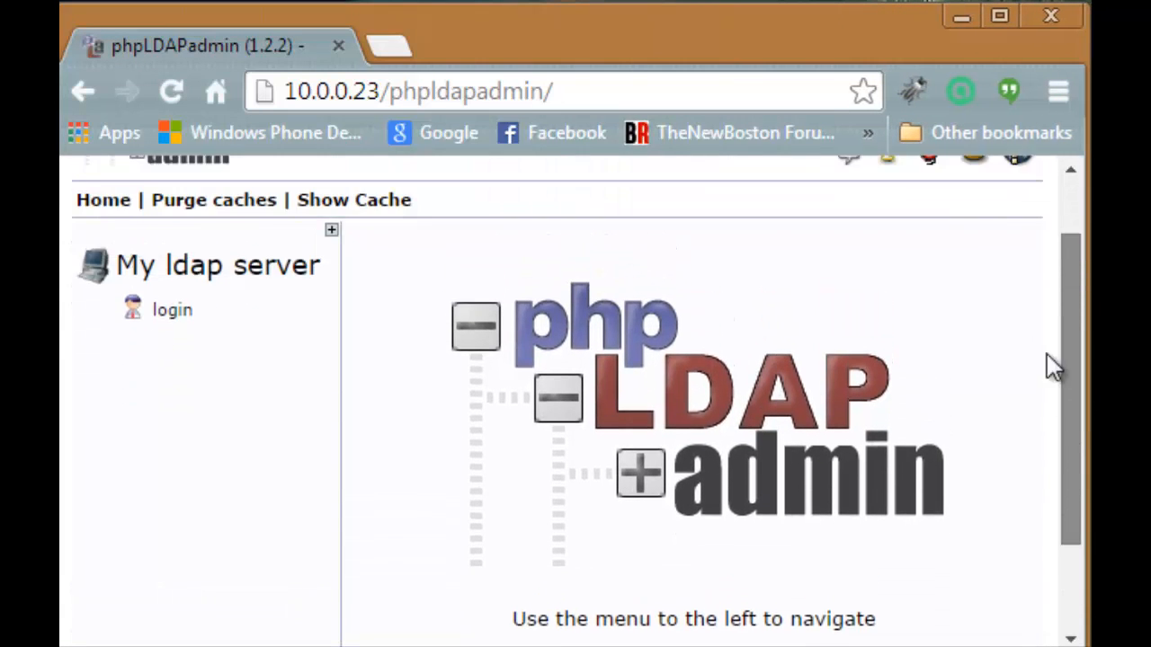
scroll("up", 3)
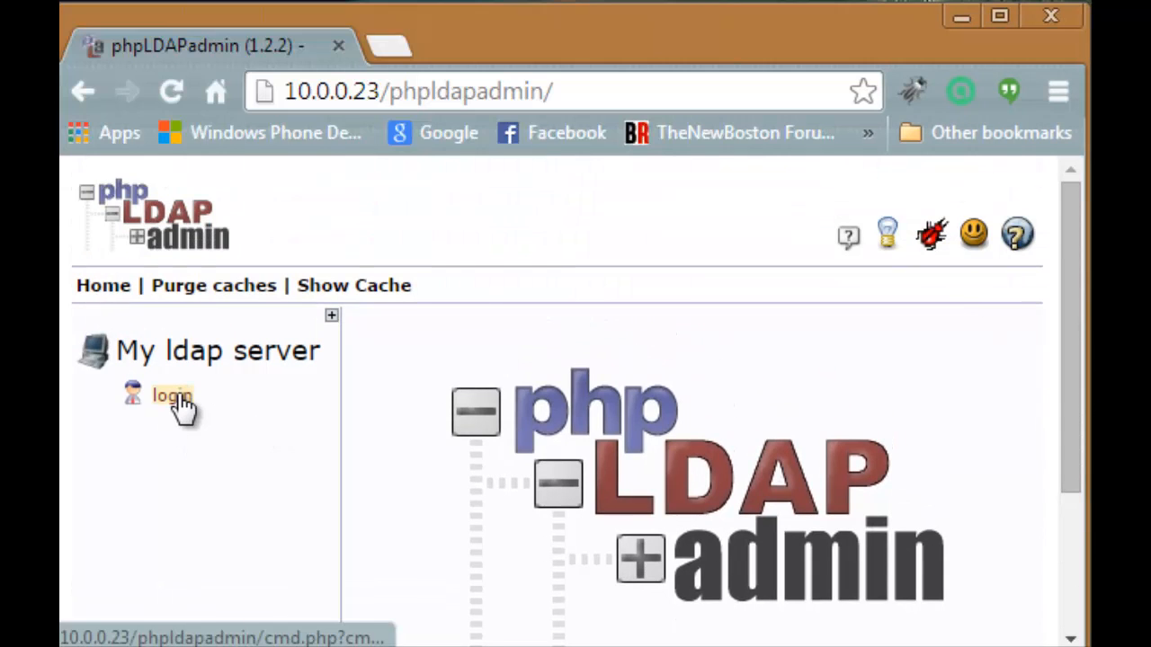
left_click(171, 395)
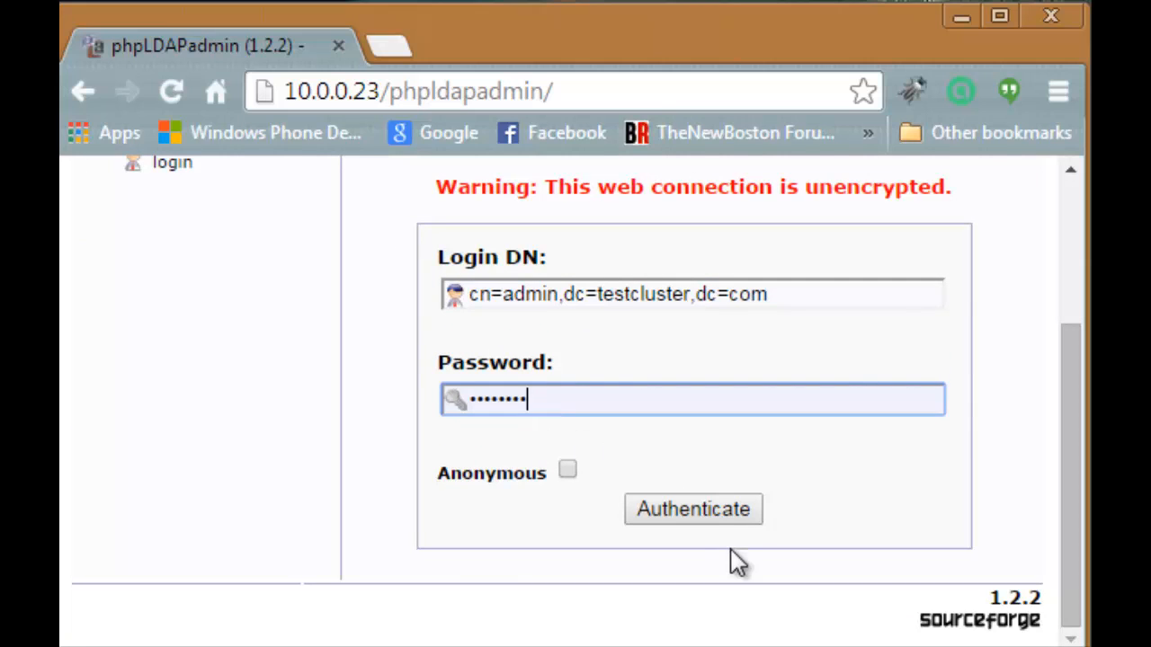
left_click(692, 509)
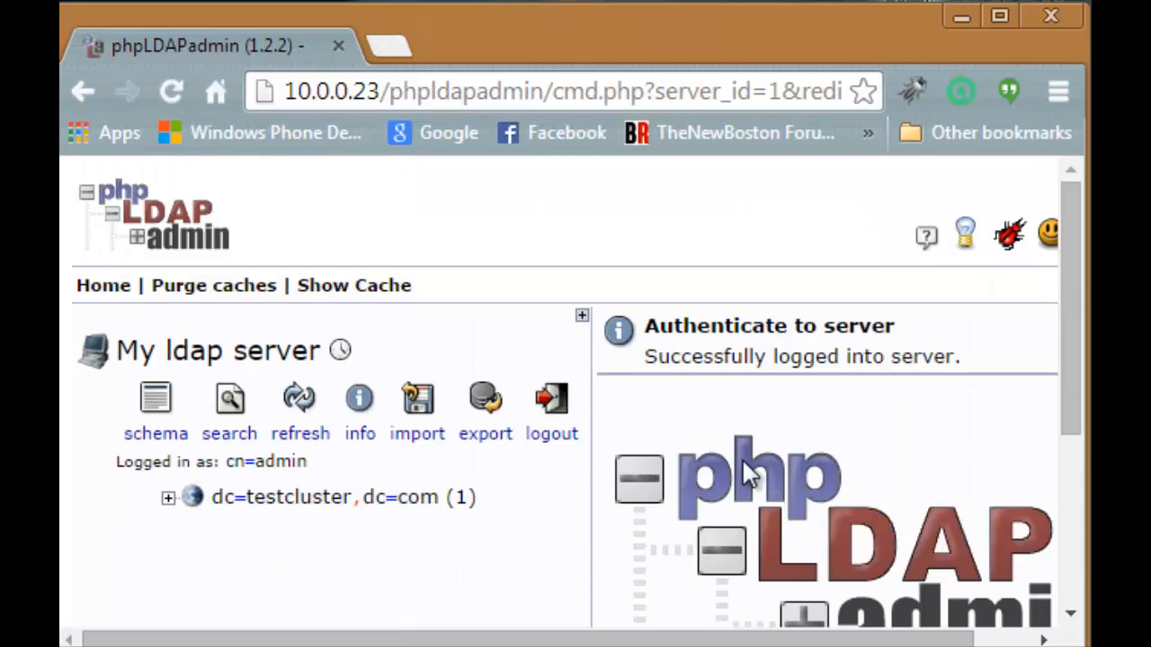
mouse_move(241, 539)
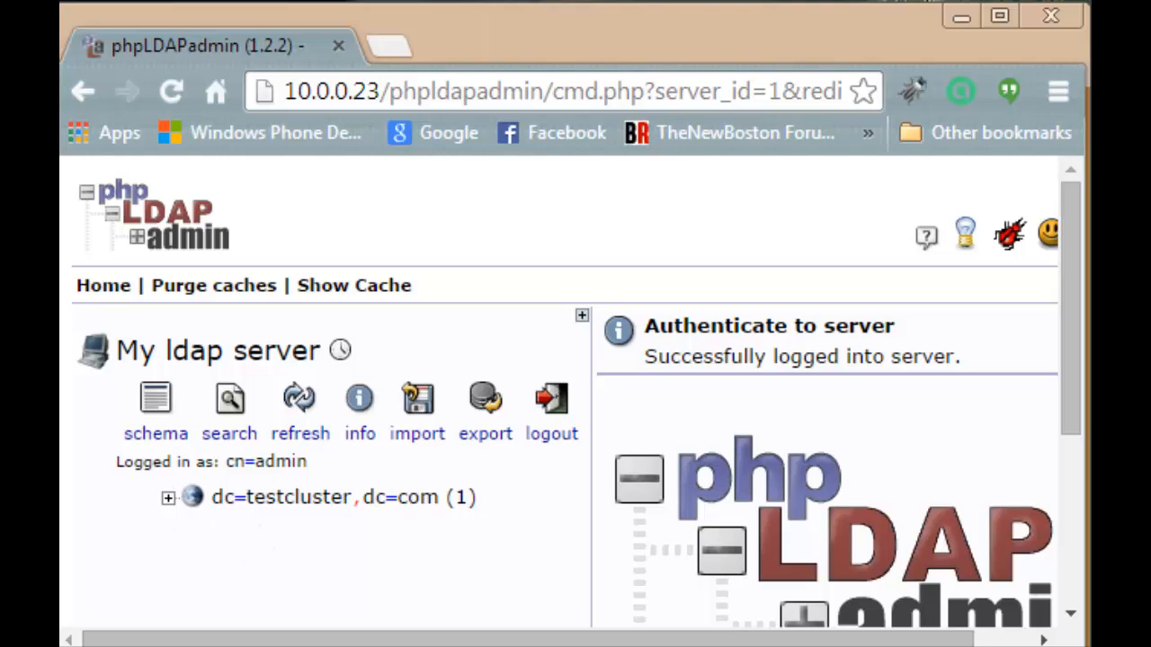
left_click(169, 497)
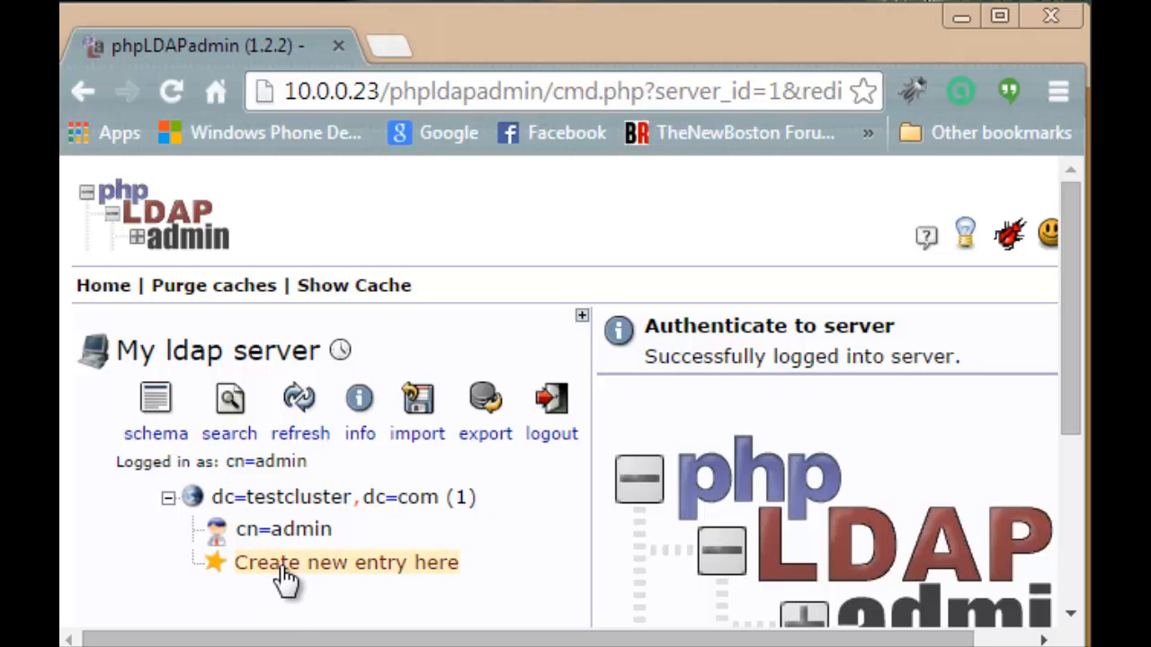
- Create a Generic Organisational Unit named groups under the base DN and commit it
left_click(345, 561)
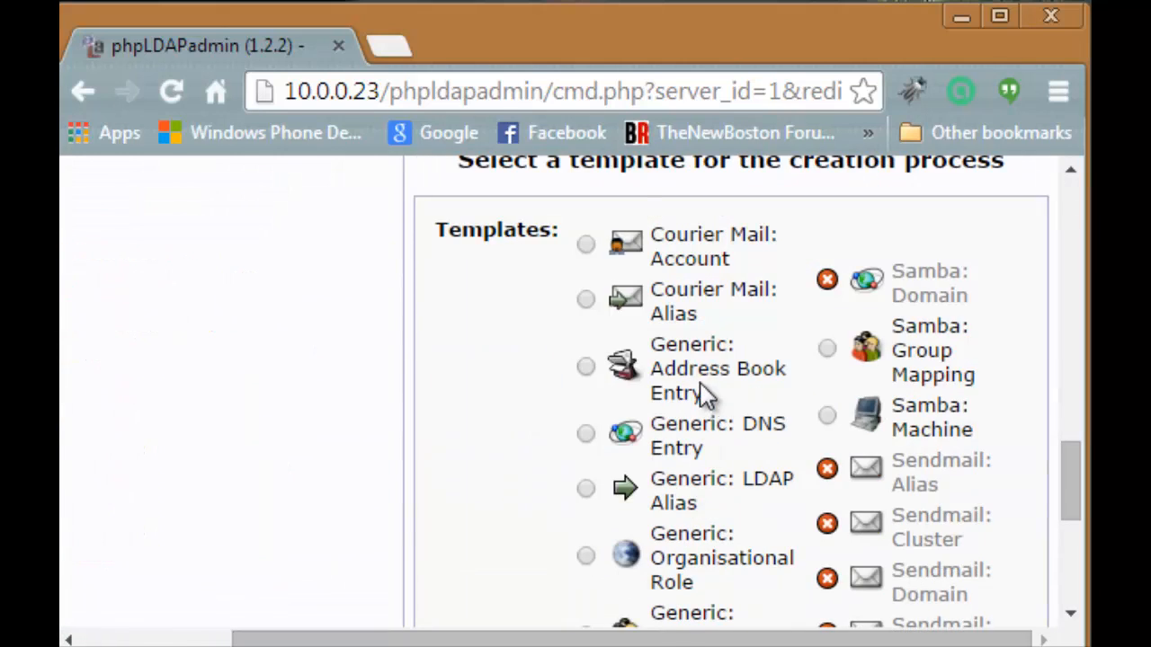
scroll("down", 3)
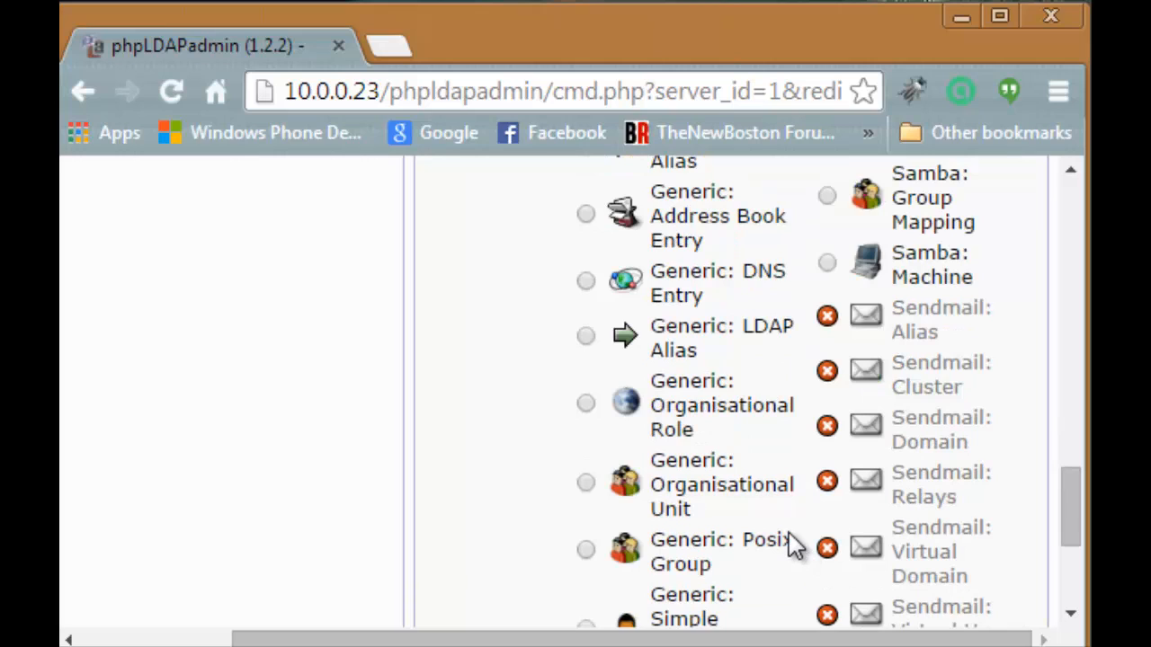
mouse_move(789, 535)
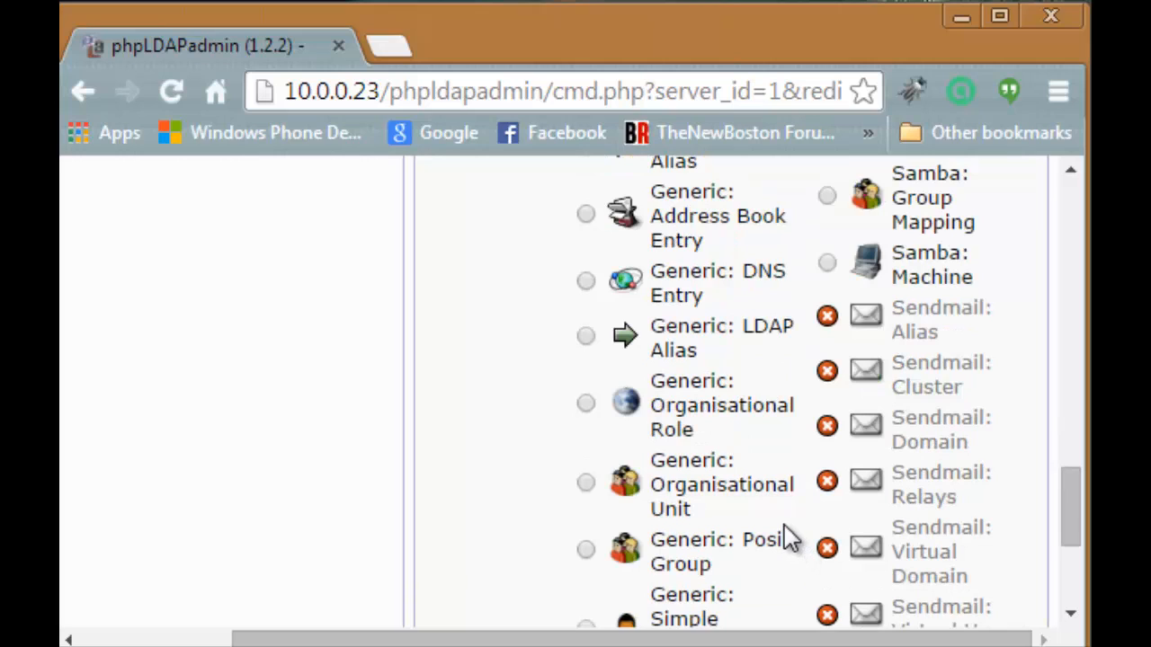
mouse_move(639, 548)
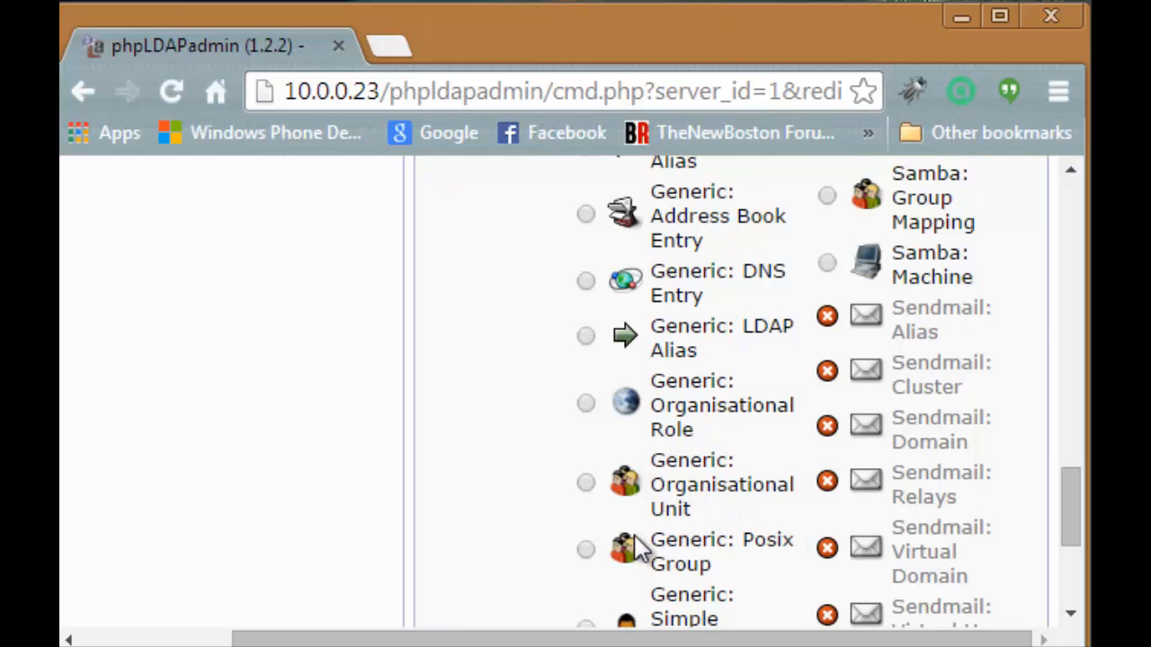
mouse_move(626, 543)
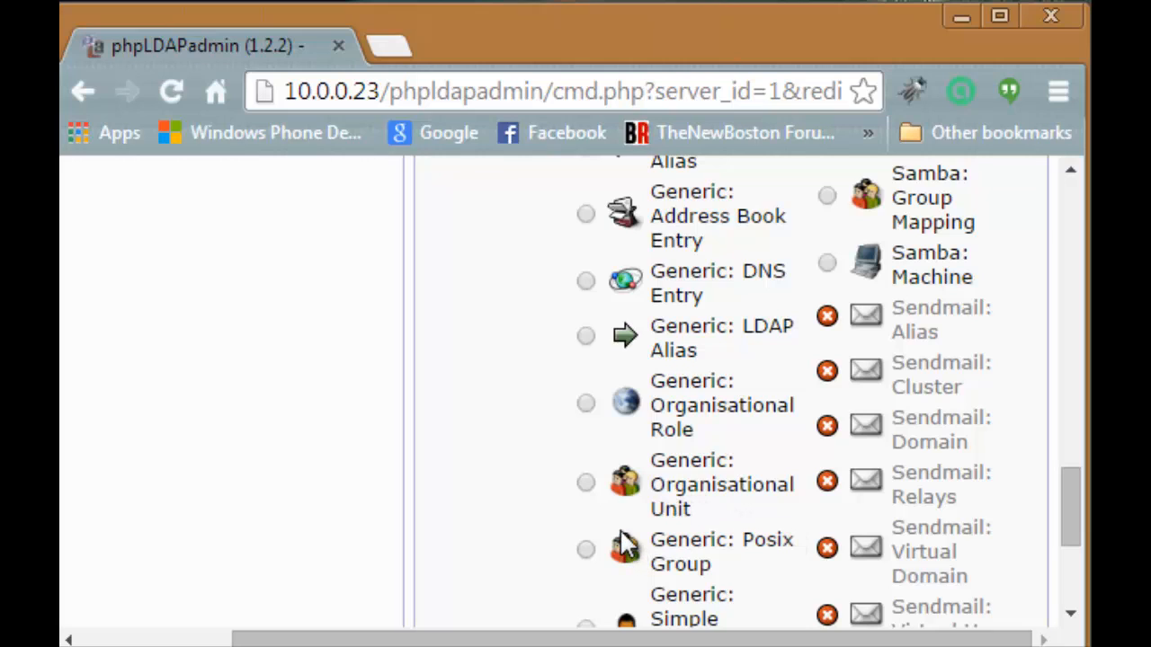
mouse_move(708, 500)
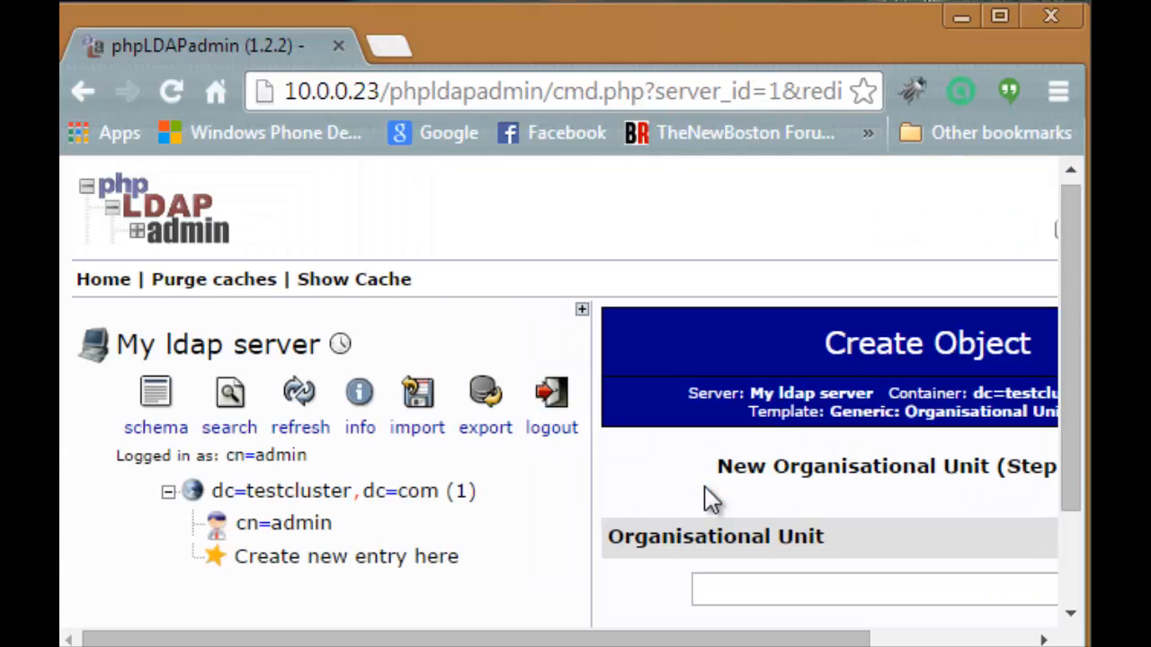
scroll("down", 3)
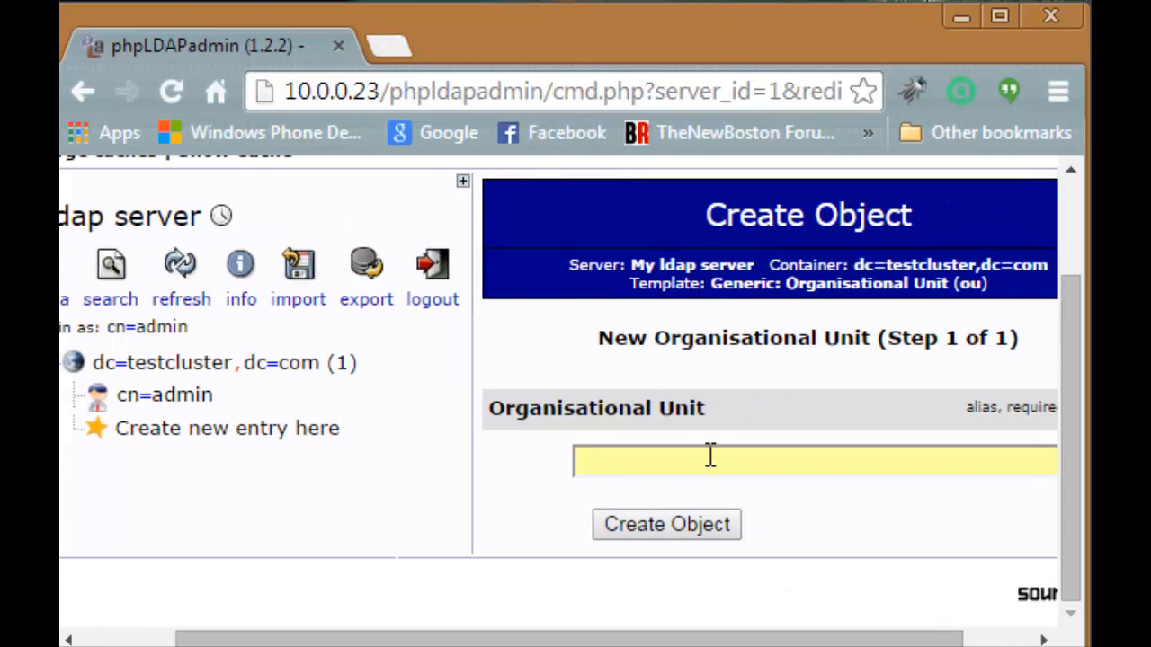
type("groups")
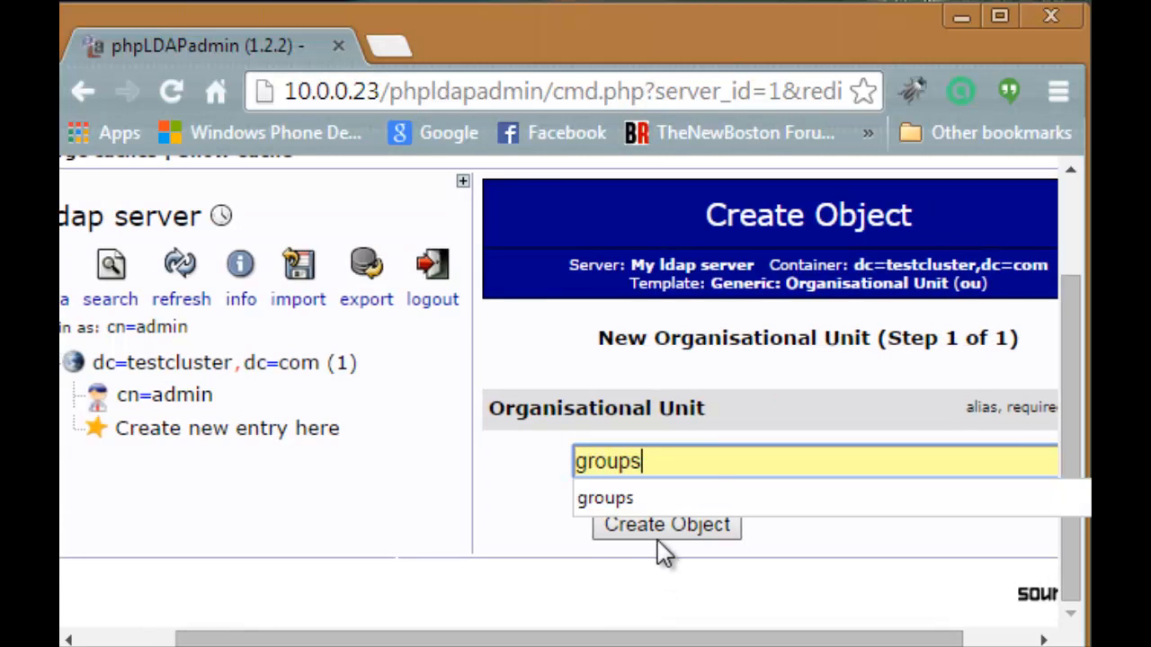
left_click(665, 525)
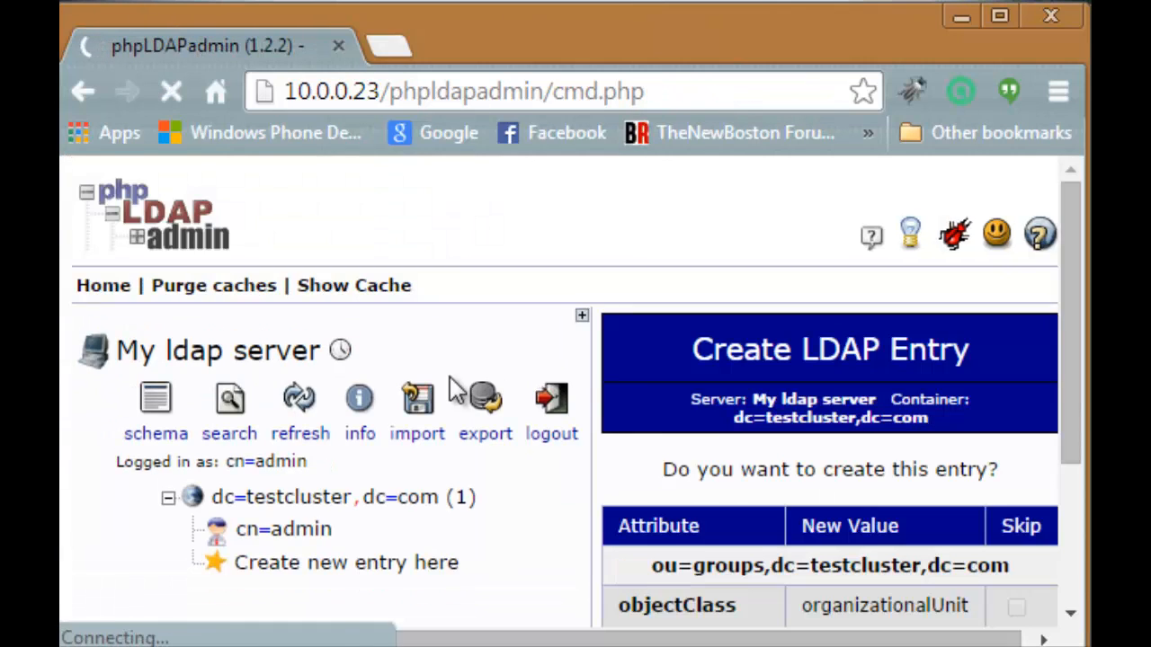
scroll("down", 3)
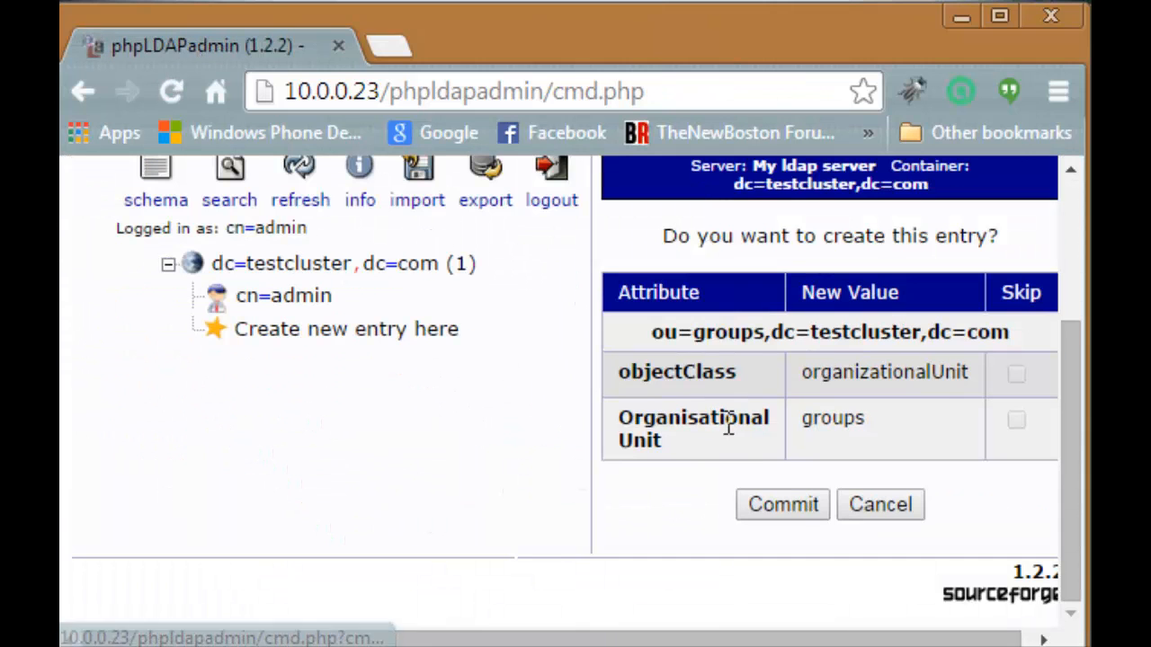
left_click(782, 504)
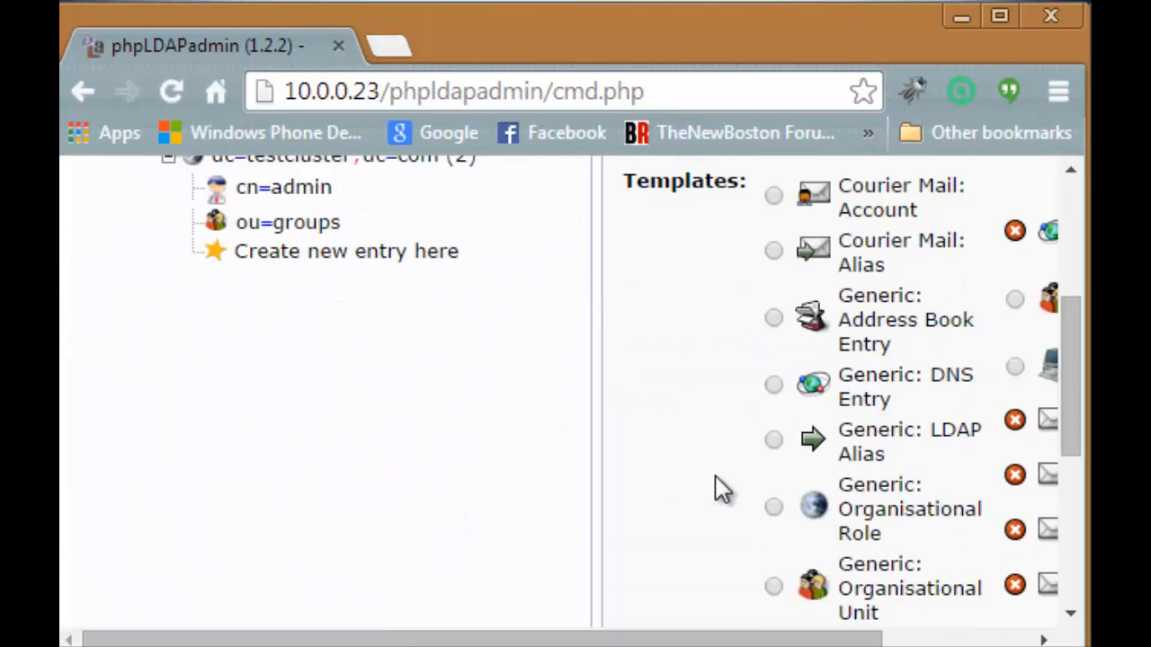
- Create a second Organisational Unit named users under the base DN and commit it
scroll("down", 3)
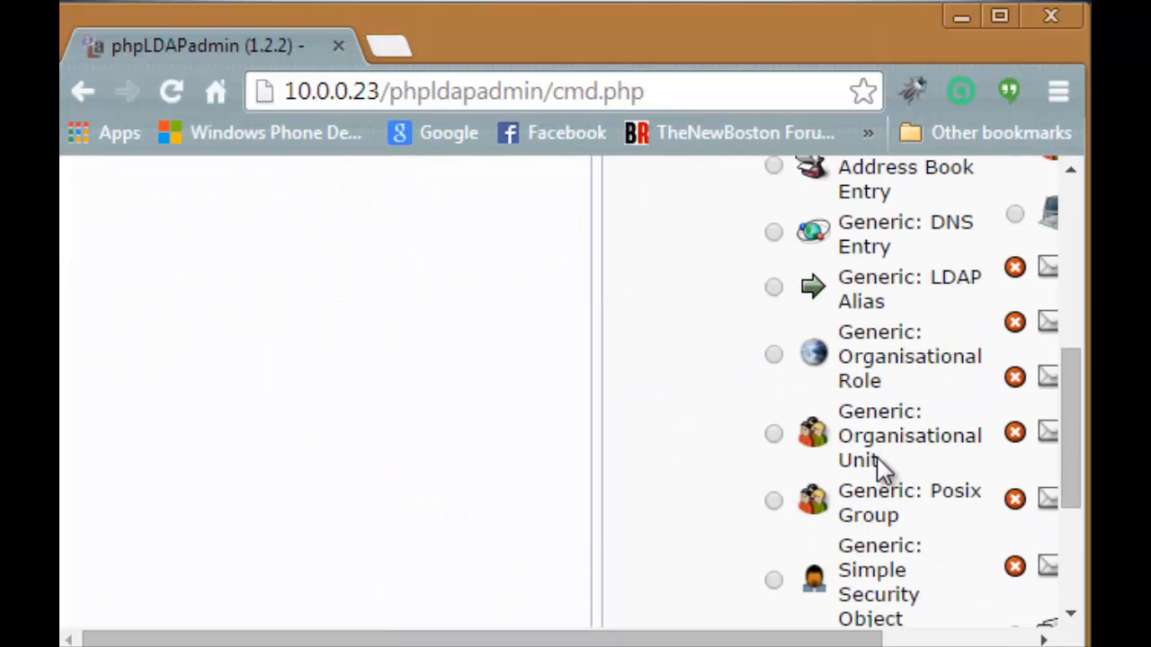
left_click(910, 435)
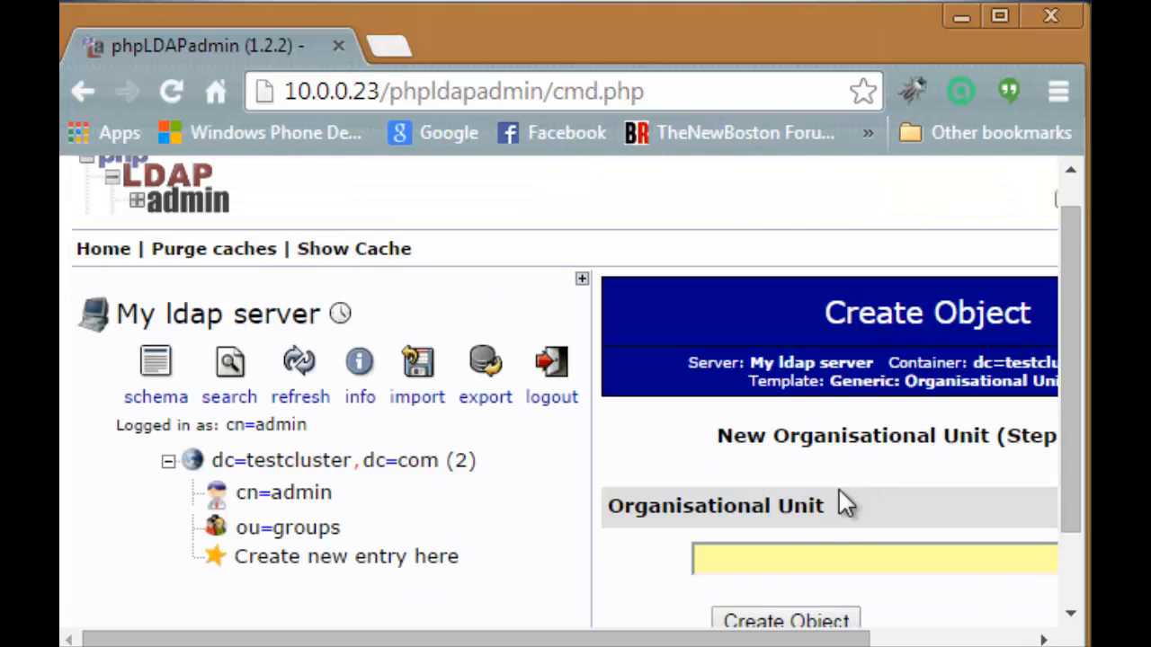
type("users")
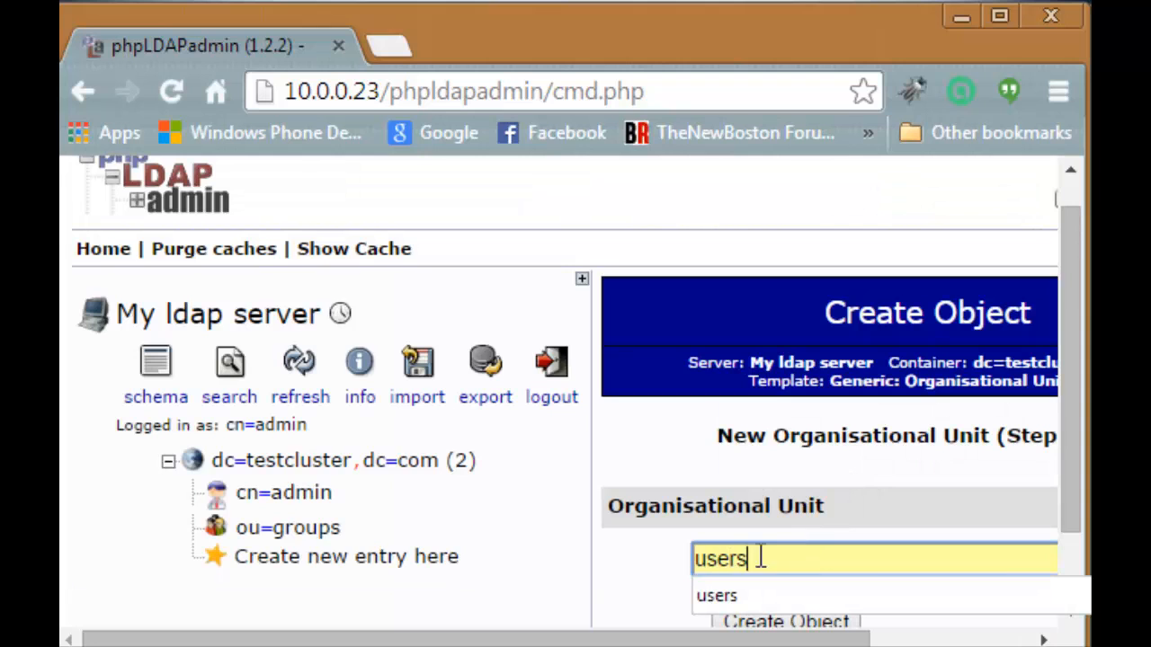
scroll("down", 3)
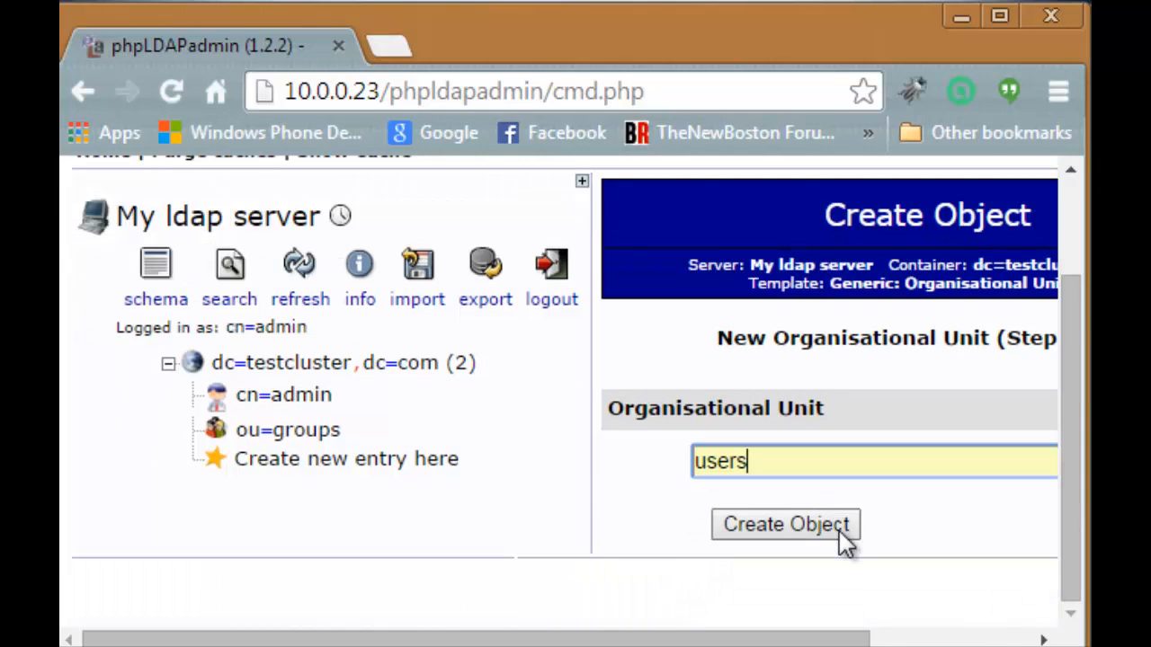
left_click(784, 525)
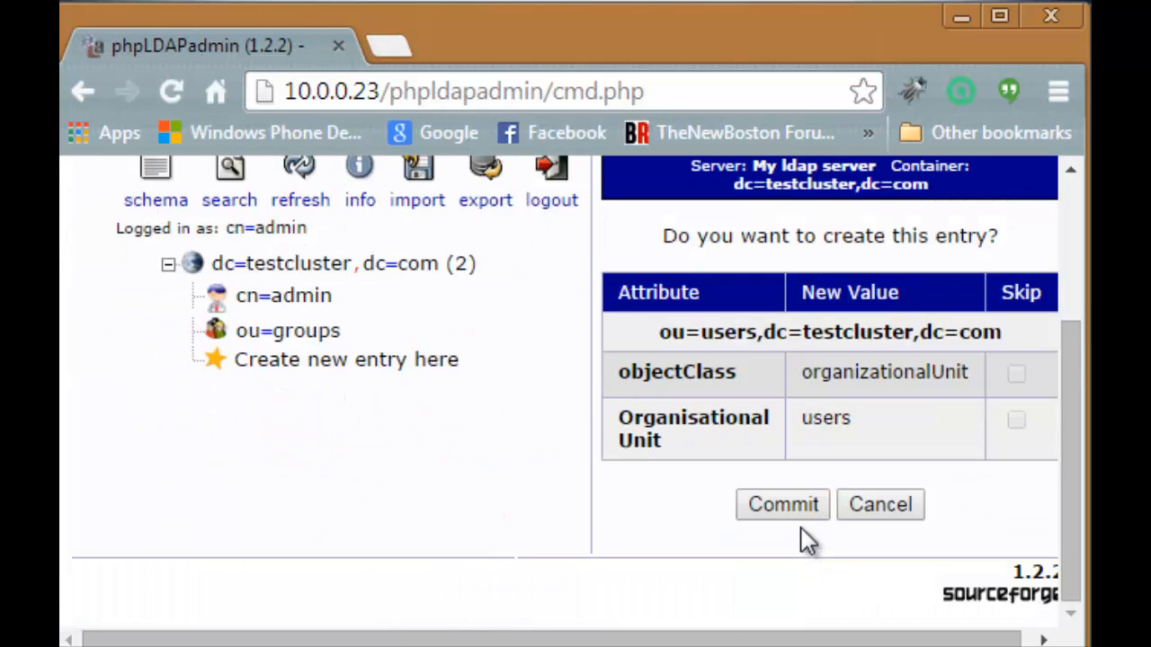
left_click(780, 503)
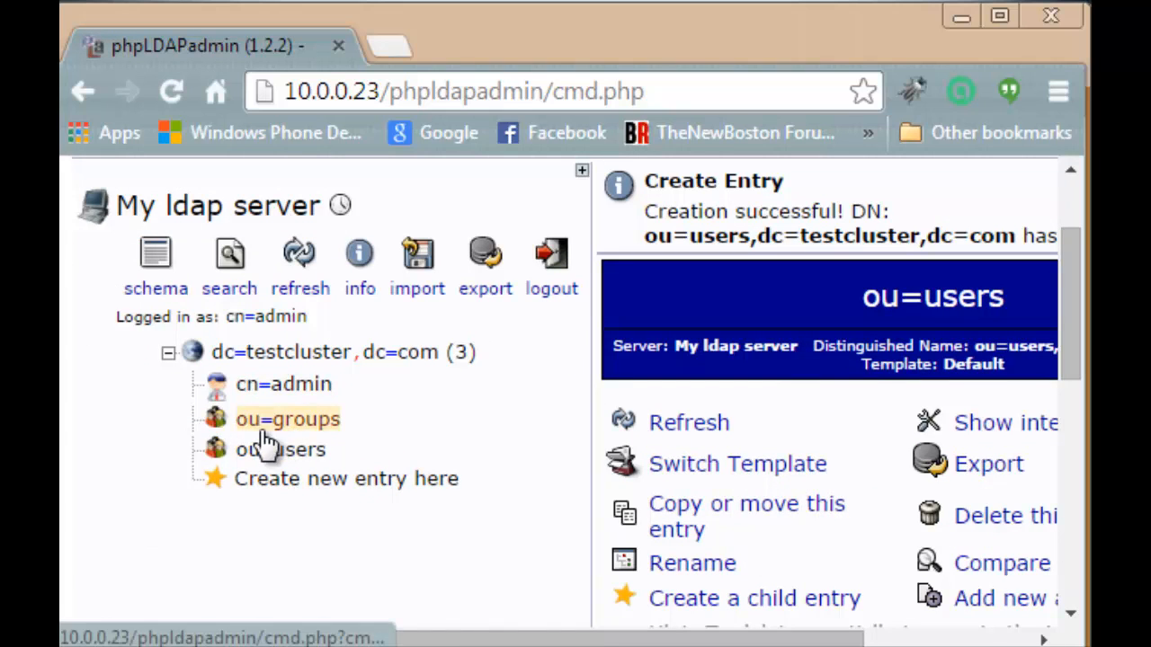
- Under ou=groups, start a child entry with the Generic Posix Group template
left_click(288, 419)
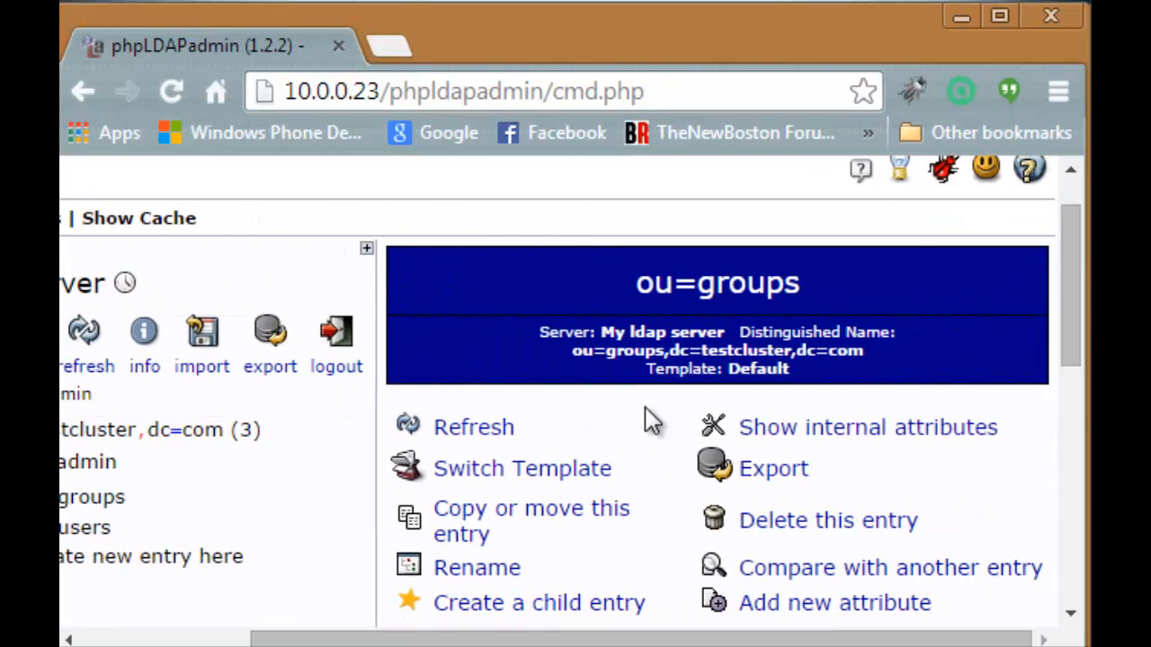
scroll("down", 3)
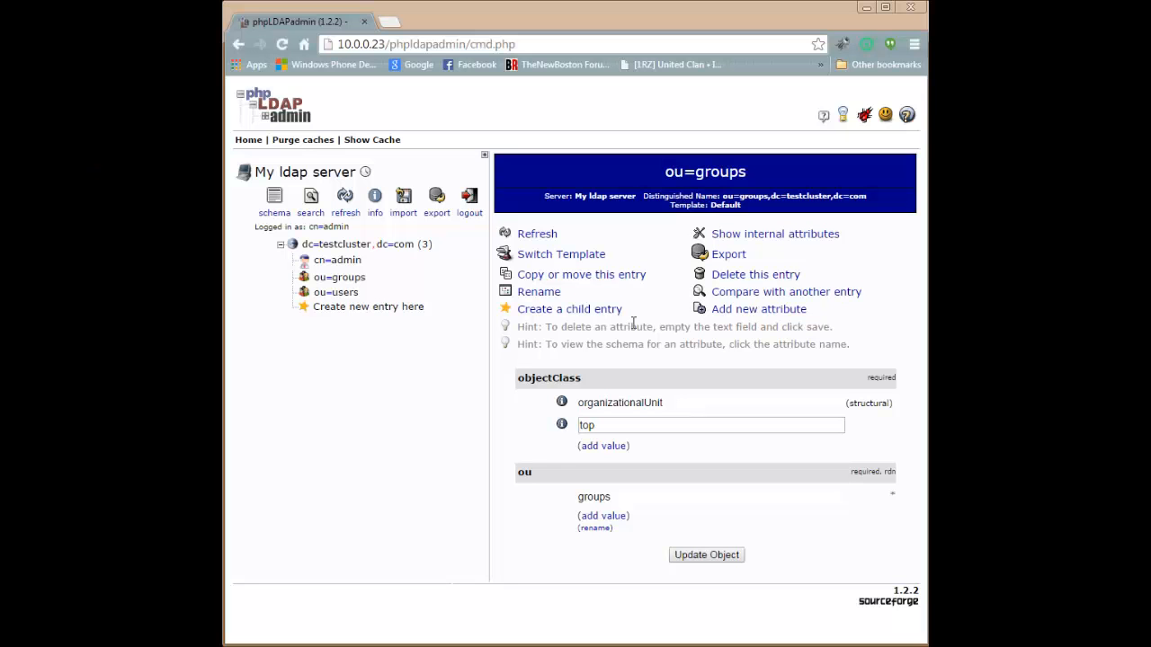
mouse_move(340, 277)
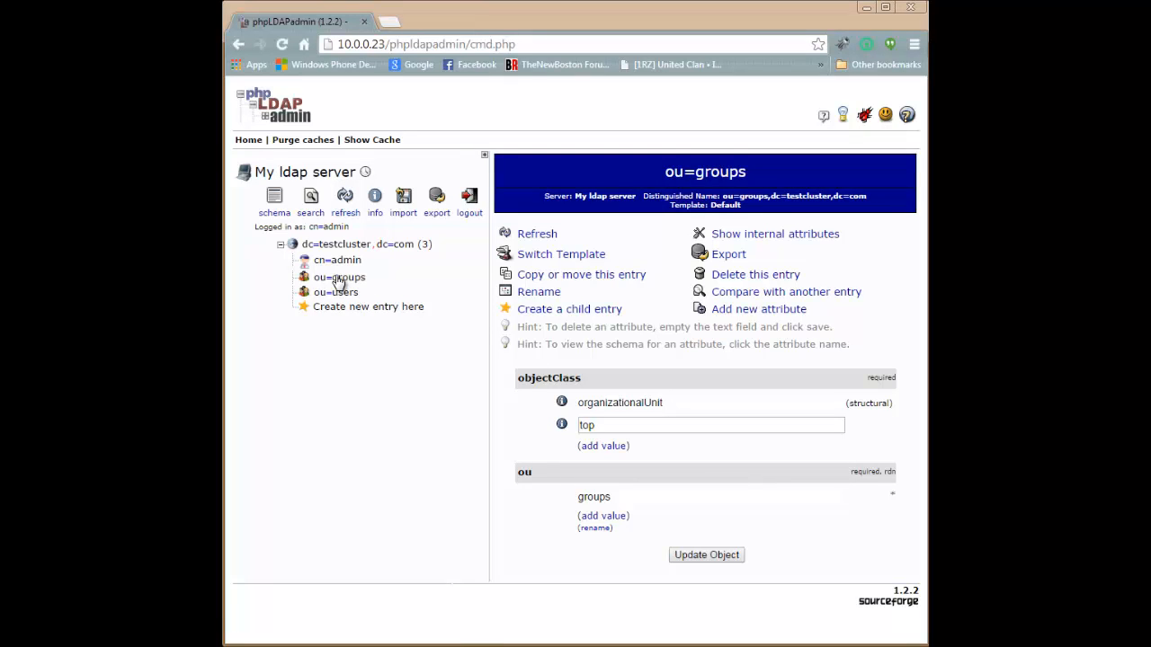
mouse_move(340, 277)
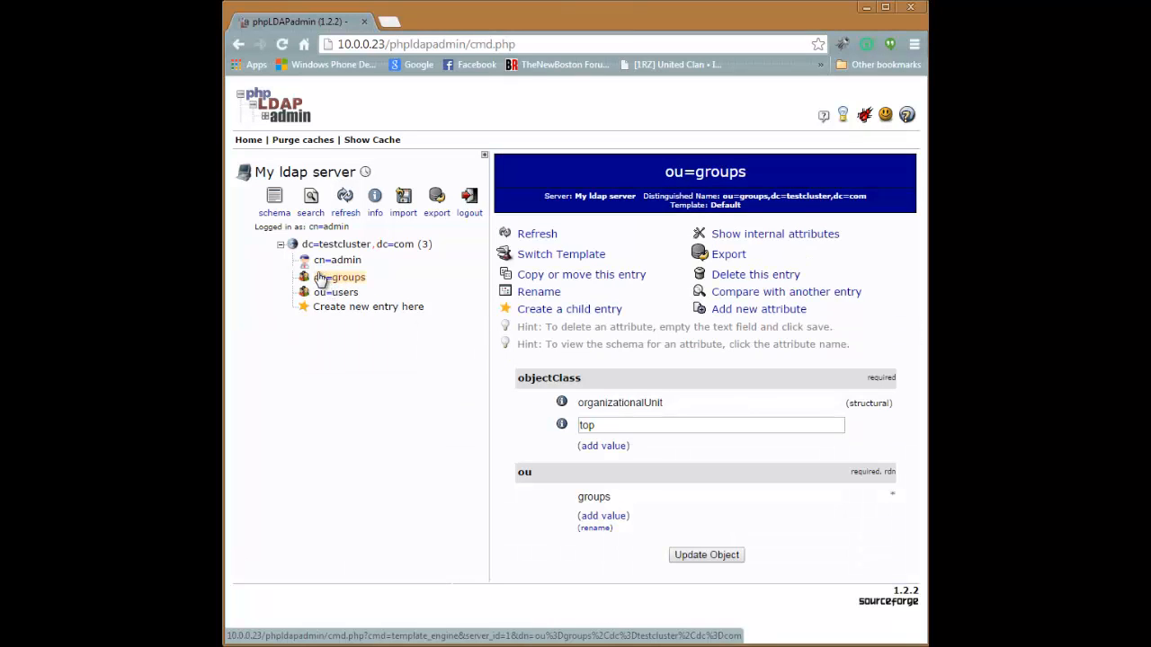
mouse_move(558, 317)
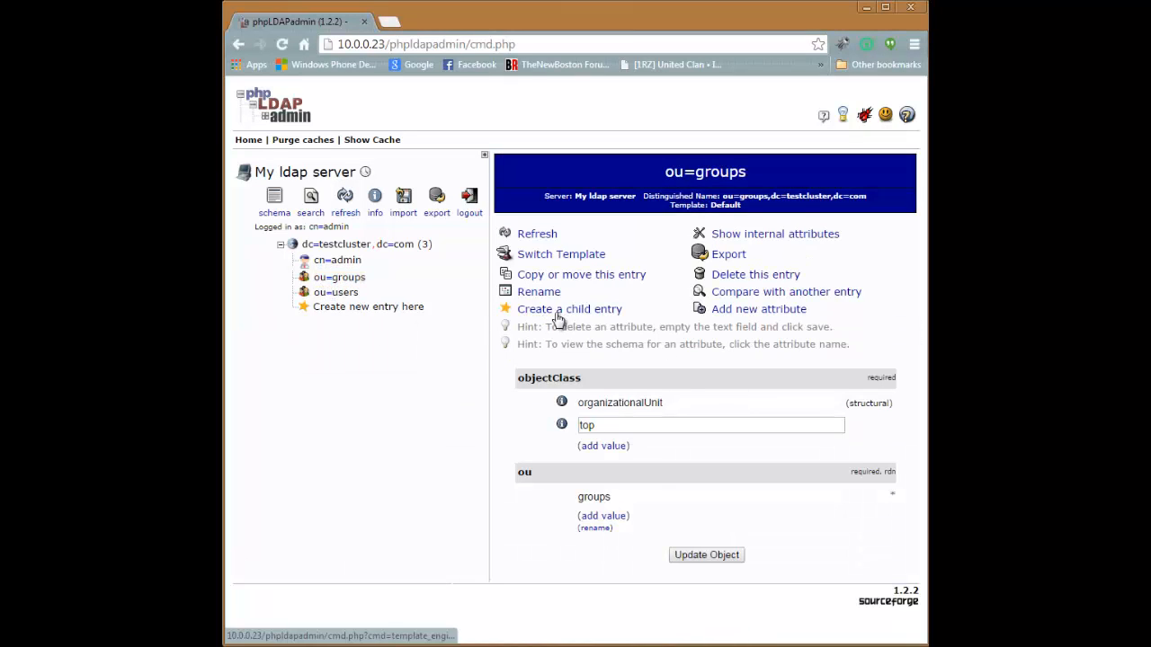
left_click(568, 310)
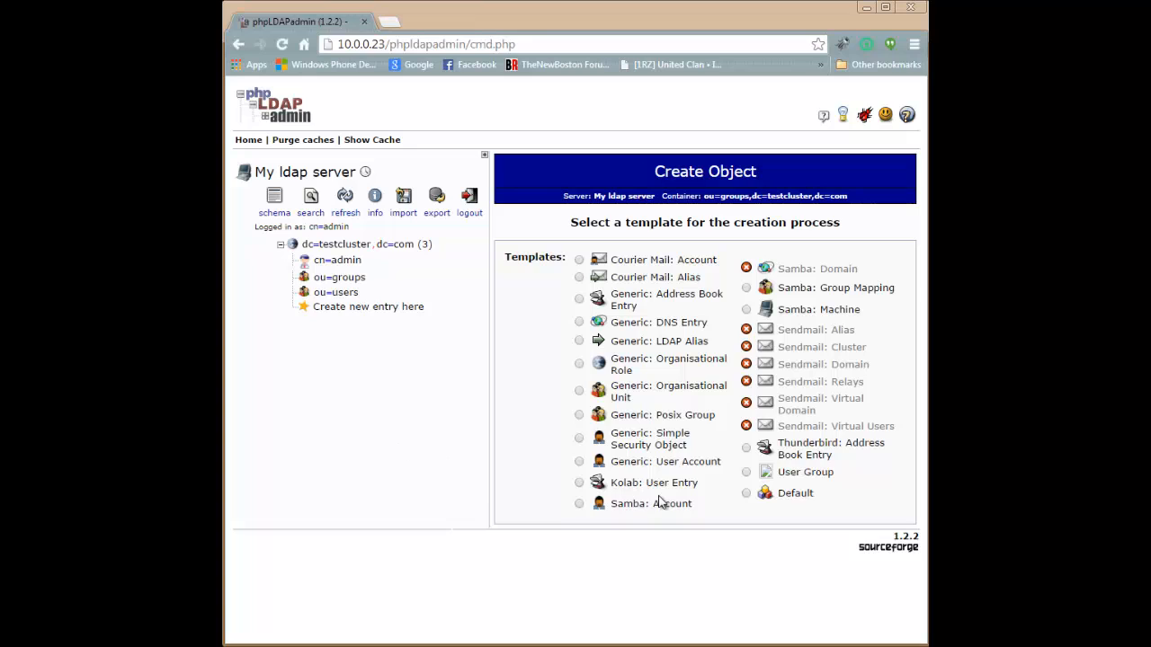
left_click(579, 413)
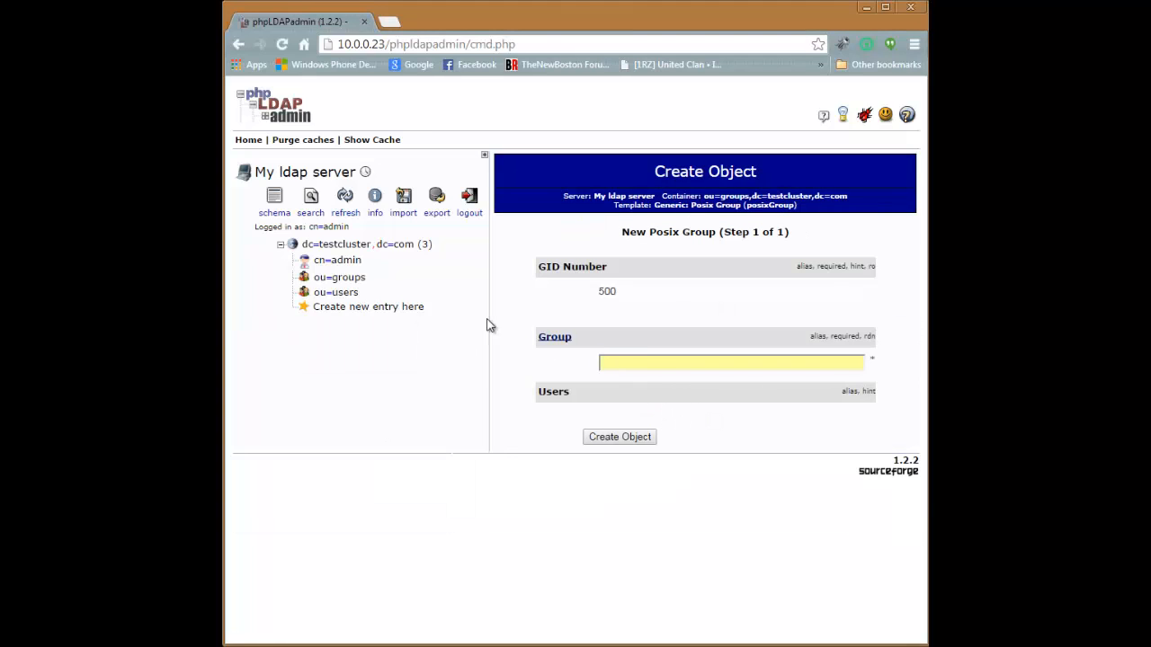
left_click(340, 277)
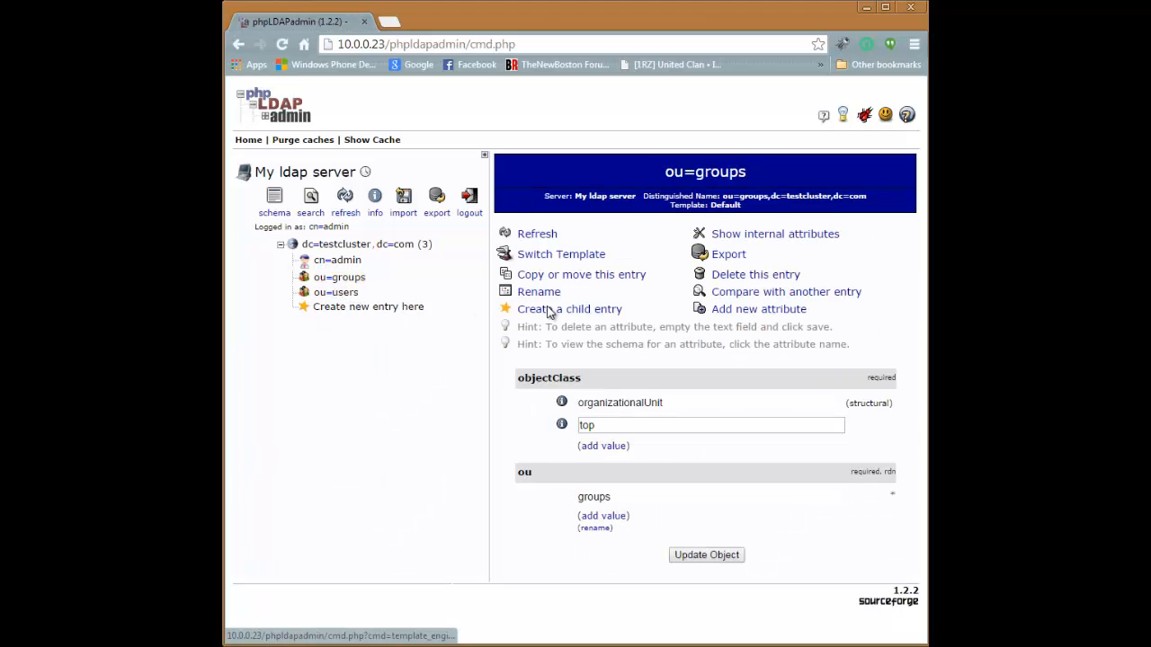
left_click(568, 309)
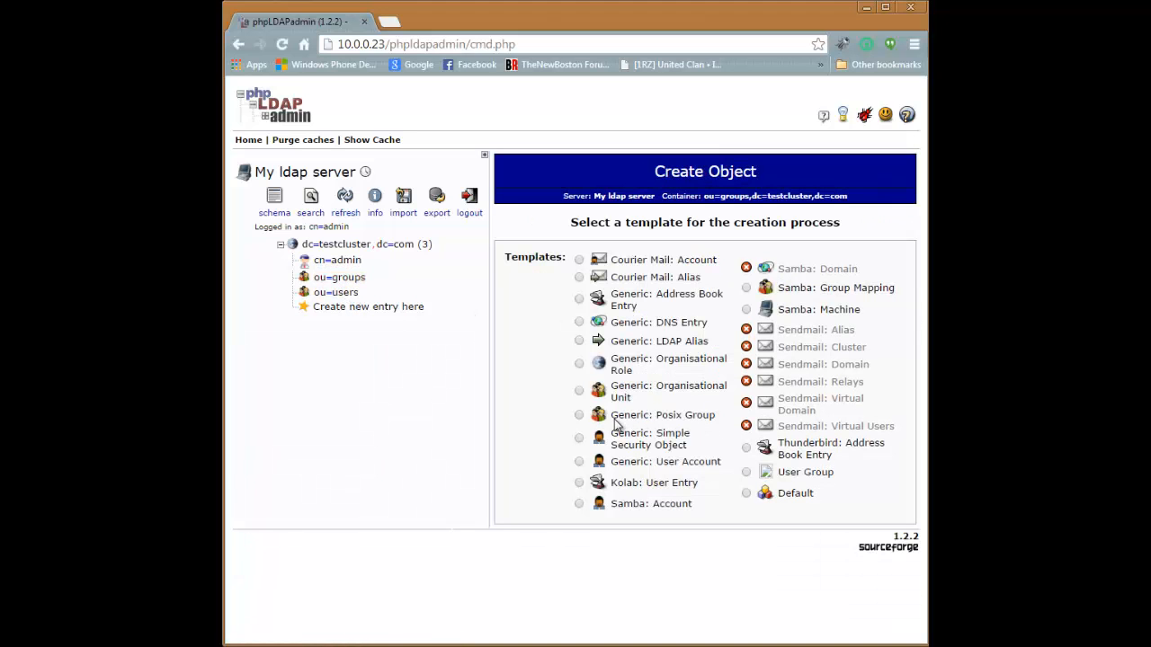
mouse_move(701, 428)
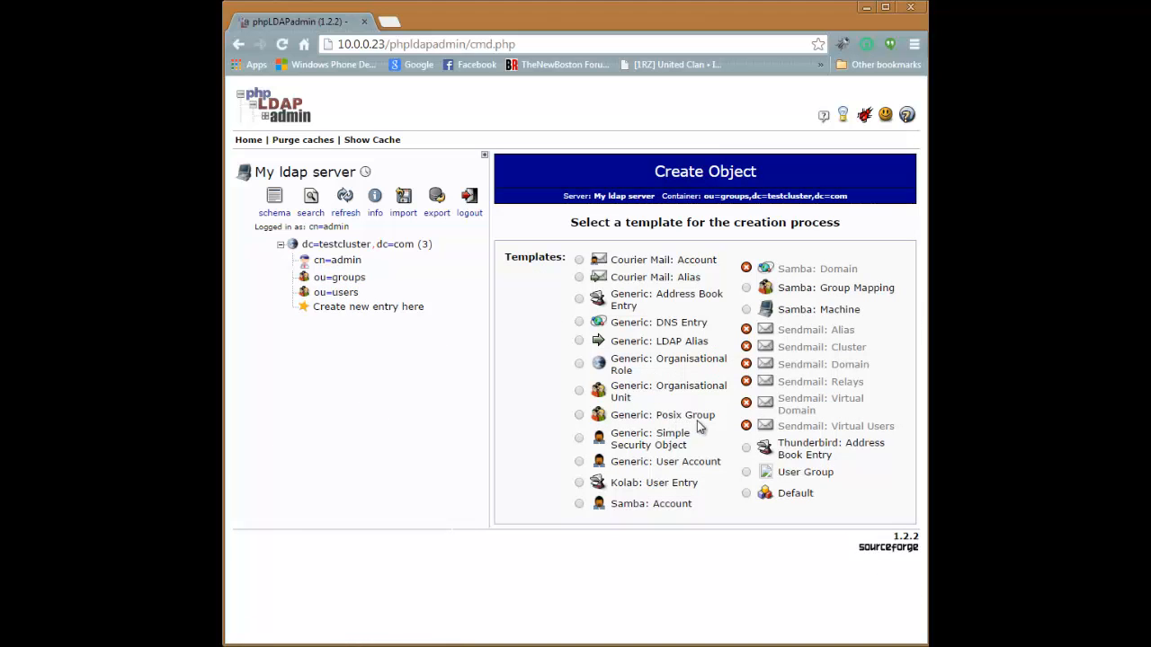
- Create the posix group admins with GID 500 and commit it
left_click(578, 413)
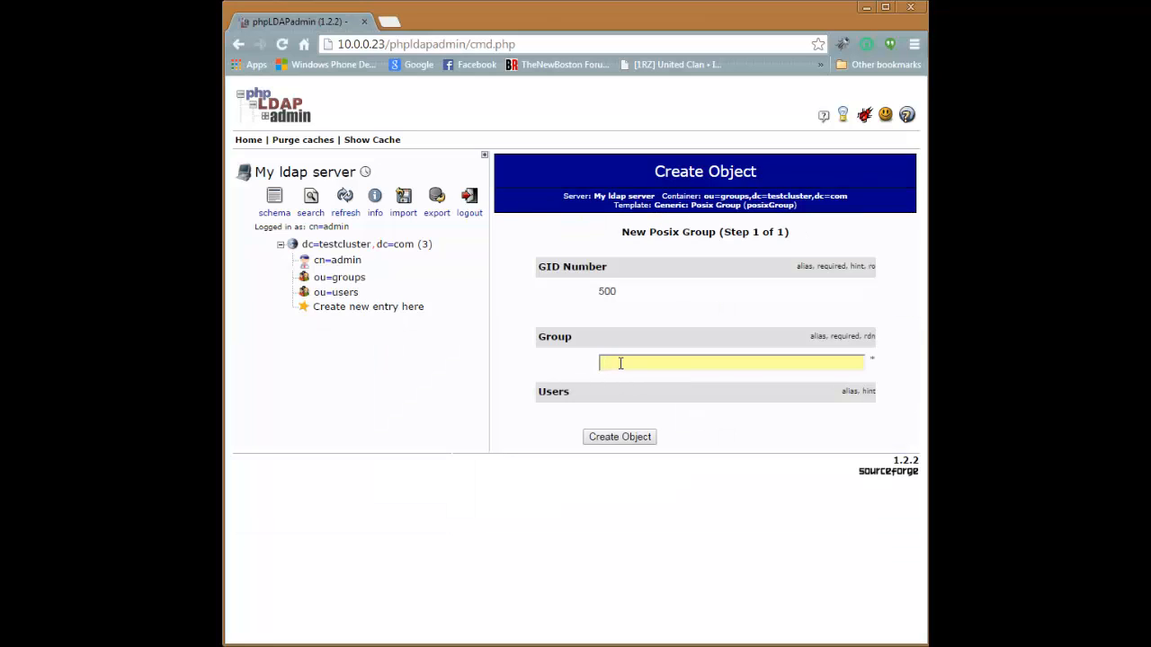
type("admins")
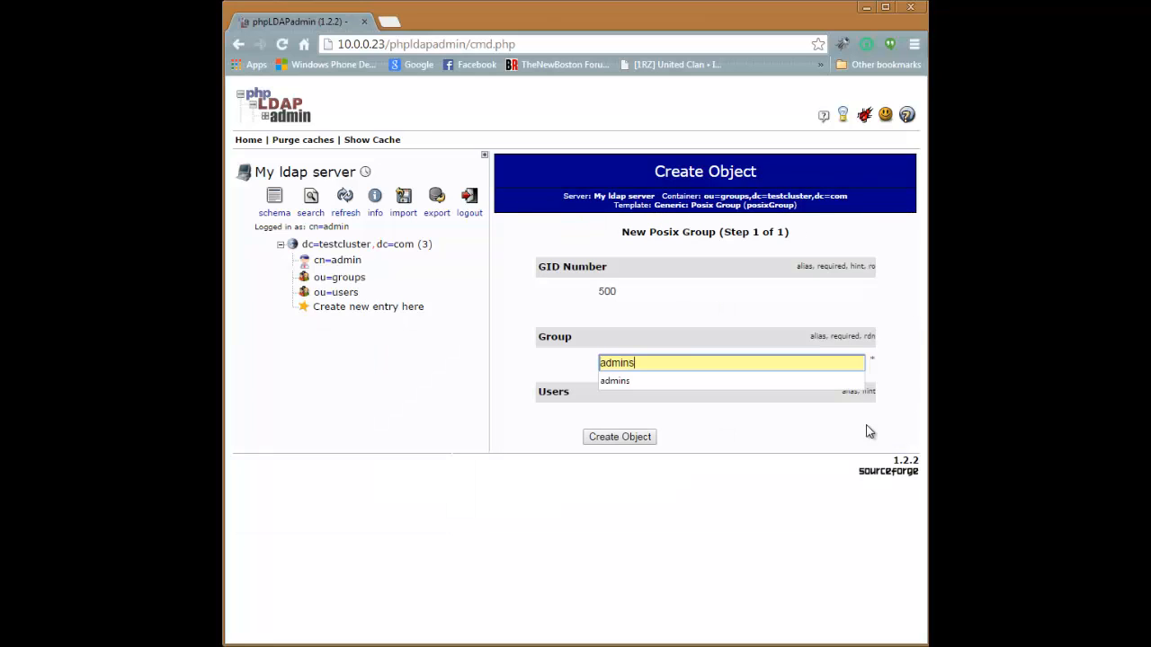
left_click(619, 437)
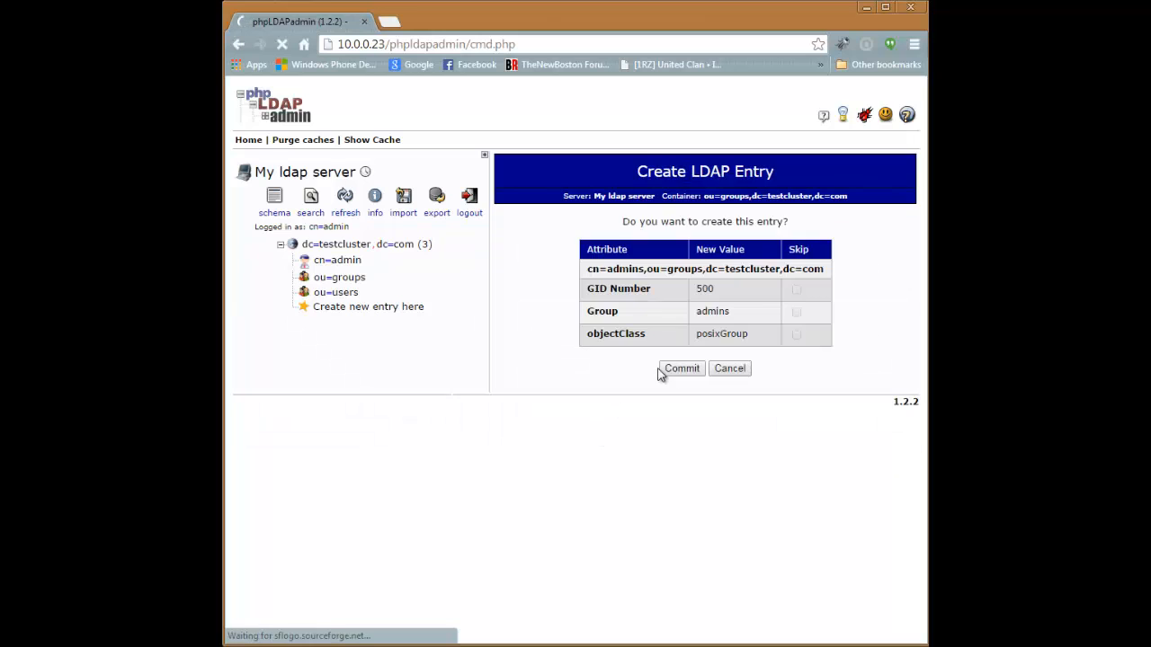
left_click(681, 368)
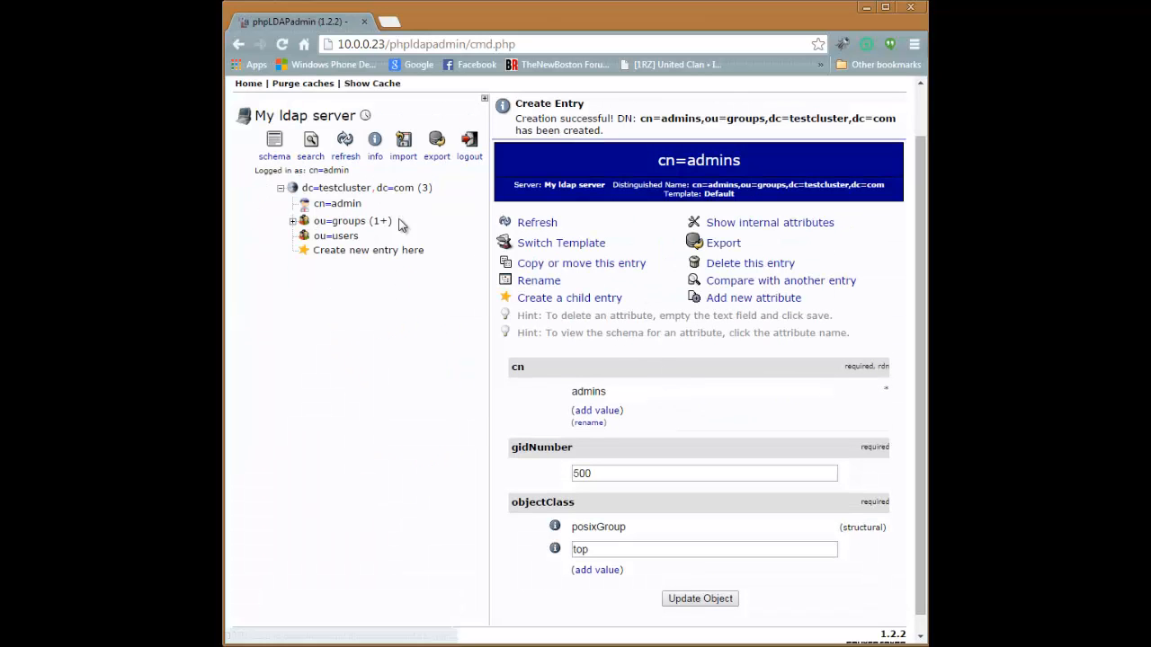
- Start a Generic: Posix Group child entry under ou=groups named users
left_click(345, 219)
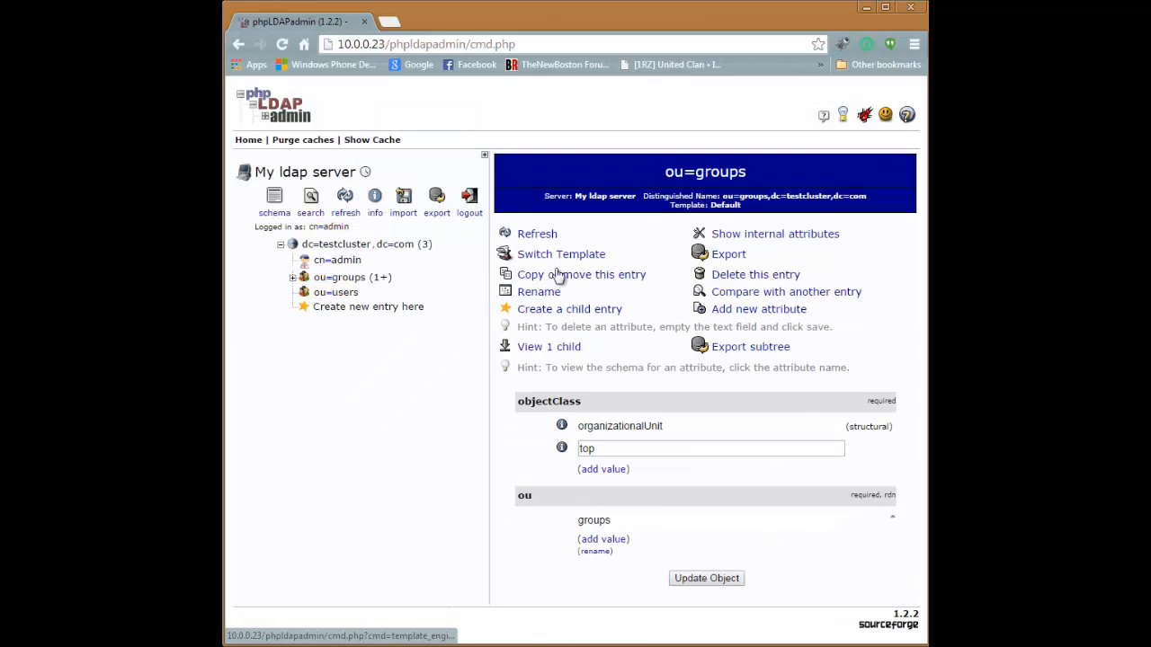
left_click(568, 309)
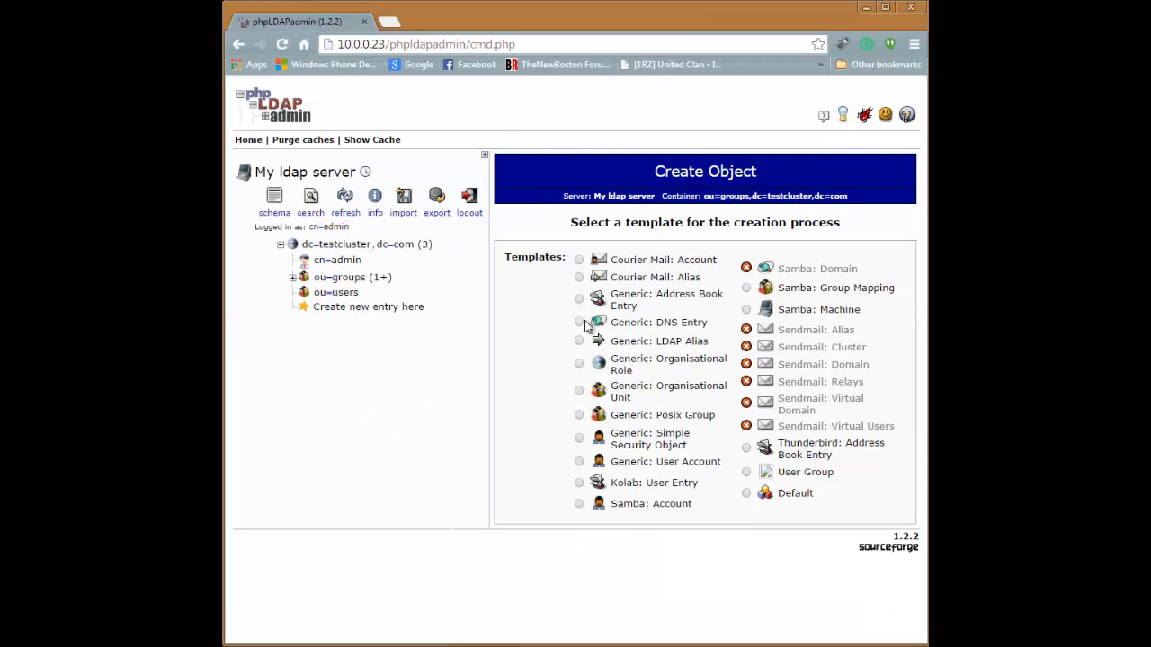
left_click(579, 414)
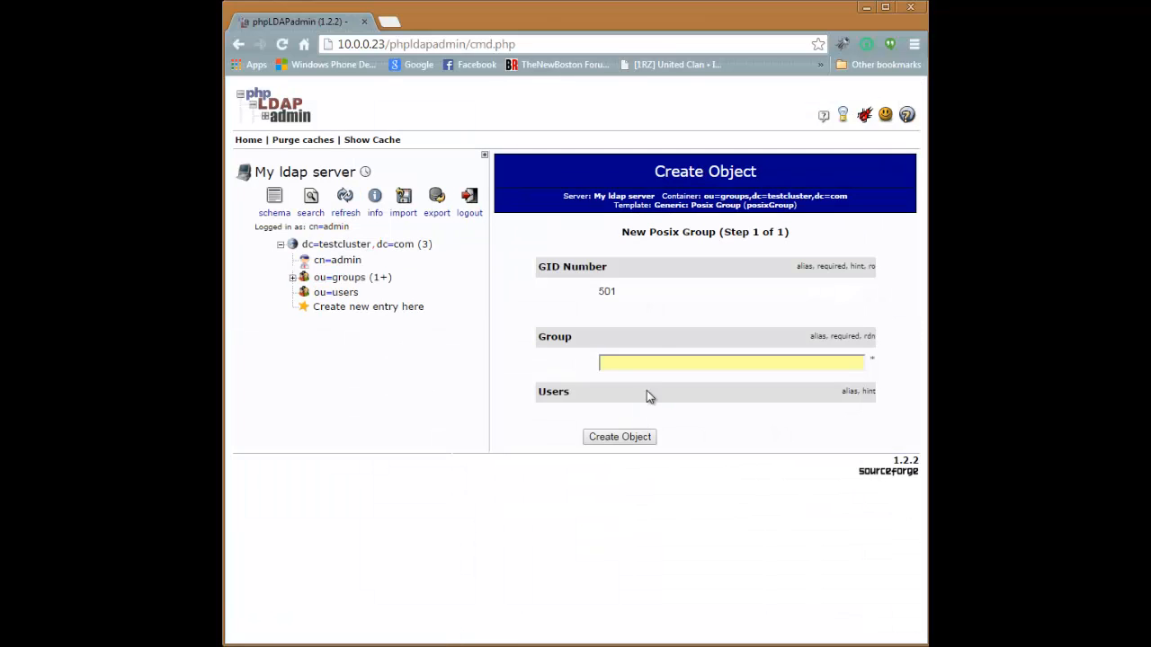
type("users")
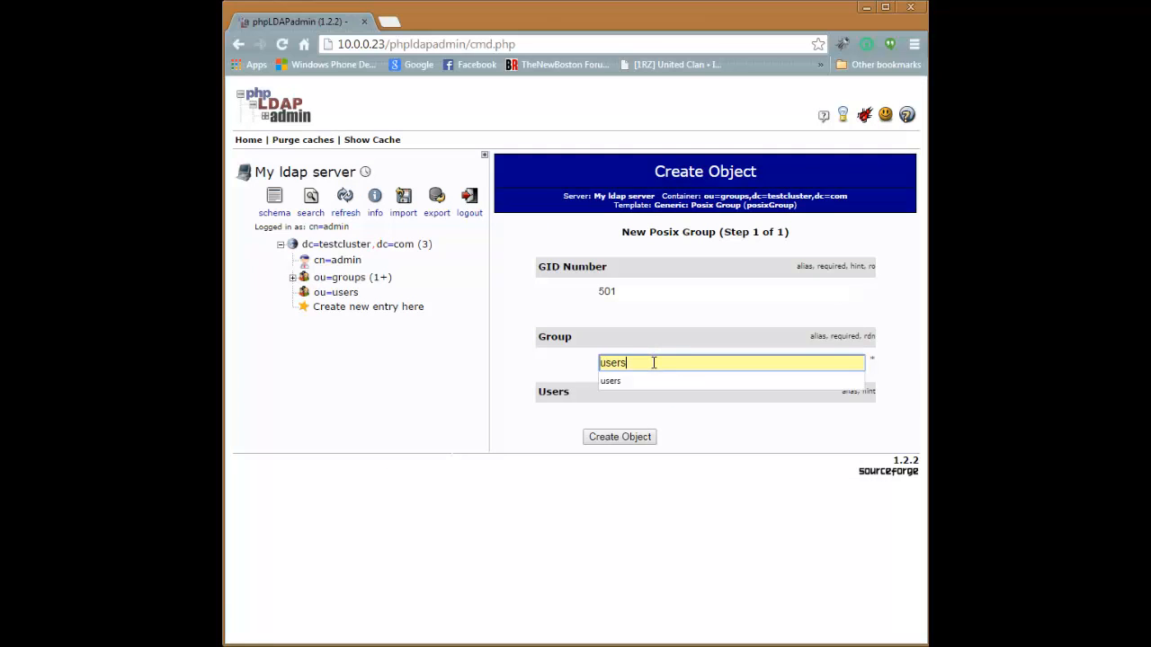
- Commit the users group (GID 501) so ou=groups lists both admins and users
left_click(618, 437)
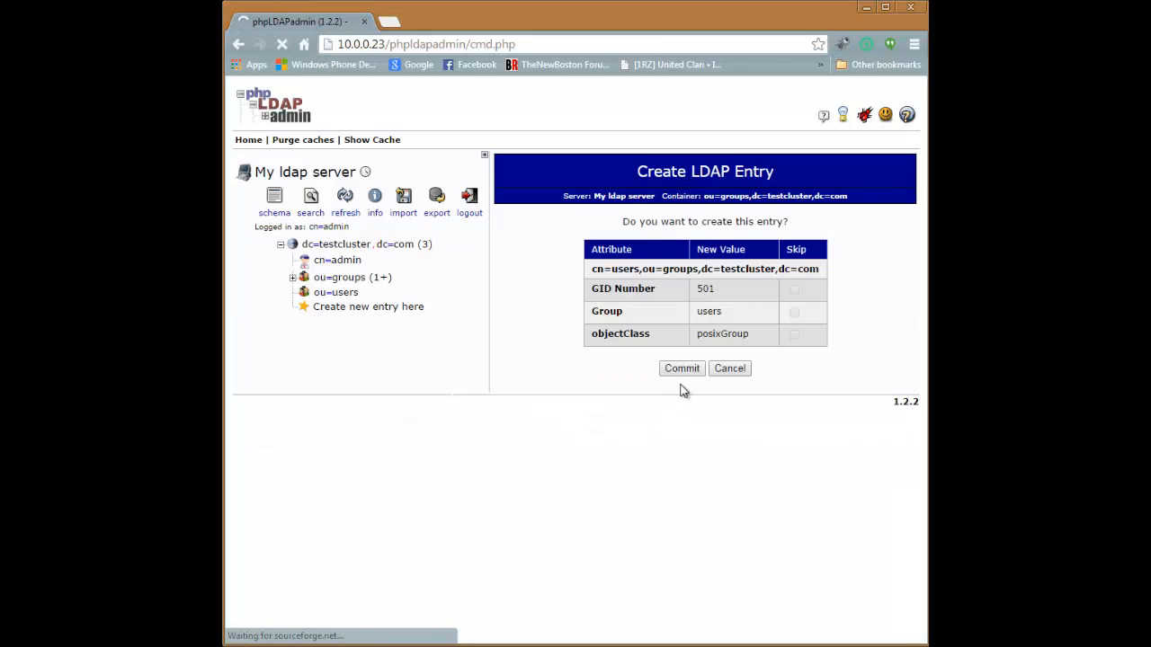
left_click(681, 367)
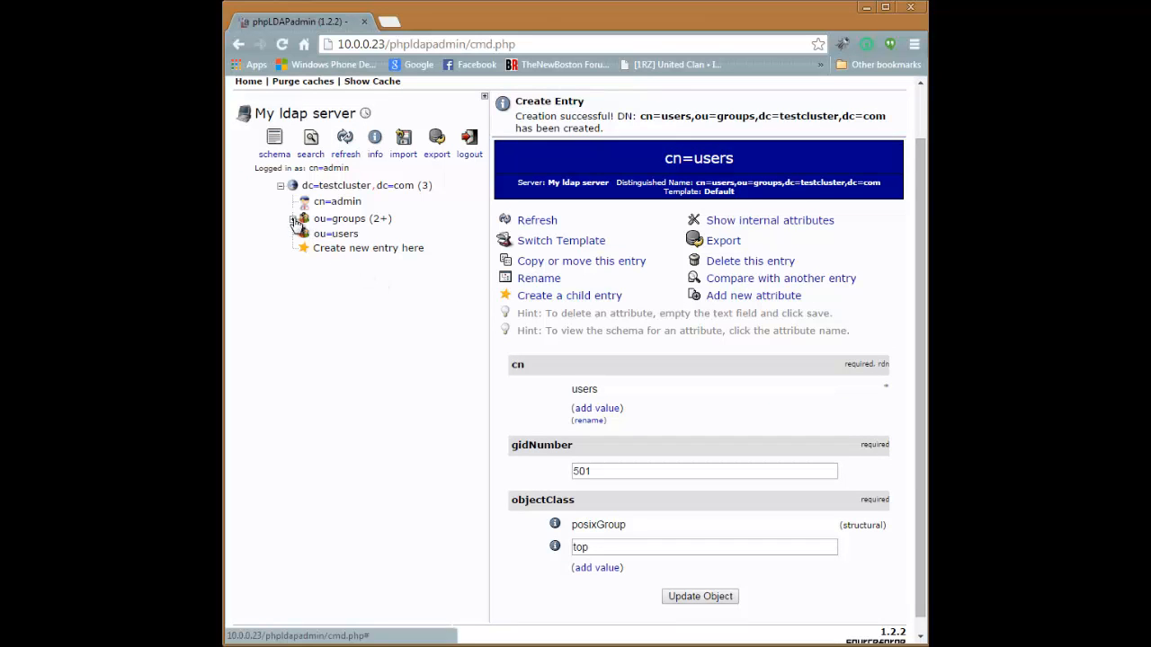
left_click(293, 220)
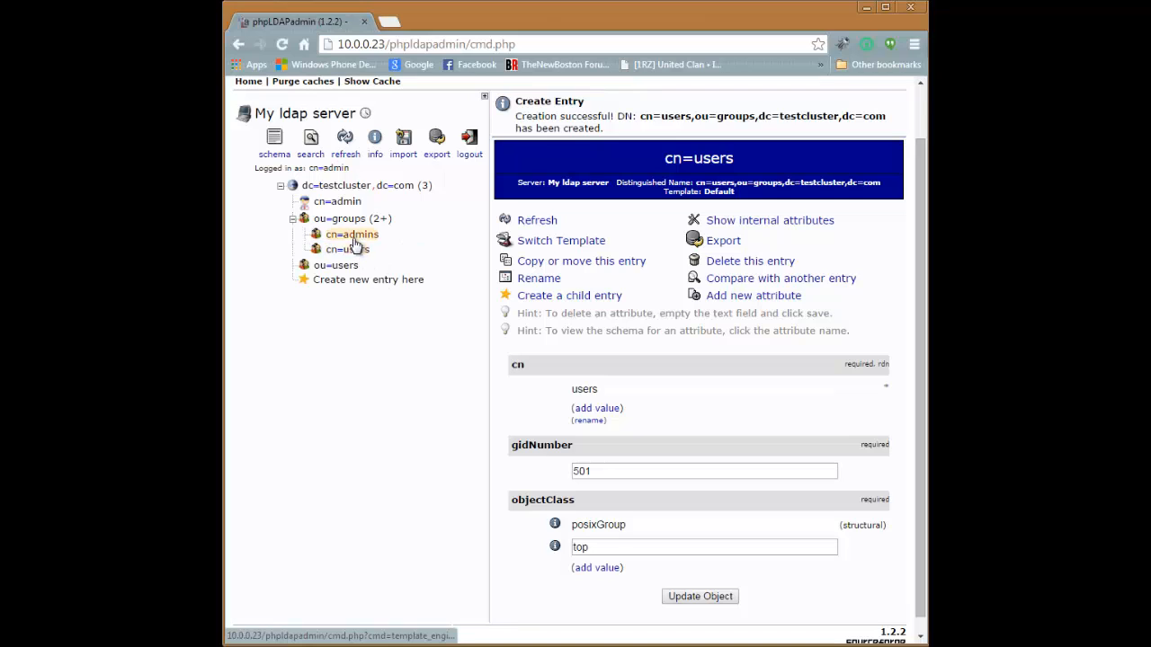
mouse_move(349, 248)
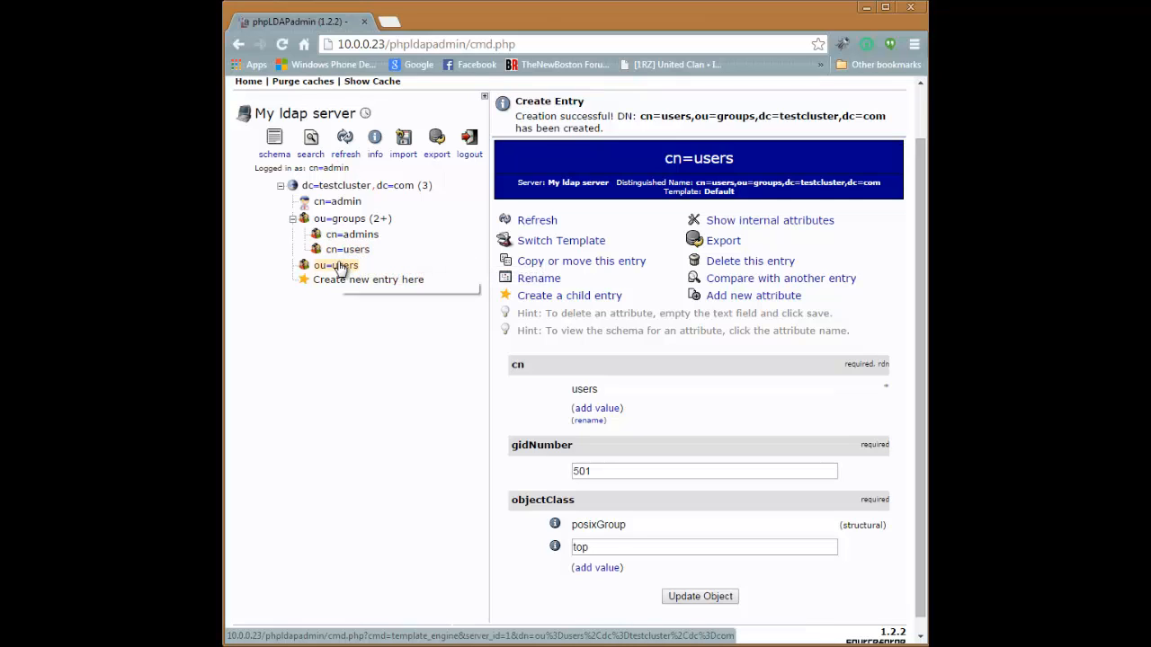
- Begin a child entry under ou=users and choose the user account template
left_click(334, 264)
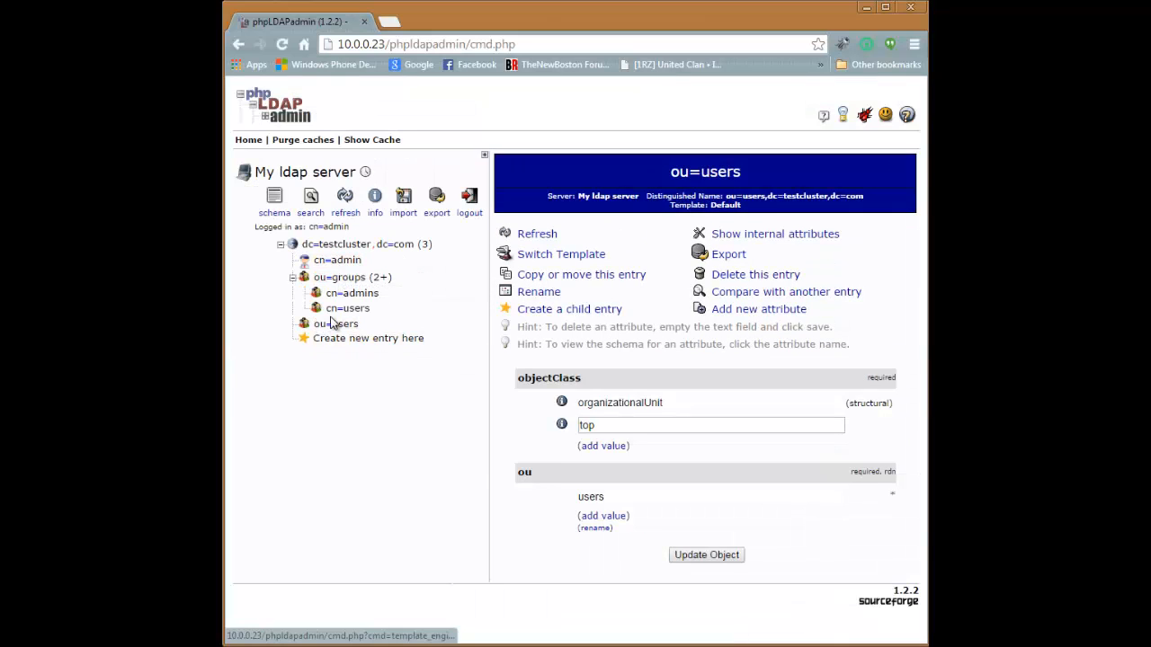
left_click(568, 309)
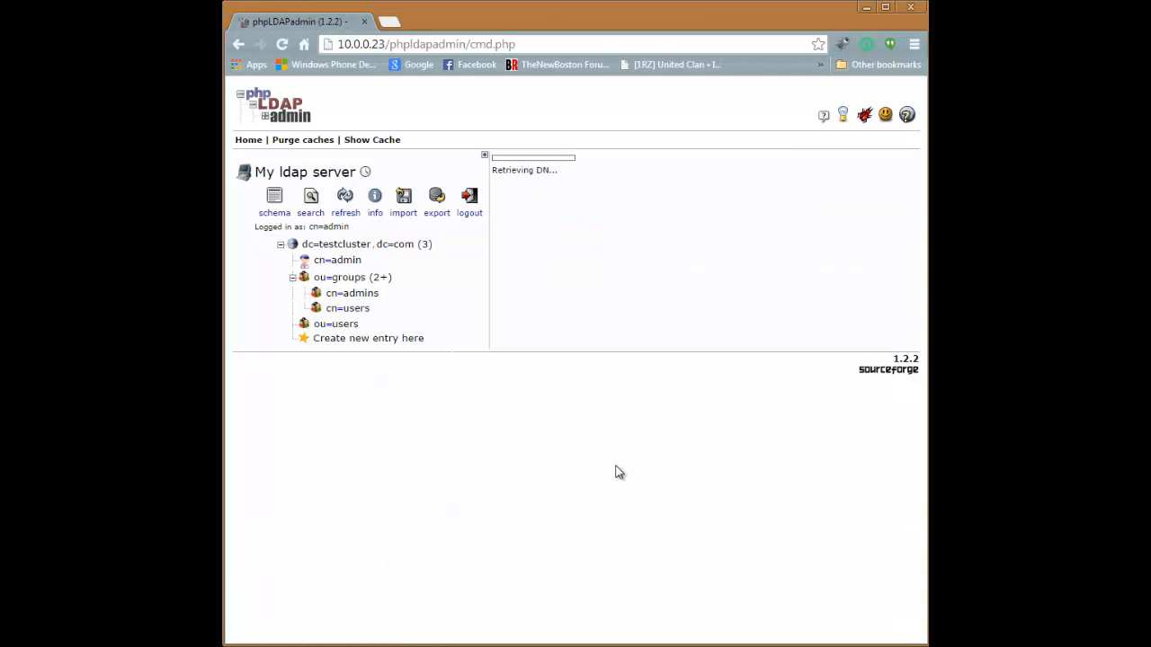
left_click(367, 338)
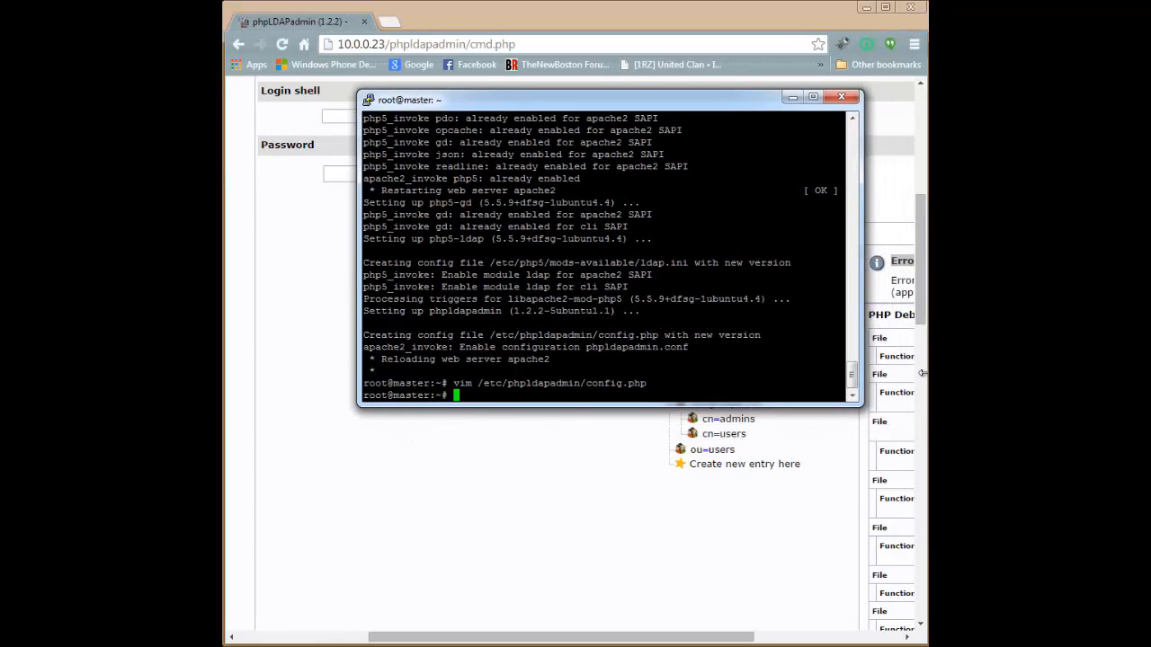
mouse_move(920, 372)
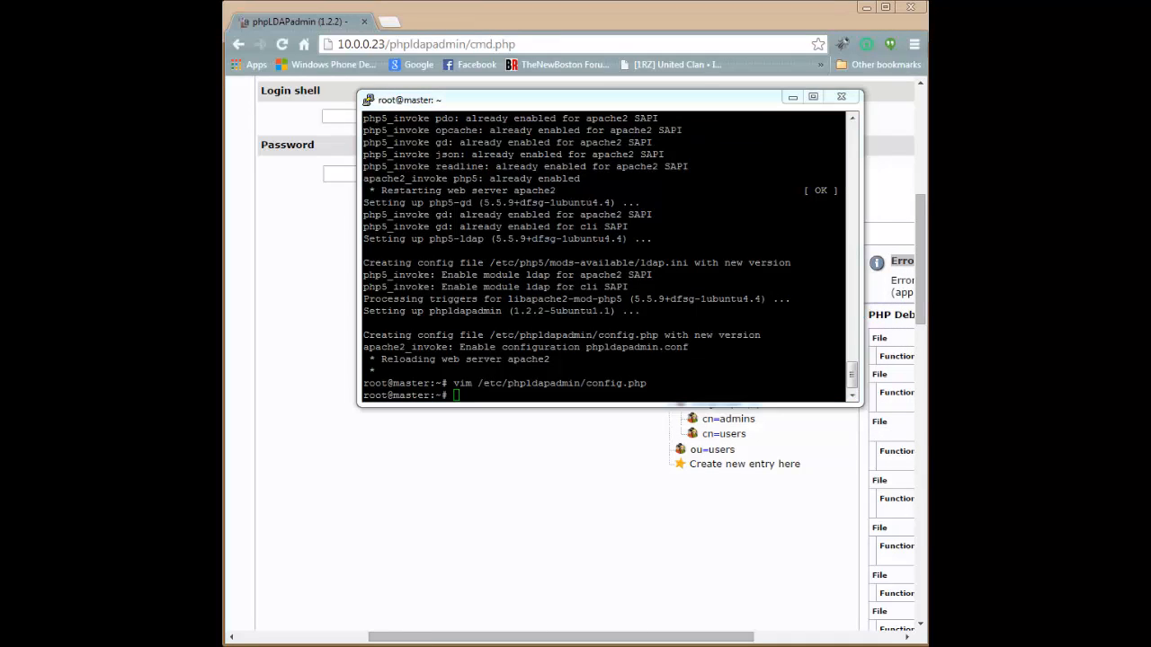
- Edit /usr/share/phpldapadmin/lib/TemplateRender.php in vim
type("vim /")
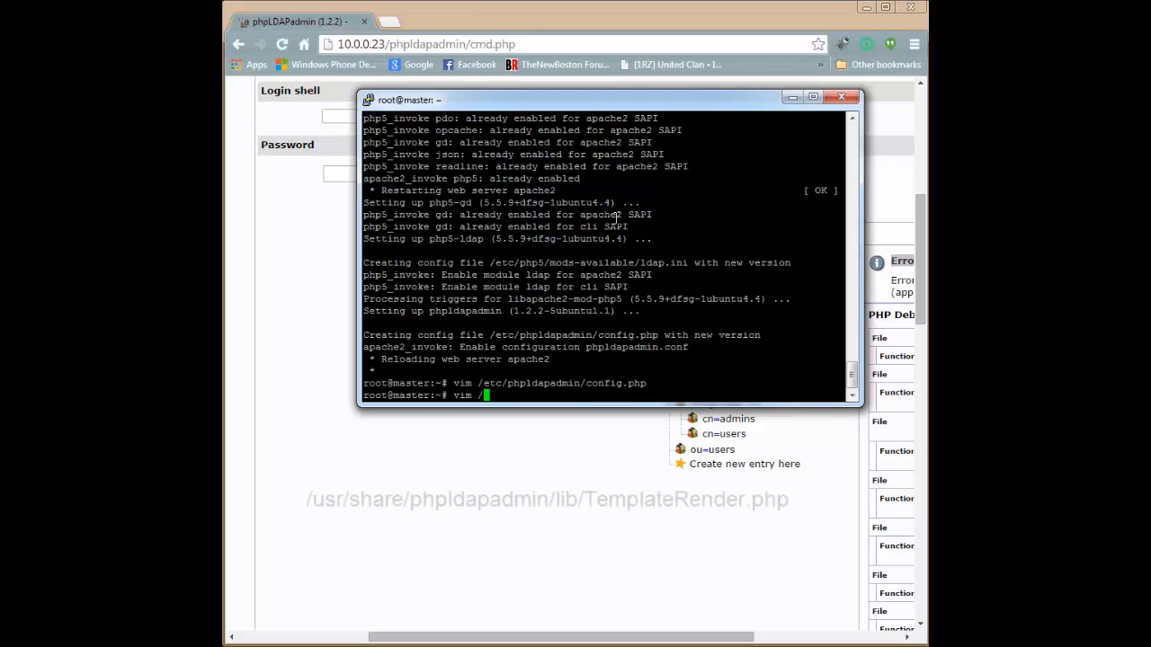
type("usr/")
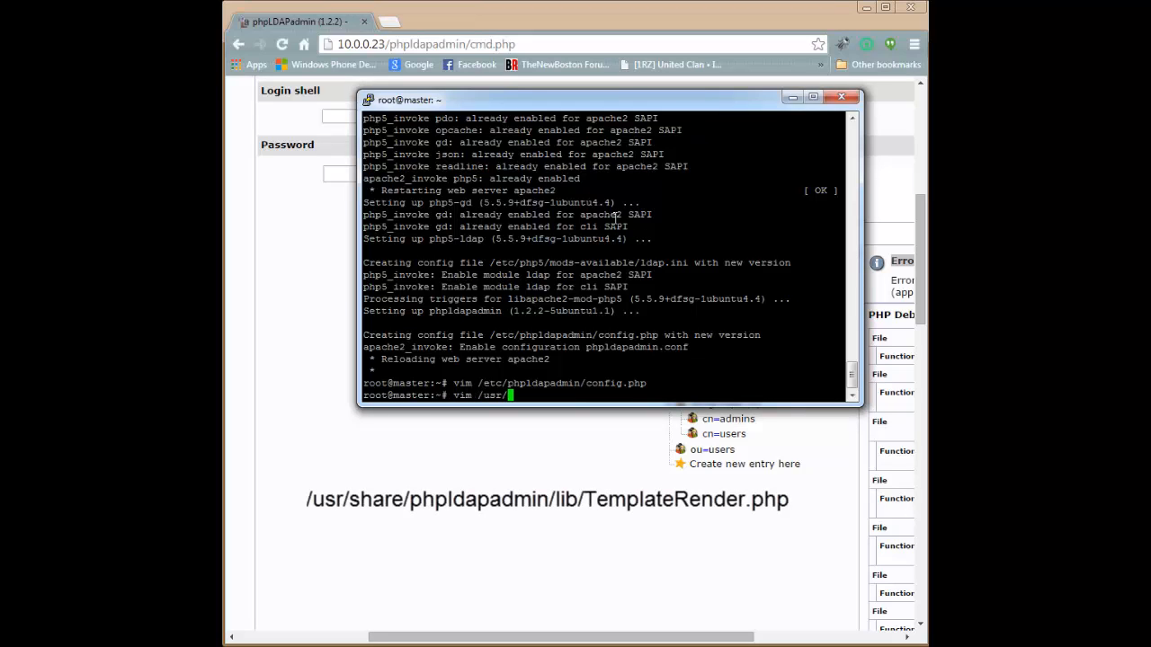
type("share/")
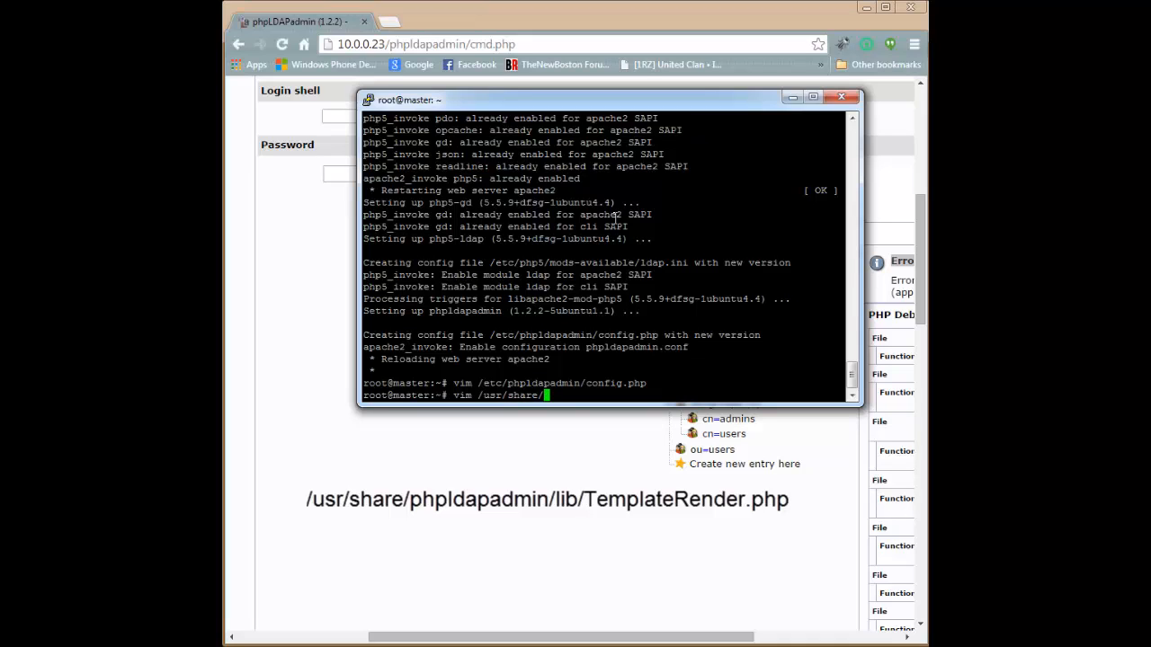
type("phpldapadmin/")
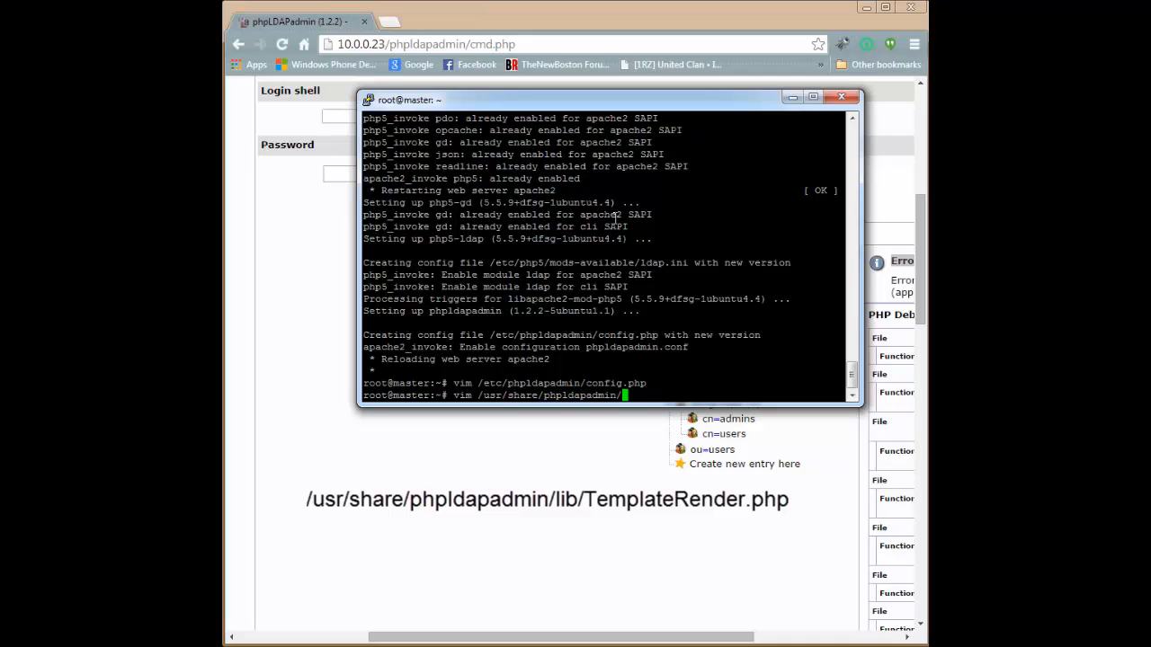
type("lib/")
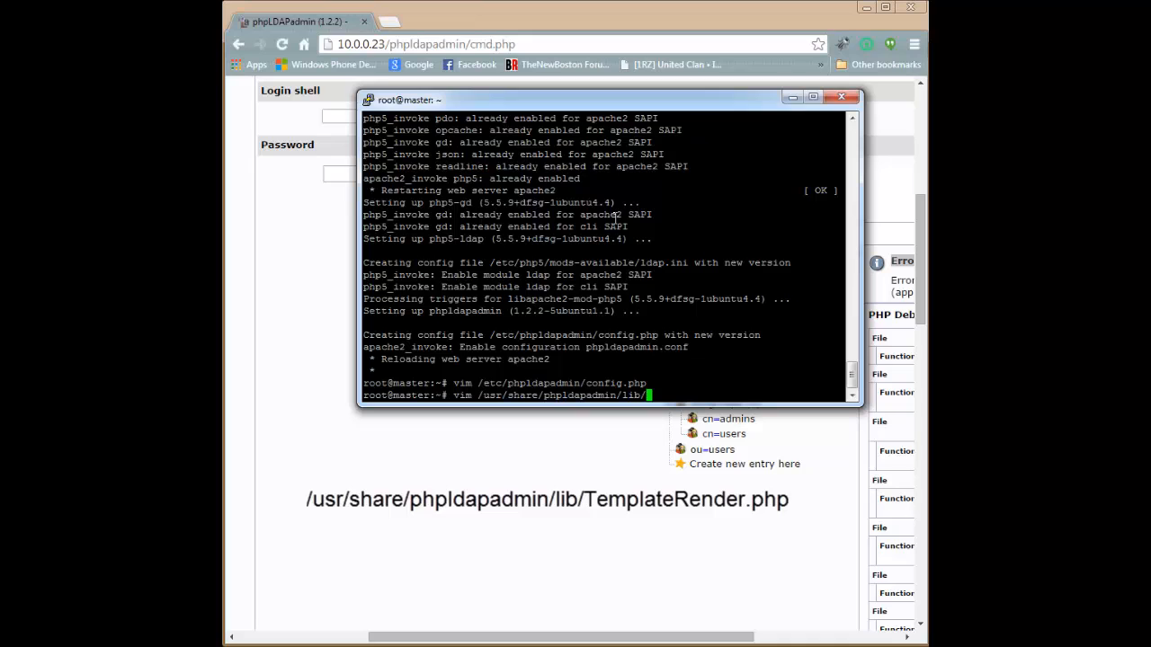
type("Template")
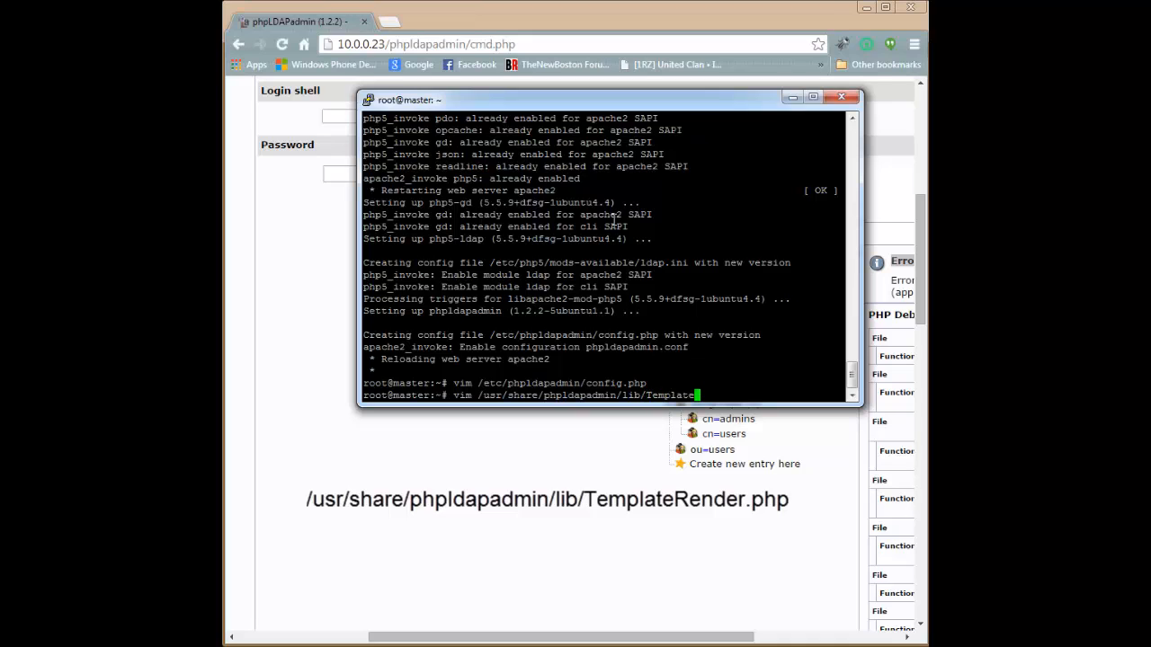
type("Render.php")
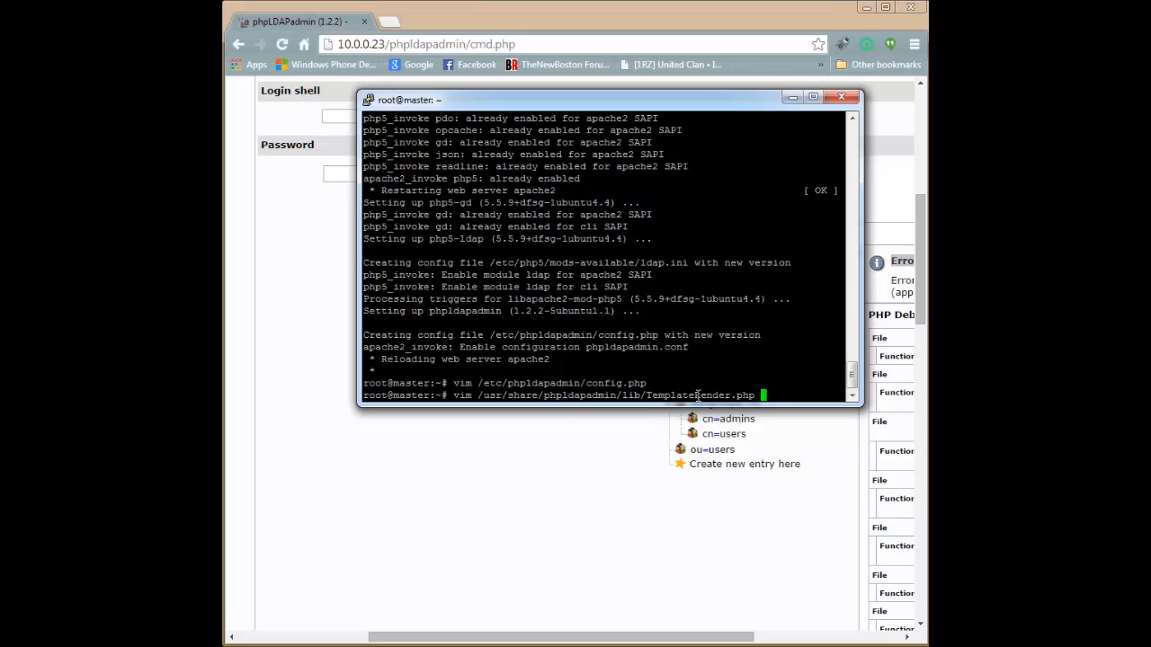
mouse_move(727, 349)
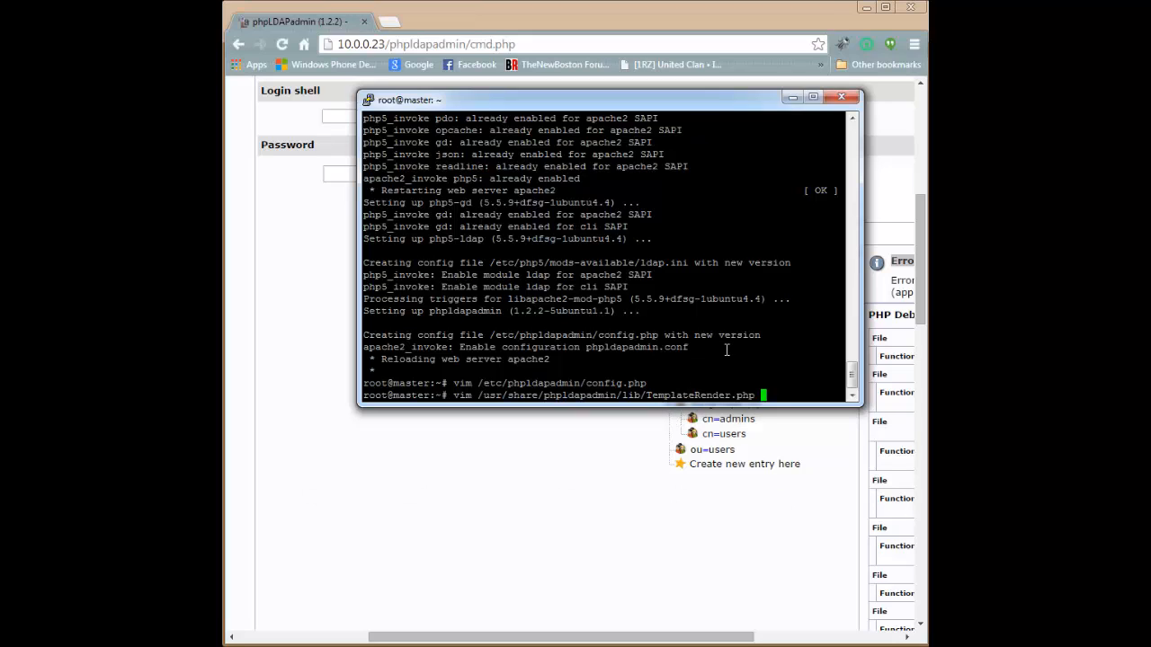
key("Return")
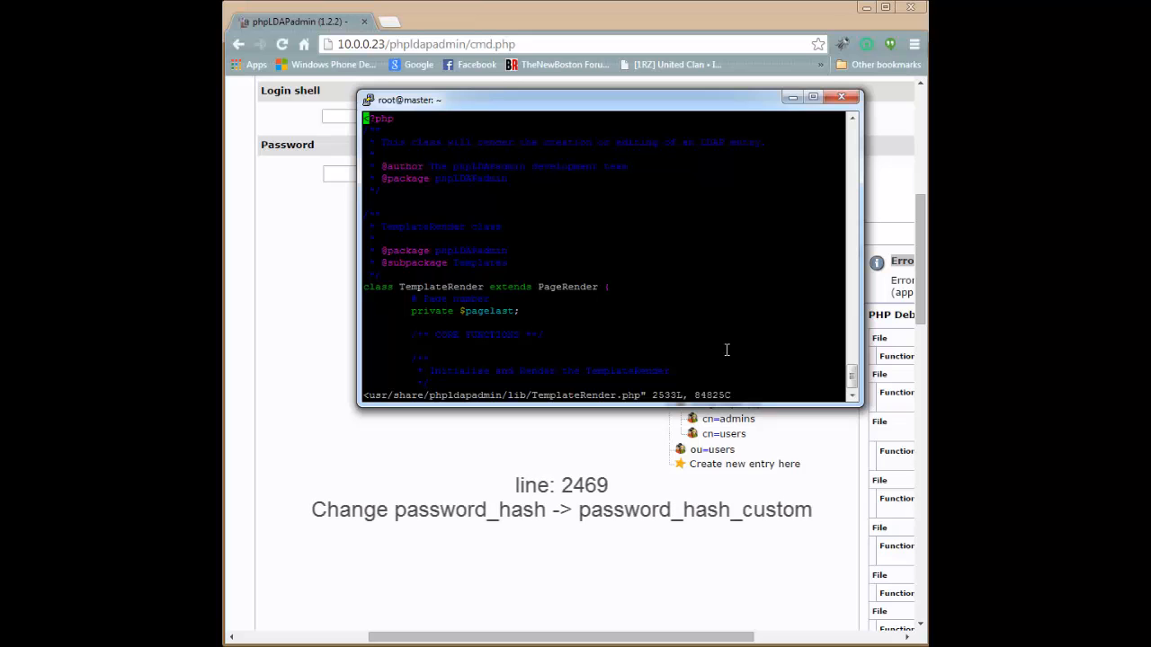
- Move to line 2469 and append an underscore after the password_hash value
scroll("down", 3)
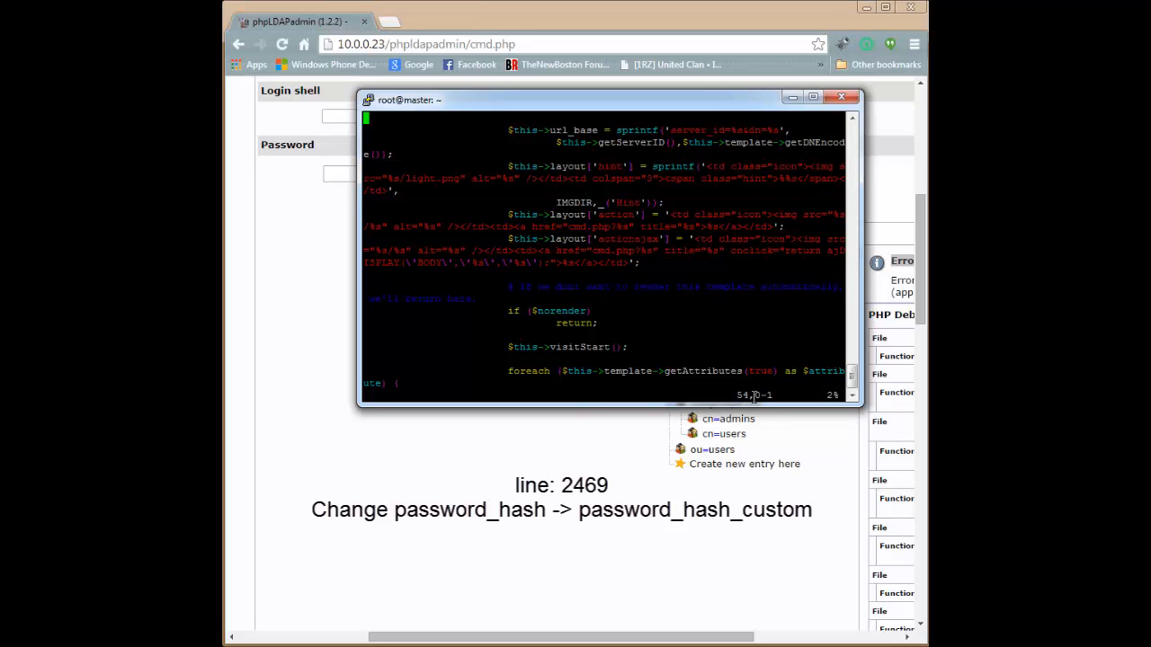
scroll("down", 3)
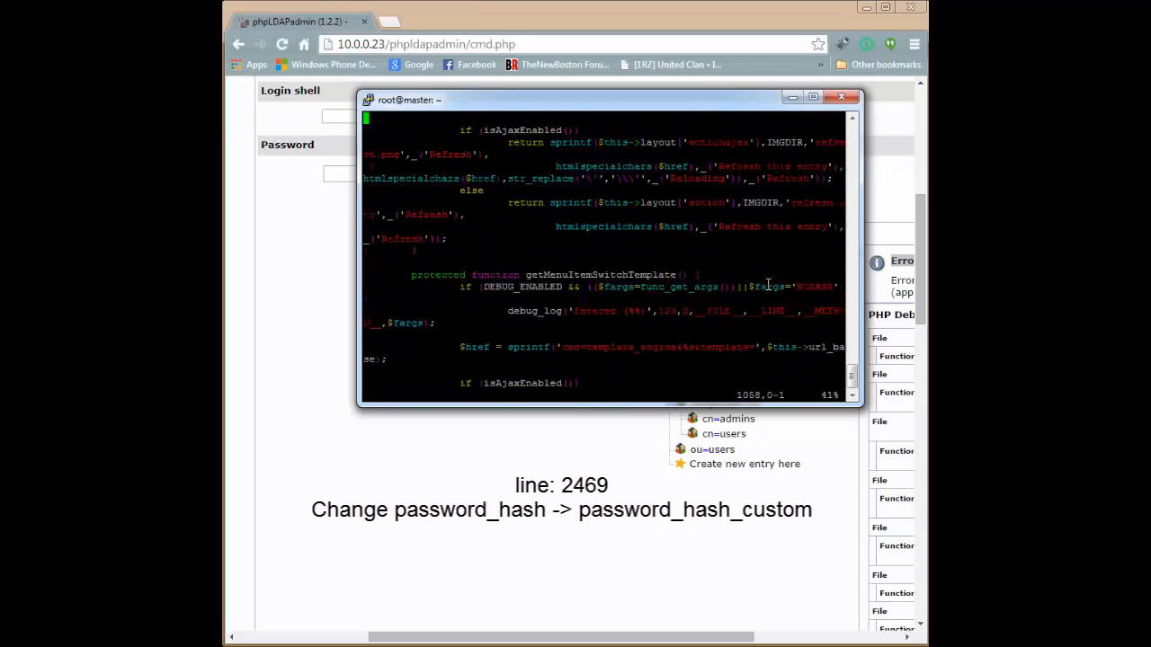
scroll("down", 3)
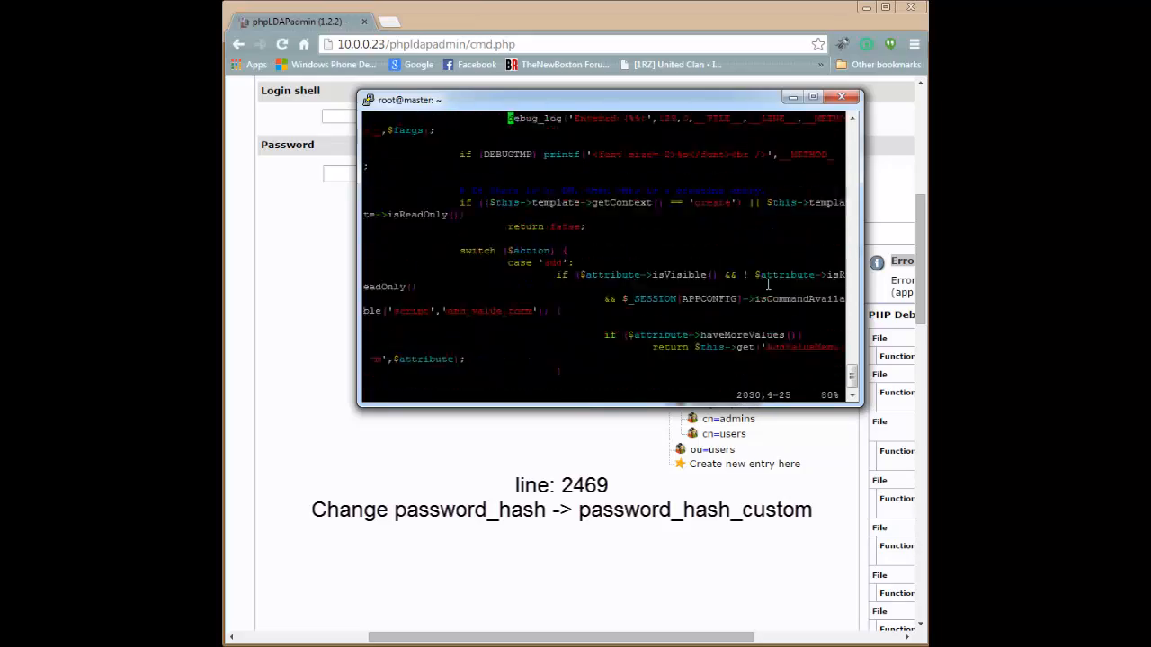
scroll("down", 3)
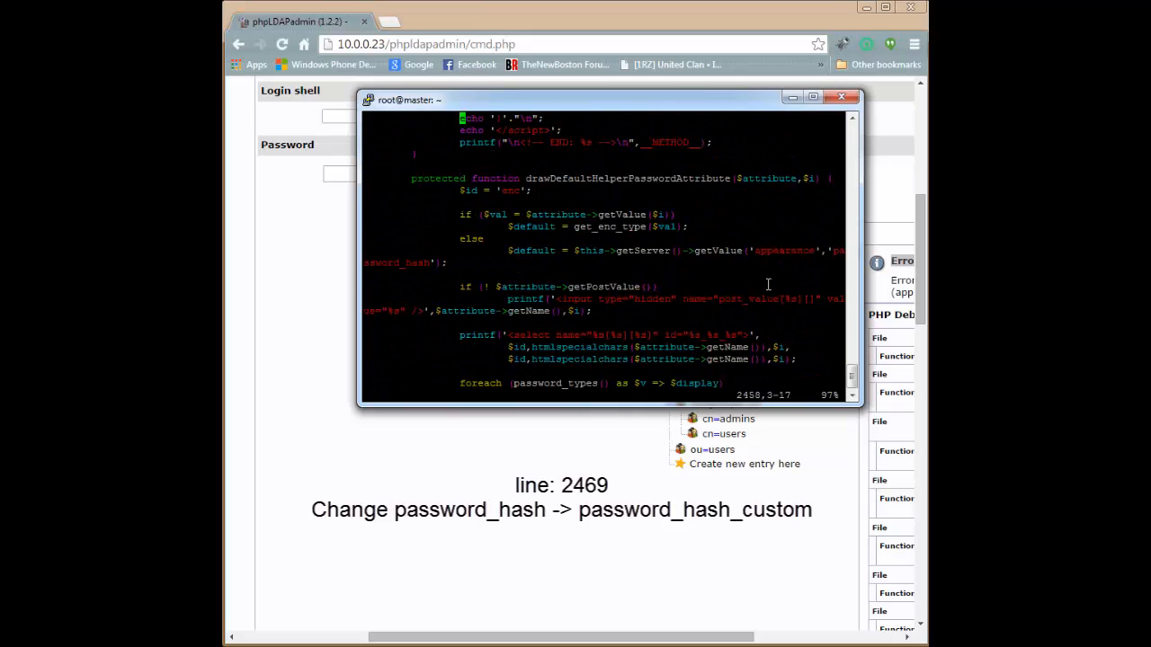
scroll("down", 3)
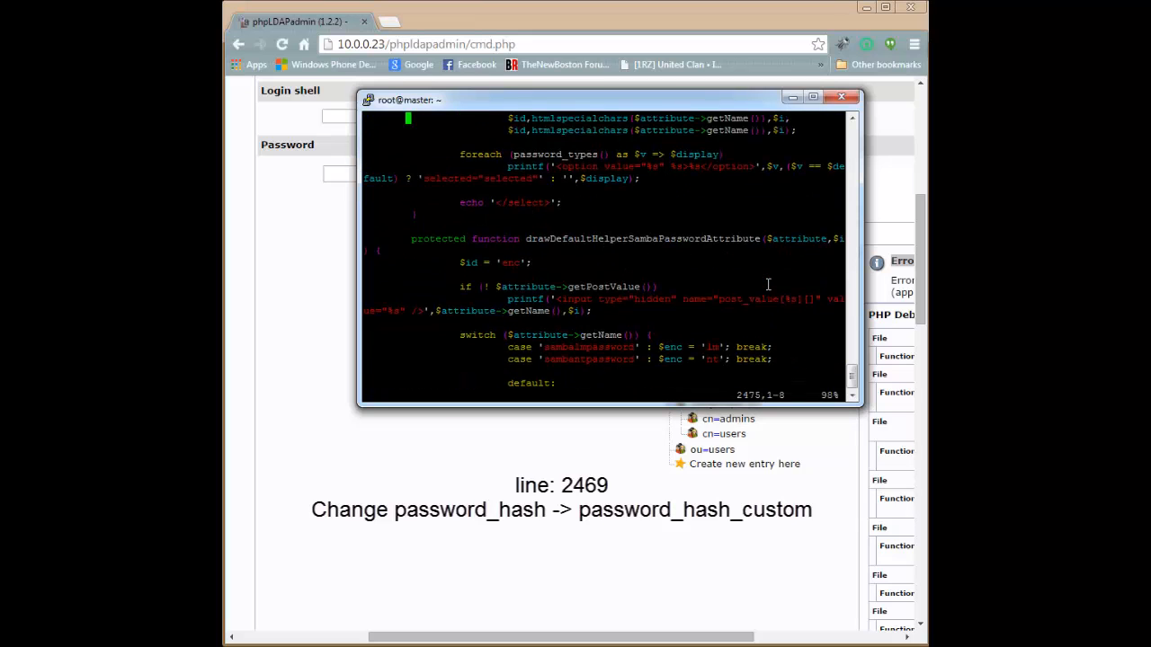
scroll("up", 3)
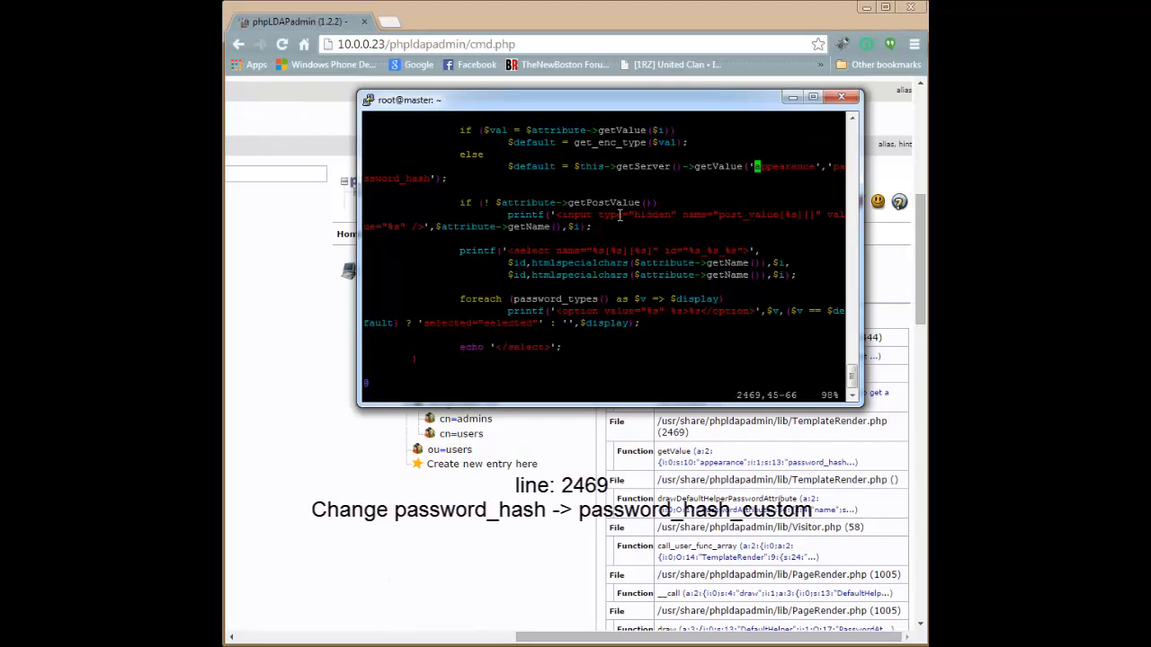
mouse_move(705, 194)
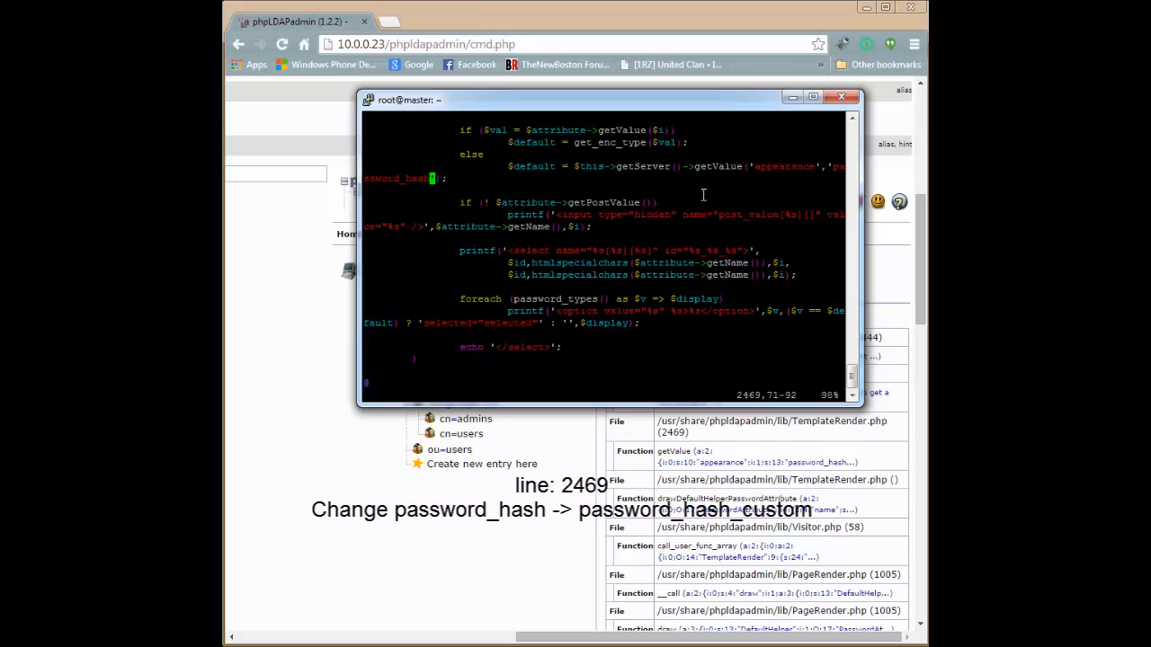
mouse_move(363, 207)
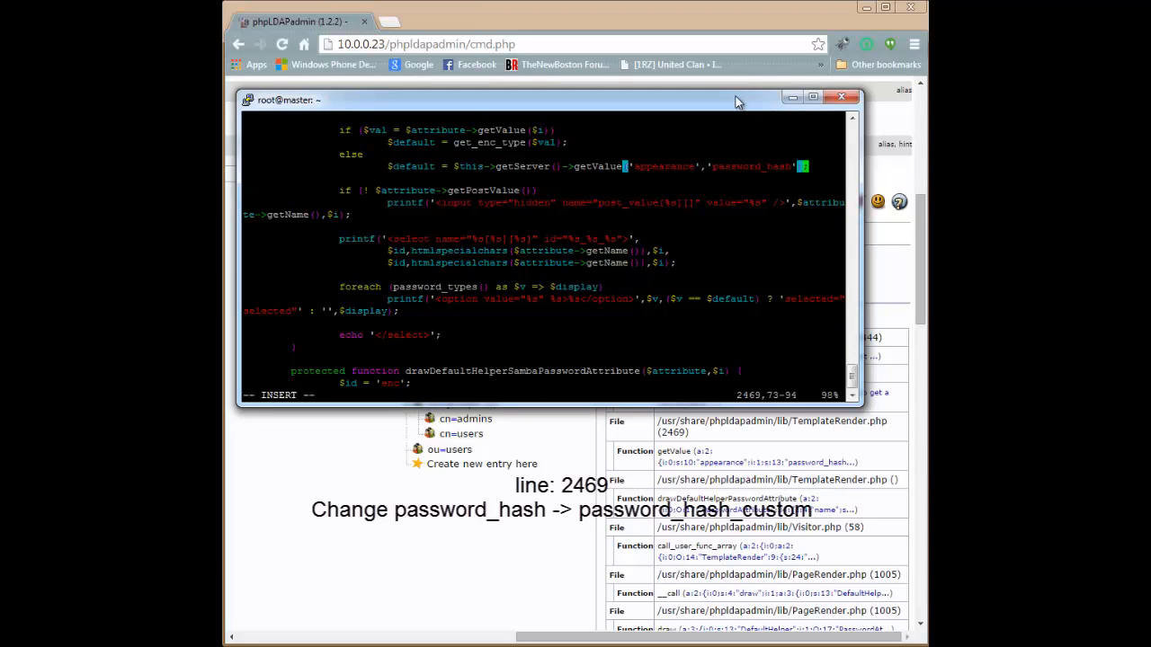
key("Backspace")
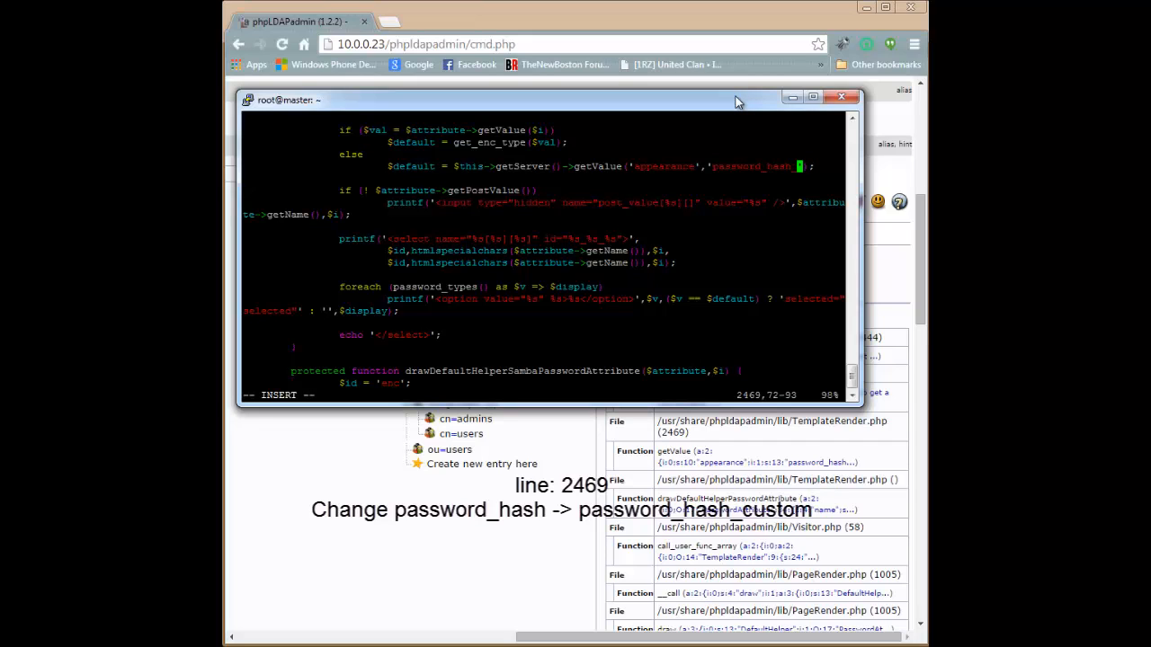
- Complete the value as password_hash_custom and leave insert mode
type("custom")
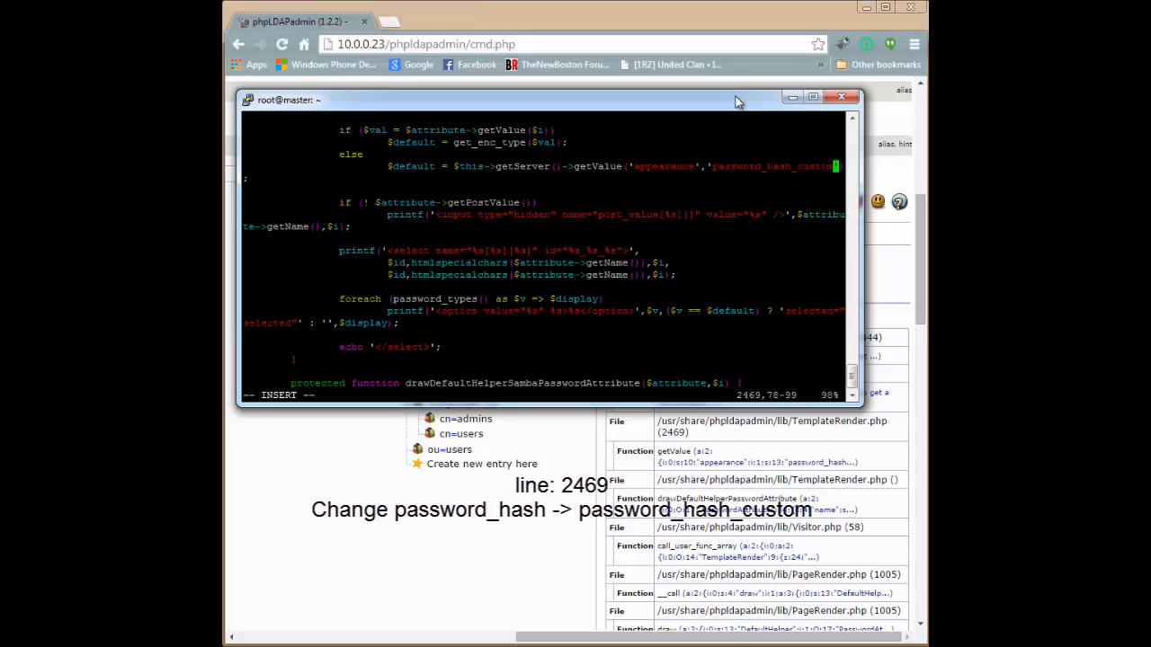
key("Escape")
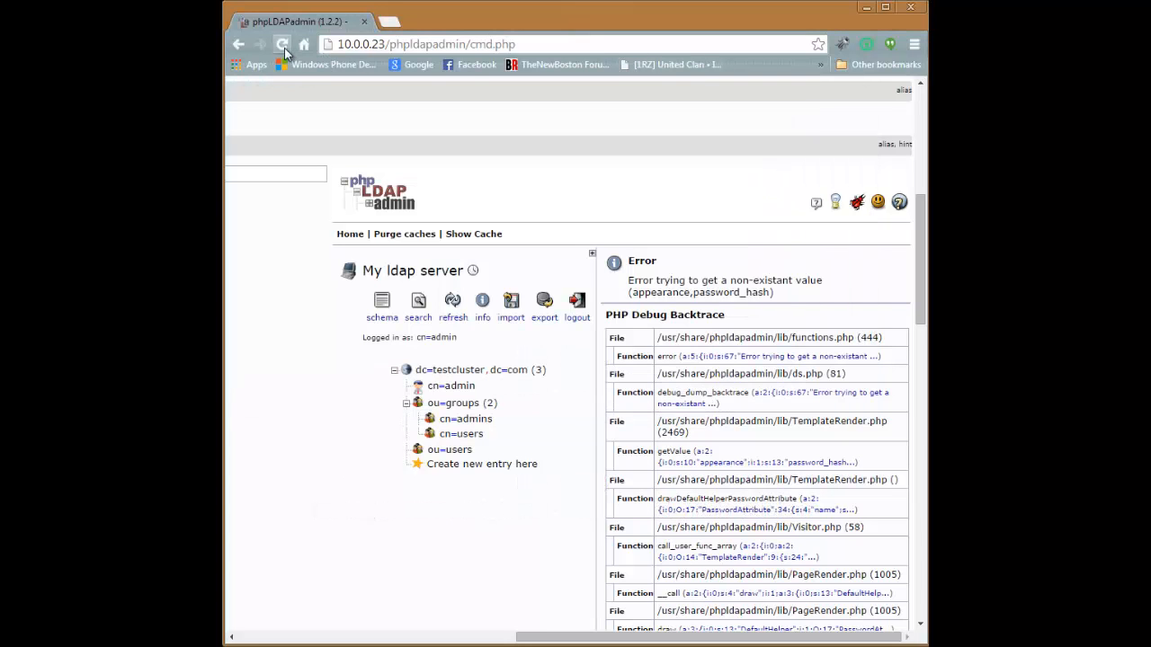
- Reload phpLDAPadmin and begin a child entry under ou=users to list the templates
left_click(281, 44)
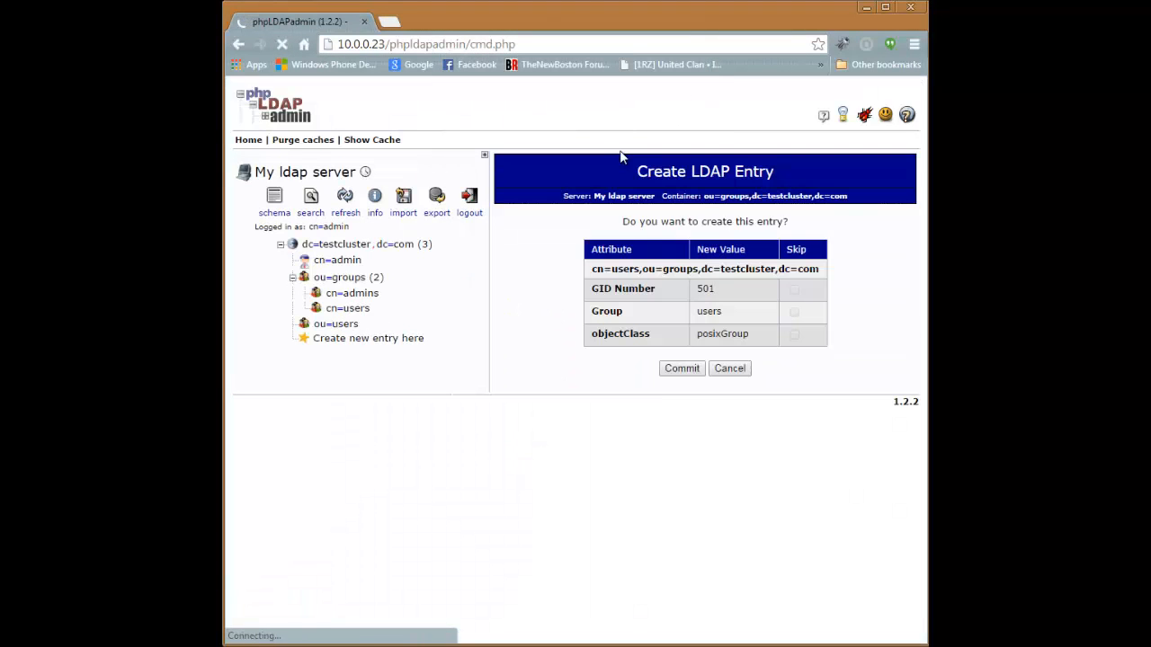
left_click(337, 323)
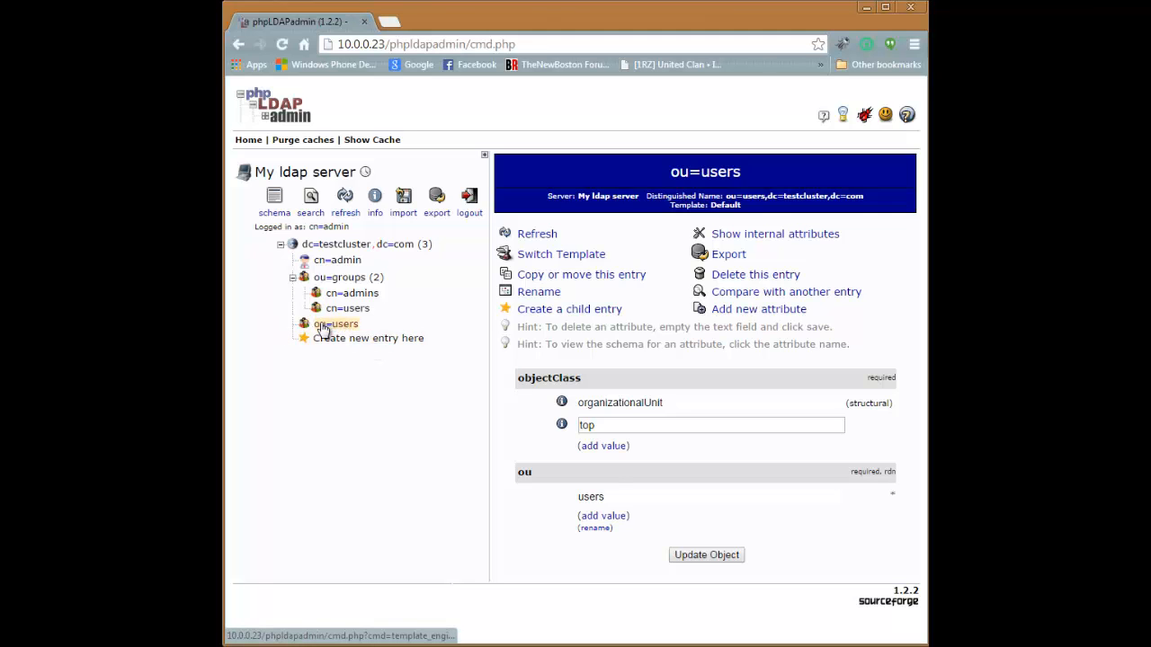
left_click(568, 309)
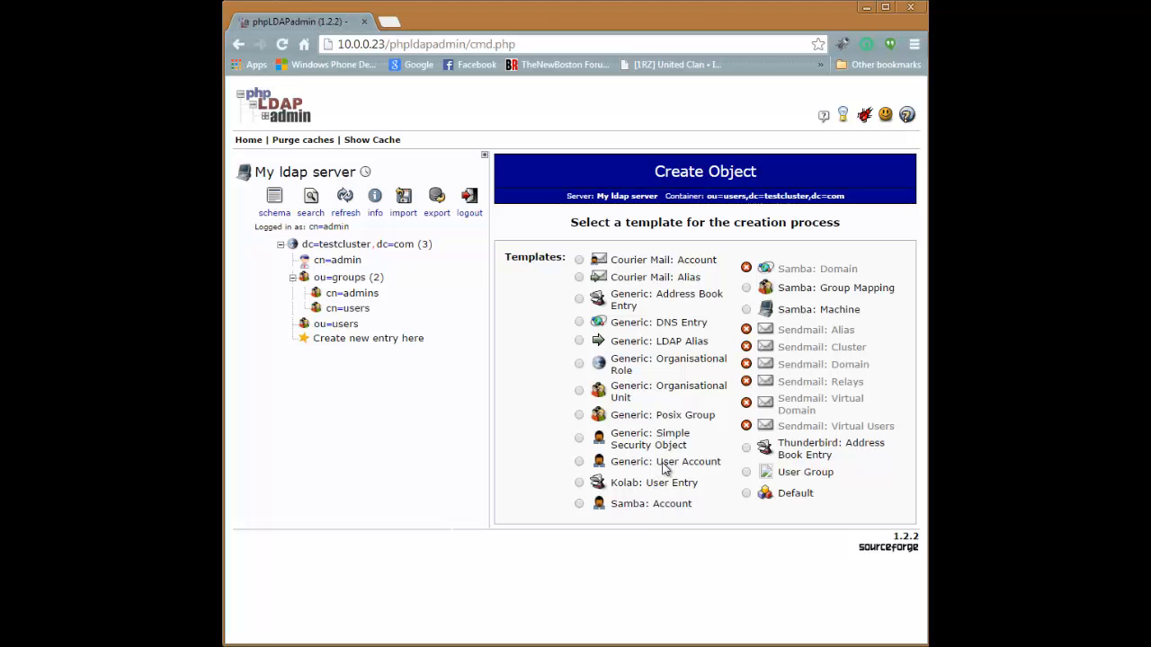
- Choose the generic user account template, user ID me, primary group users
left_click(579, 460)
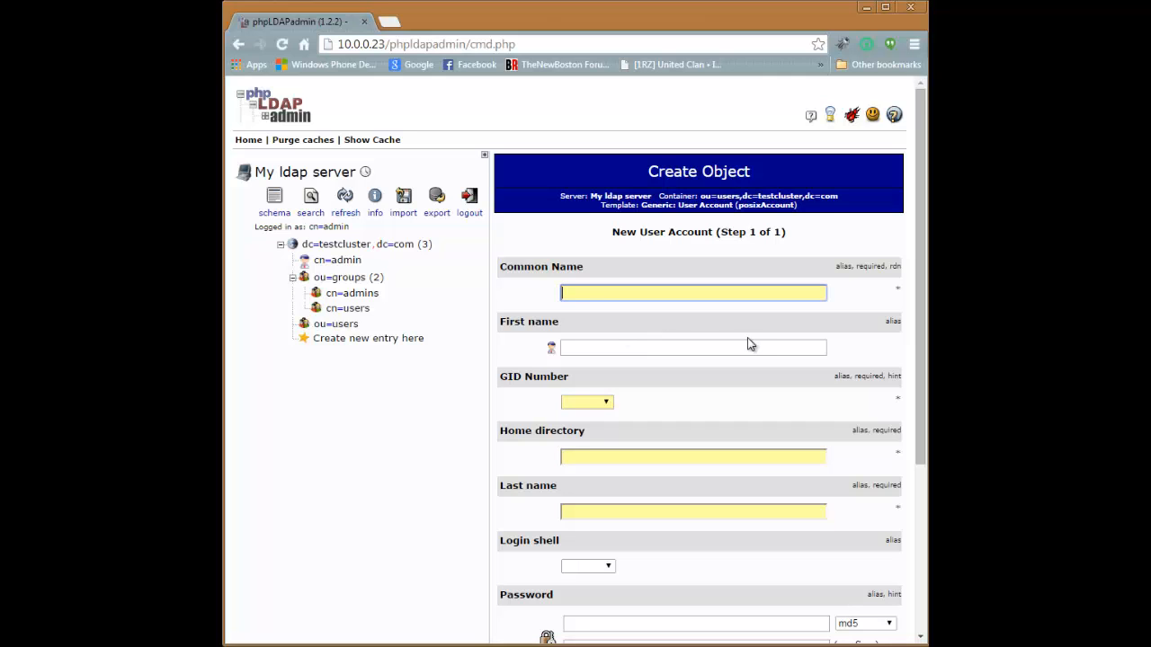
type("me")
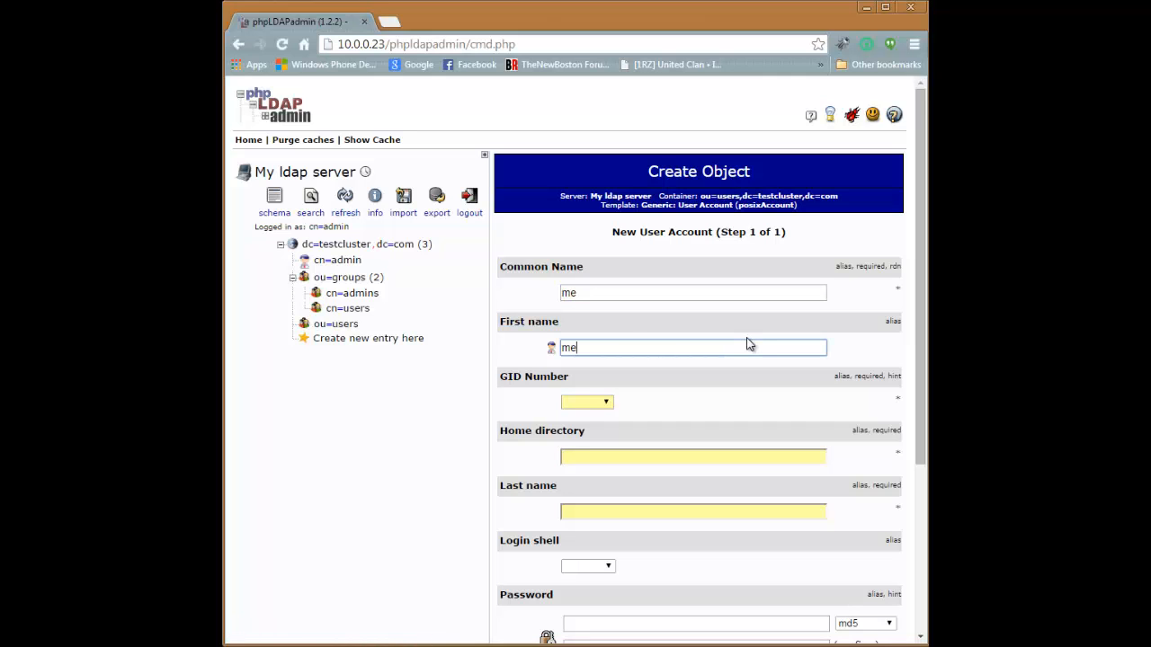
scroll("down", 3)
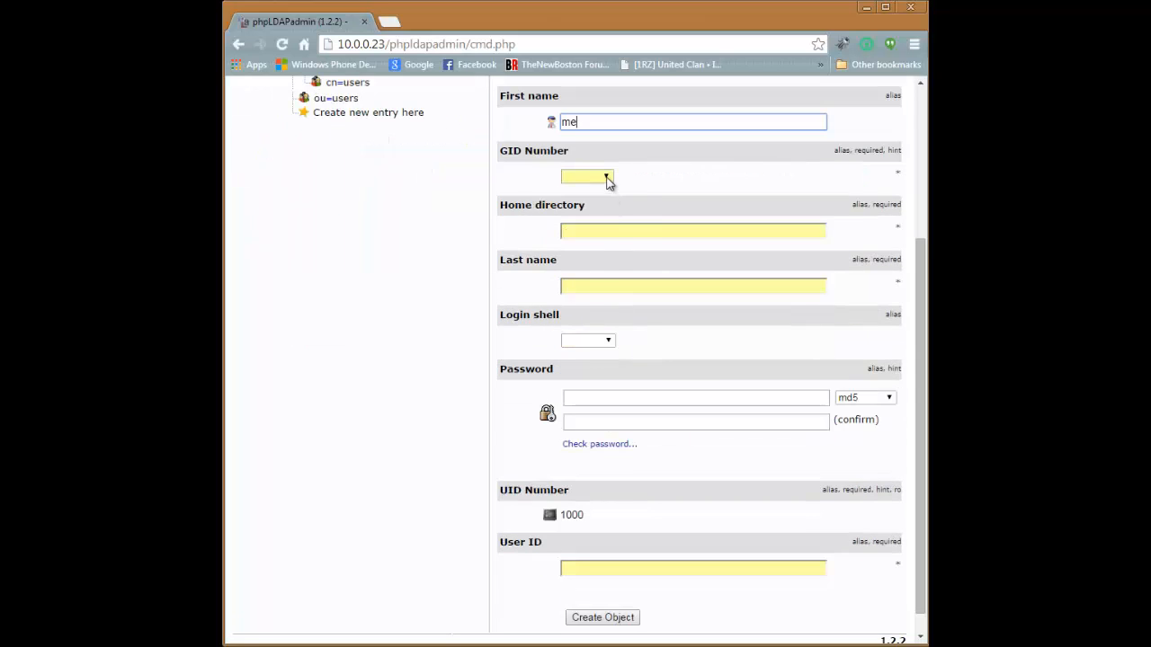
left_click(586, 176)
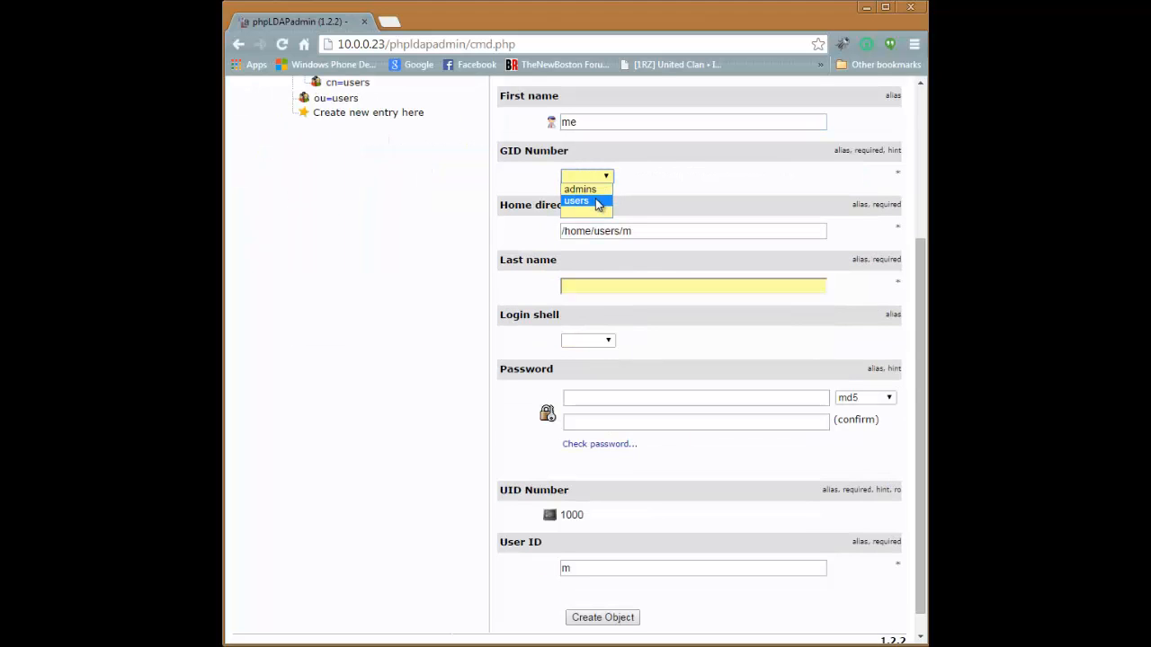
left_click(576, 202)
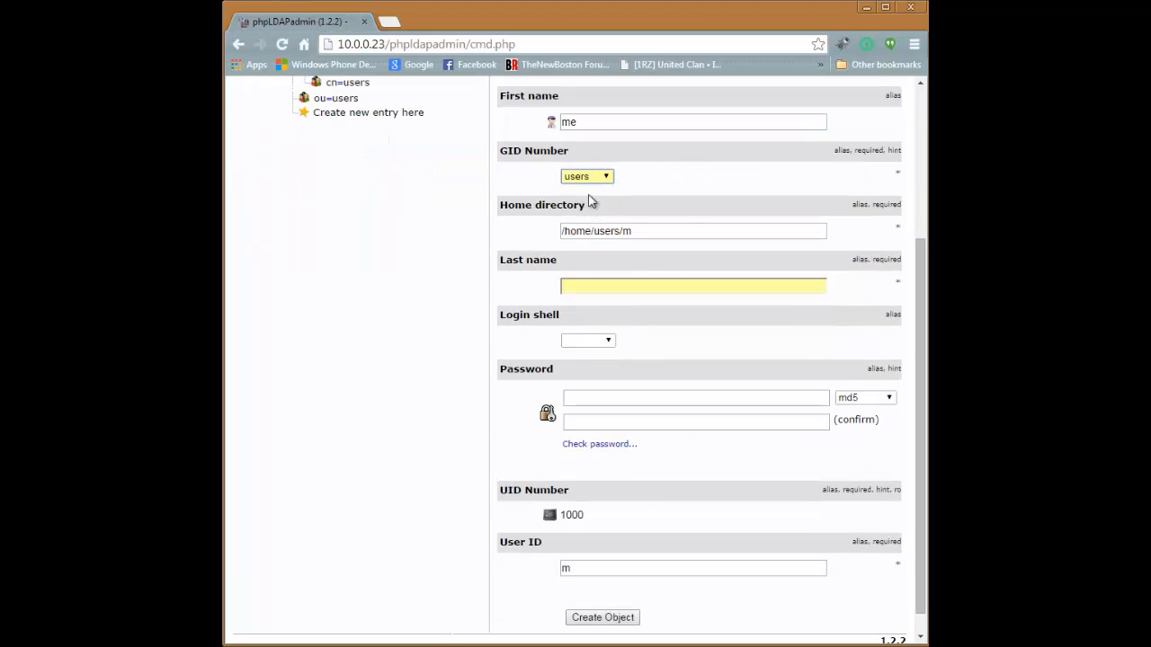
scroll("up", 3)
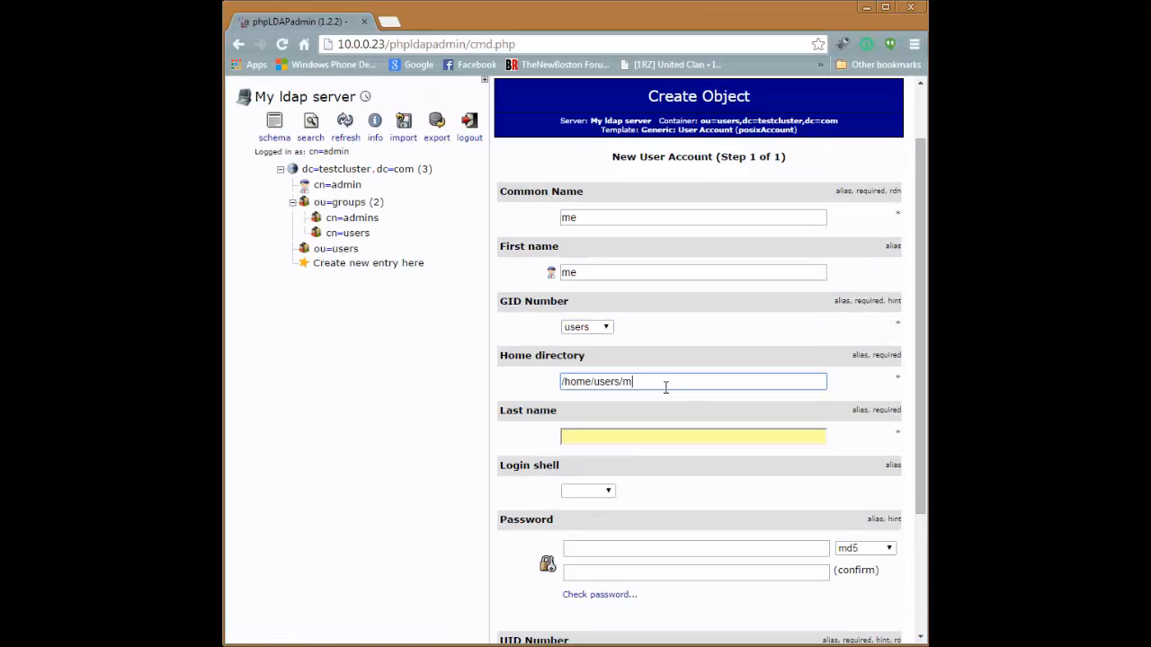
type("e")
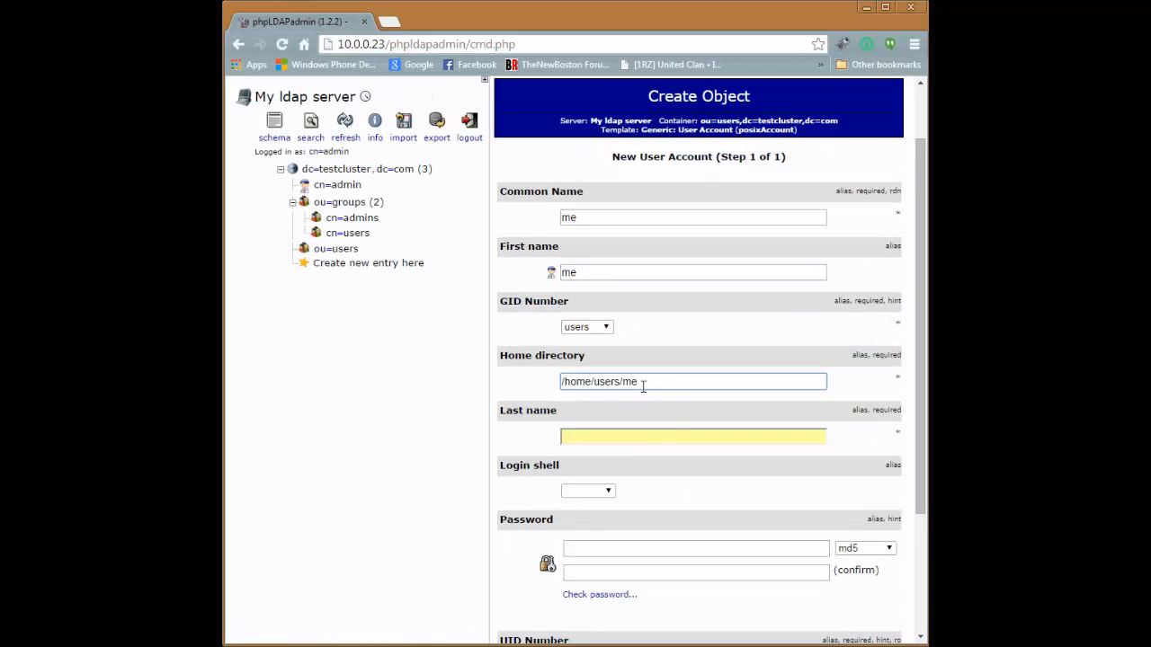
- Enter last name 'my surname' and password, then submit the cn=me details for creation
left_click(693, 437)
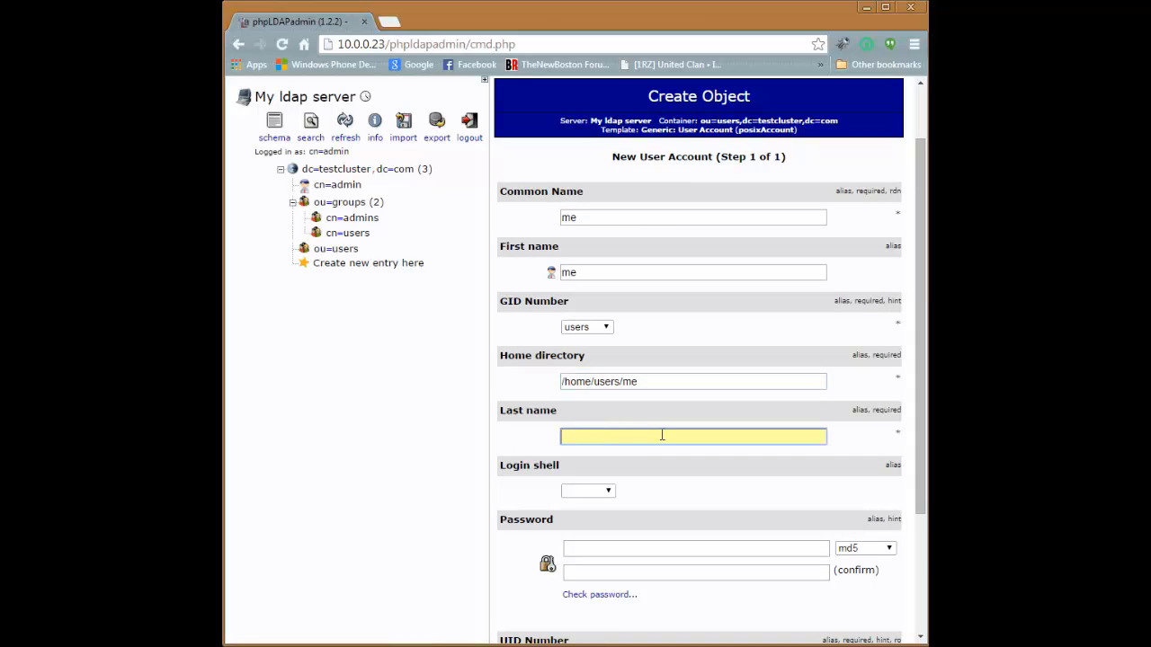
type("my")
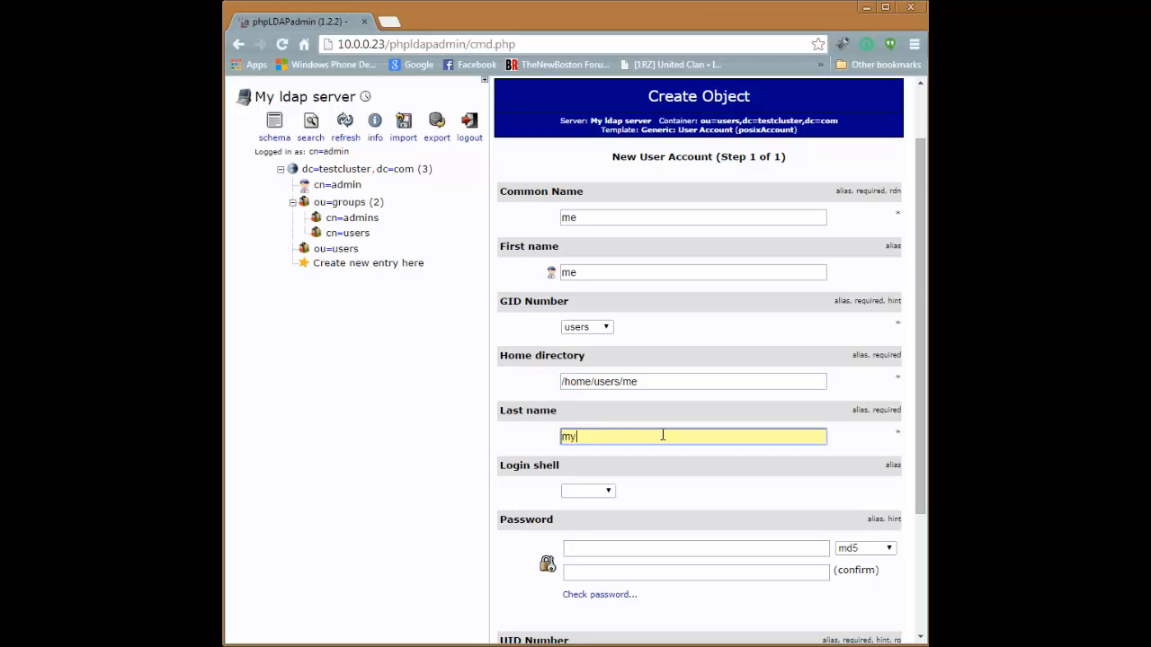
type("surname")
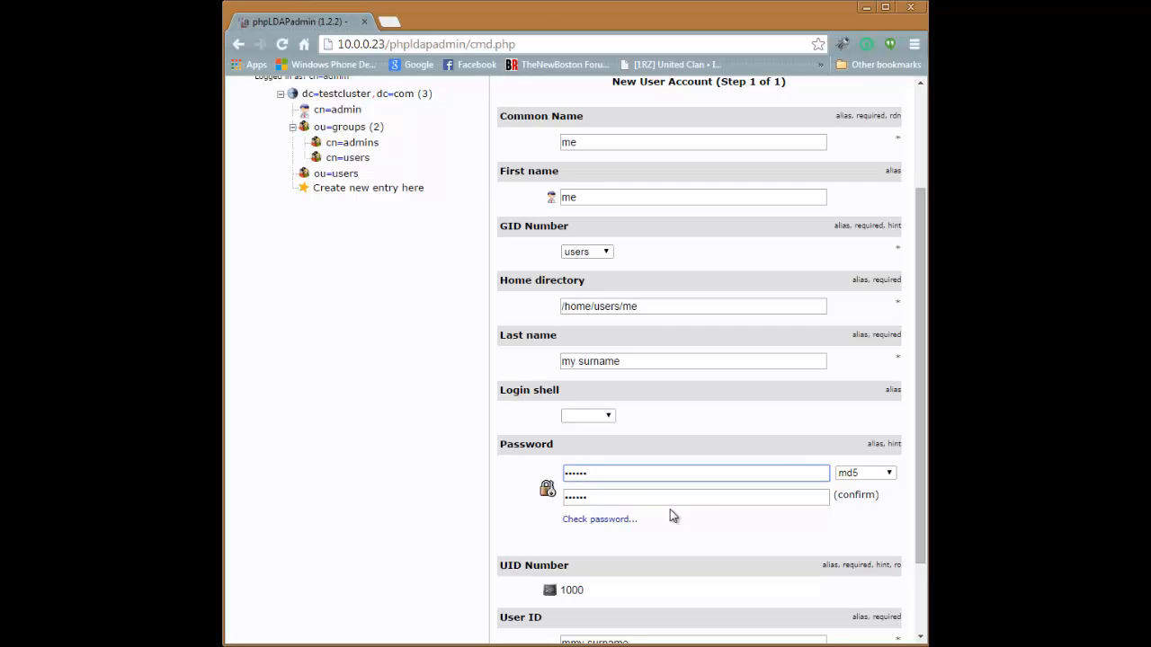
left_click(865, 471)
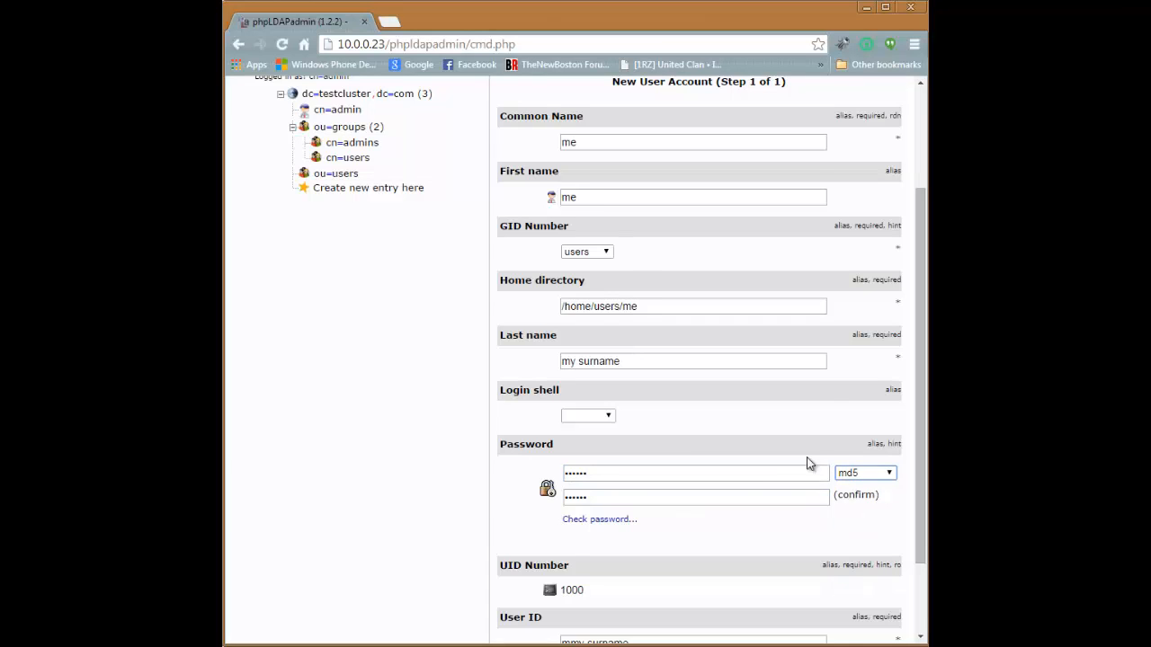
scroll("down", 3)
type("me")
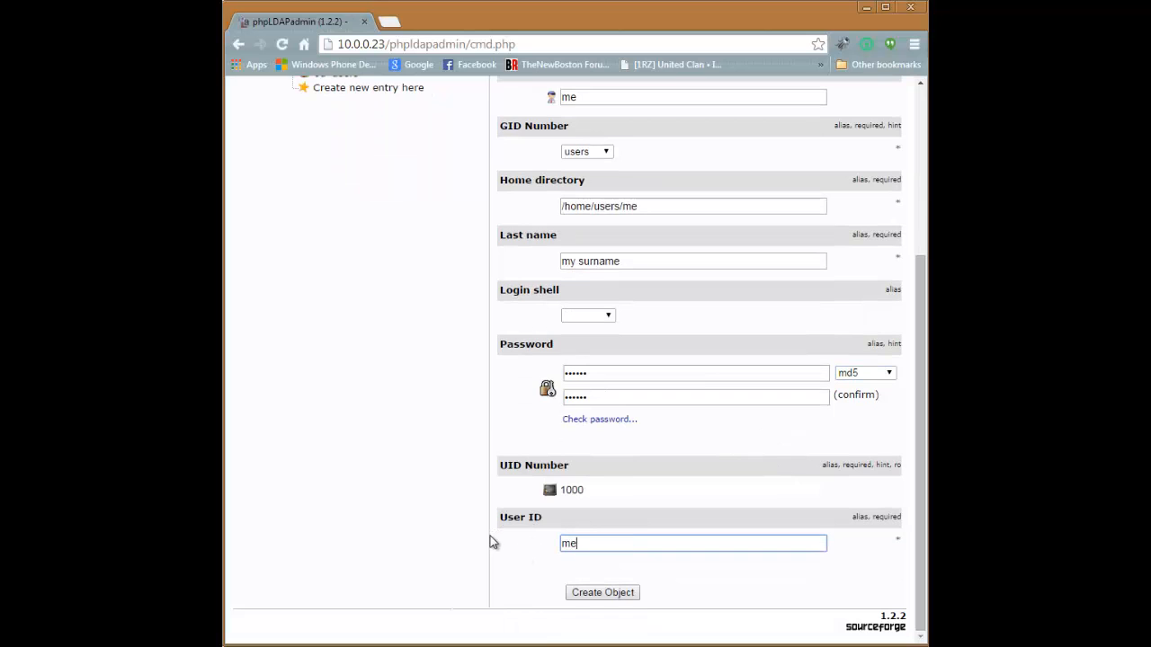
left_click(603, 594)
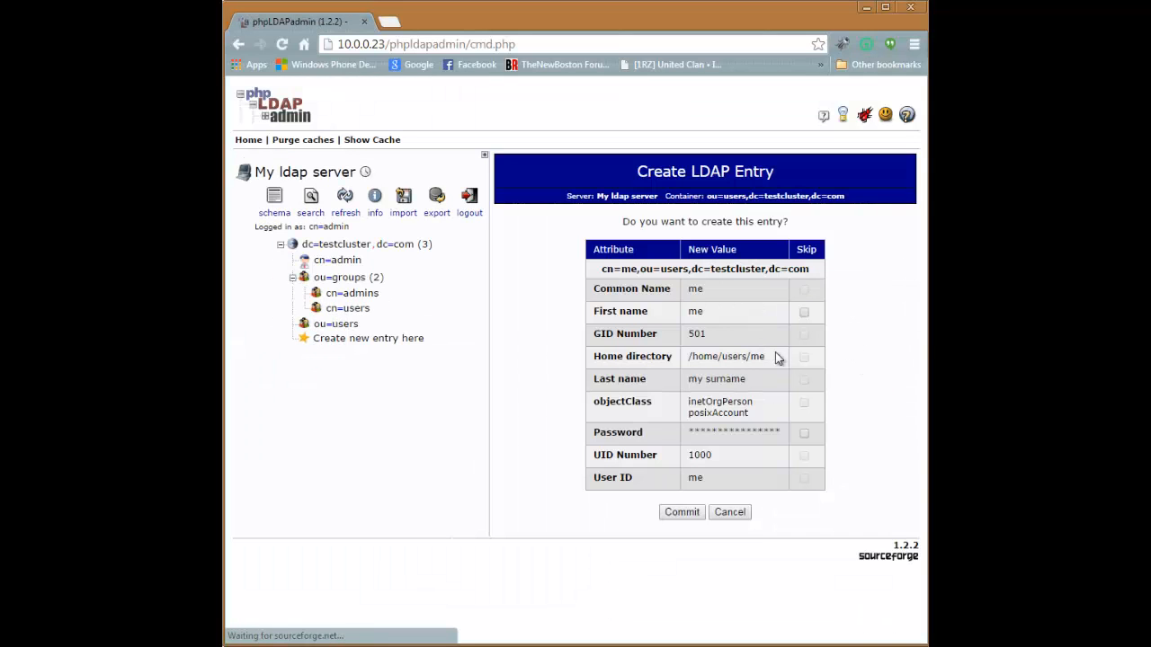
- Commit the creation of cn=me,ou=users
left_click(679, 510)
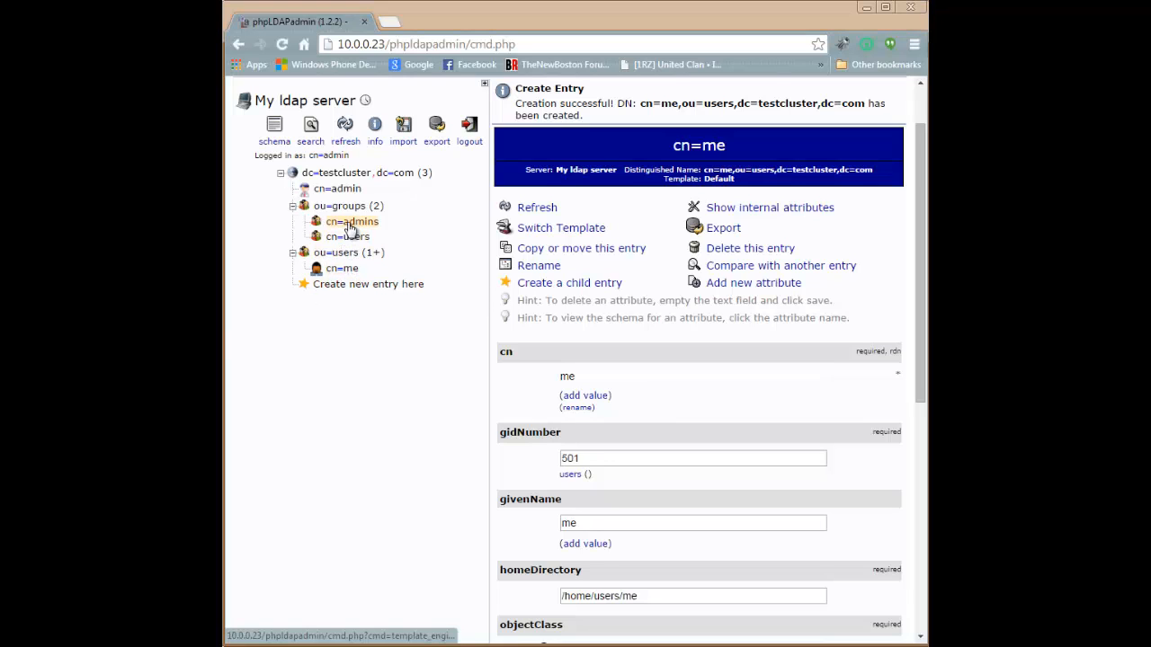
mouse_move(351, 235)
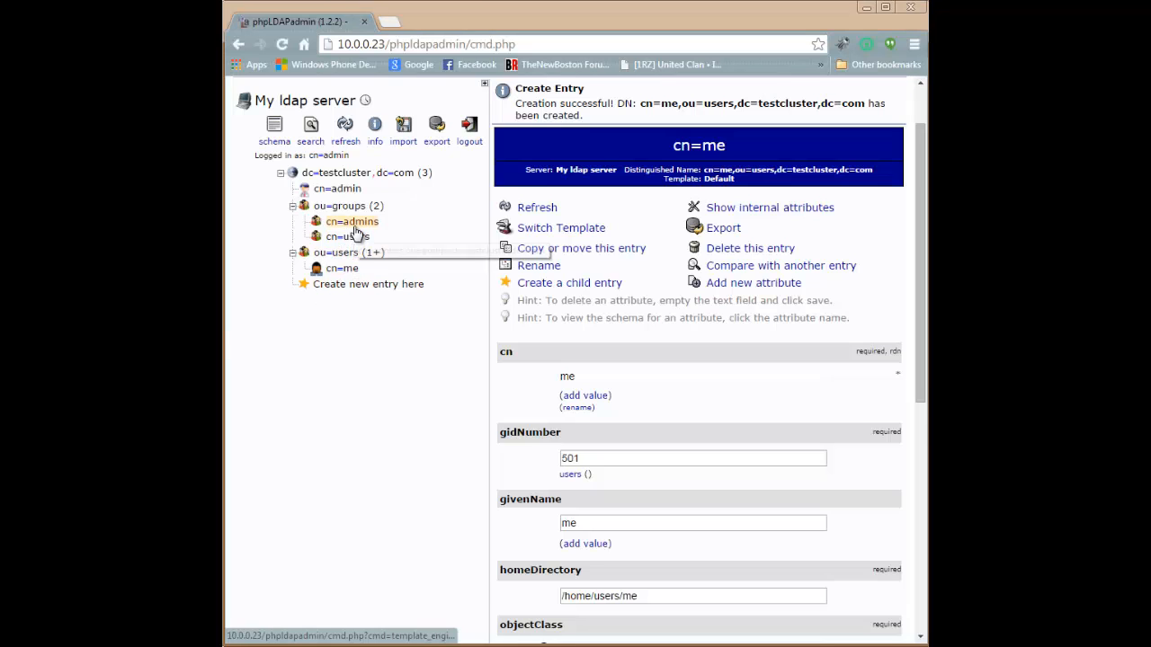
- Add memberUid me to the admins group and commit the update
left_click(352, 221)
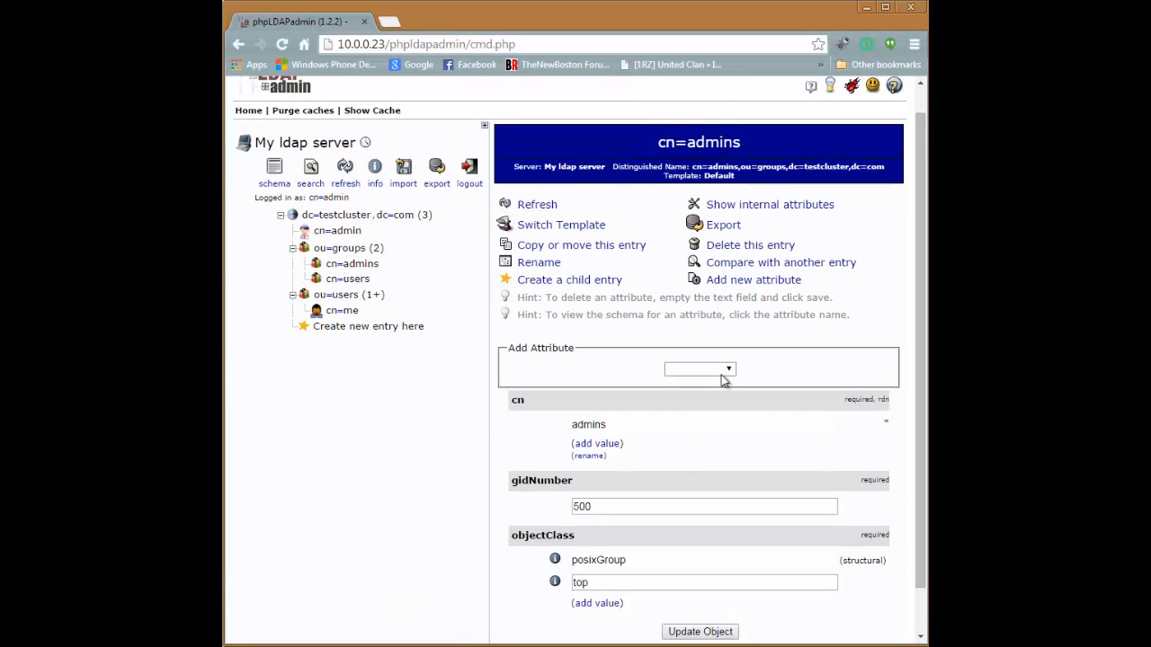
left_click(700, 369)
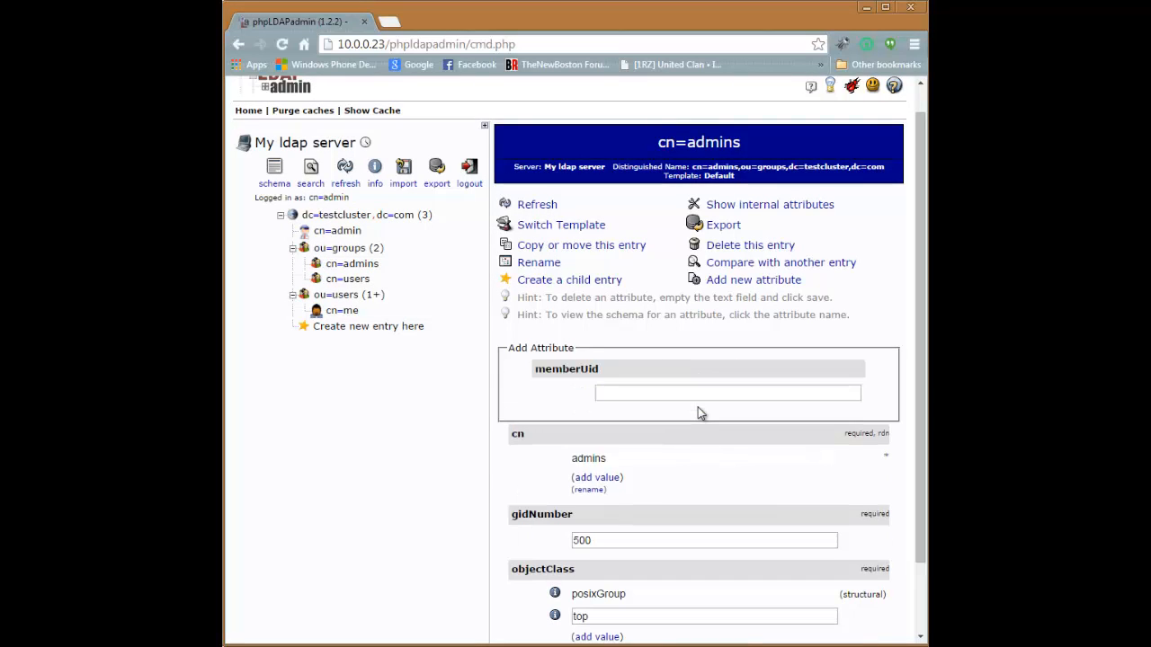
type("me")
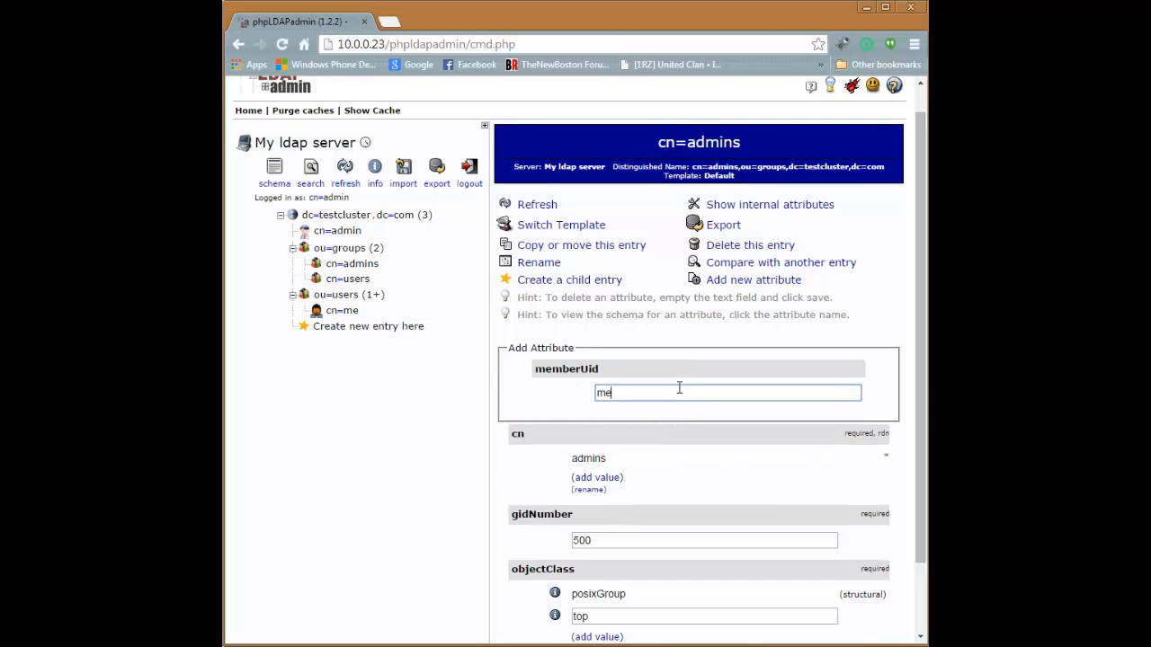
left_click(699, 579)
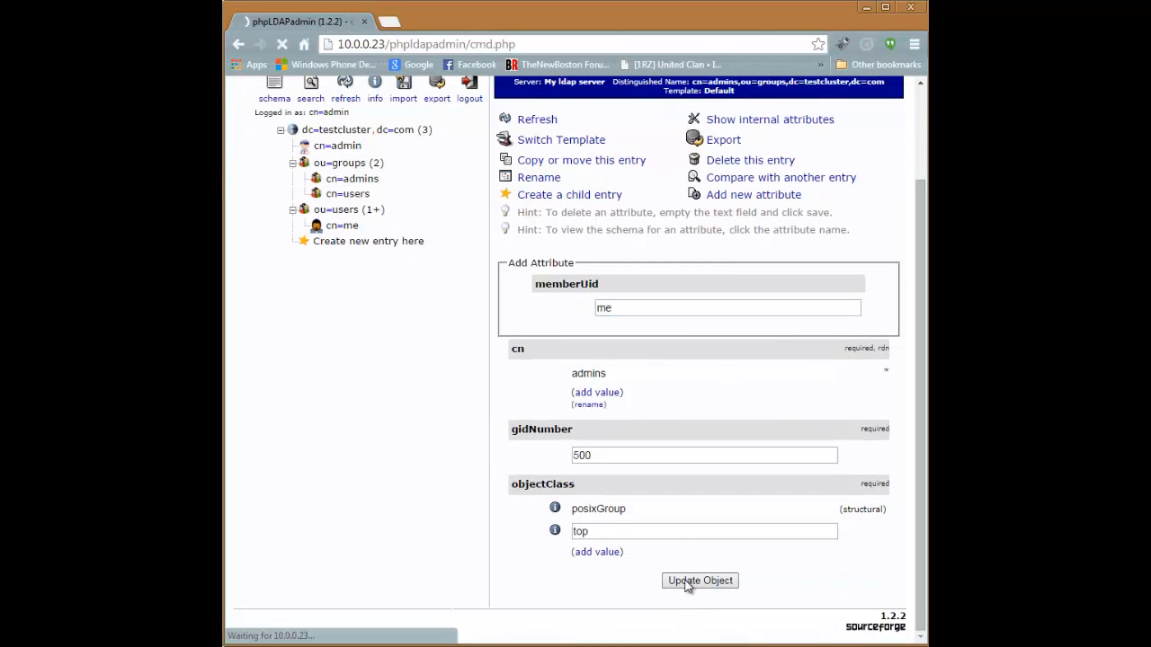
left_click(698, 579)
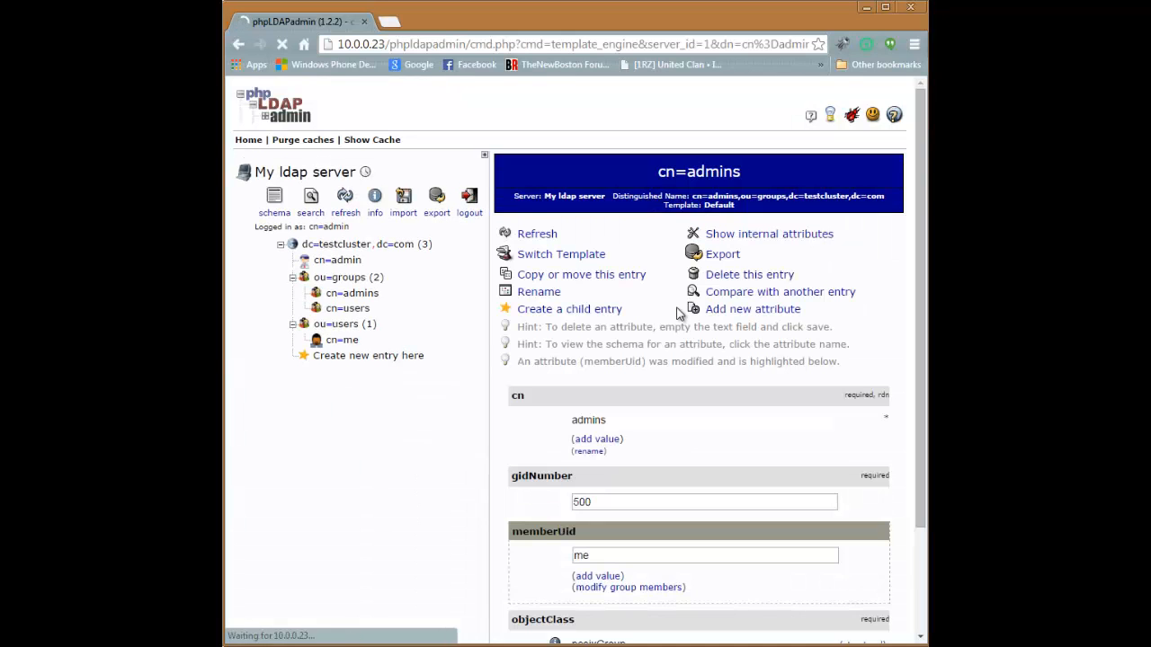
left_click(347, 307)
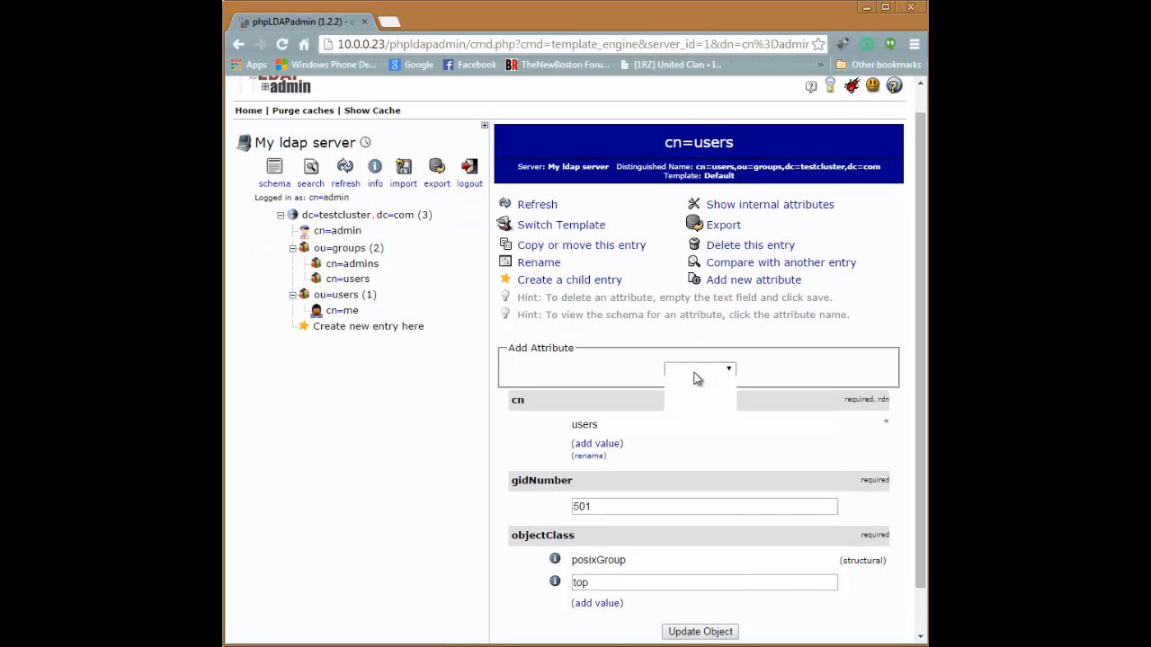
- Add memberUid me to the users group and commit the update
left_click(699, 368)
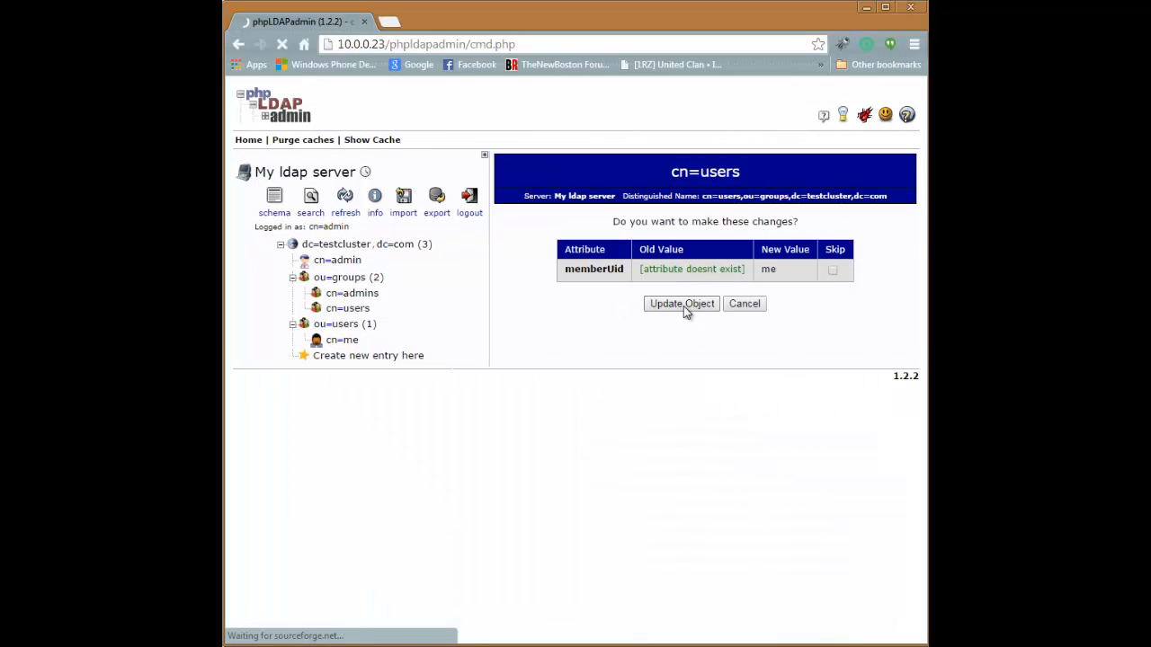
left_click(680, 302)
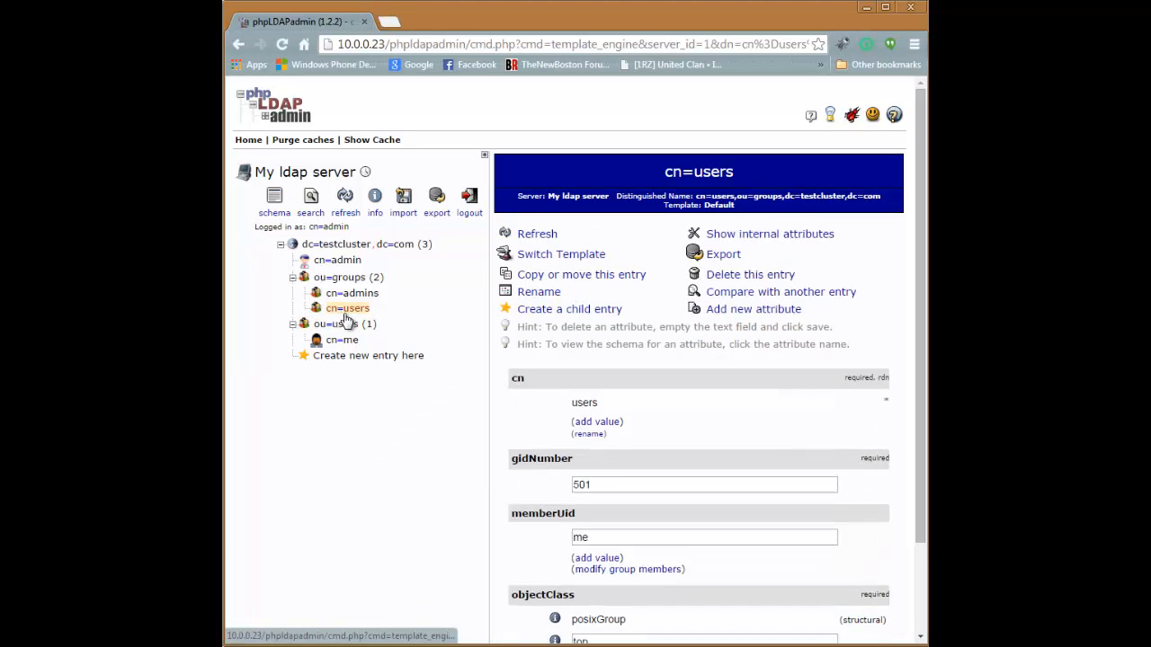
scroll("down", 3)
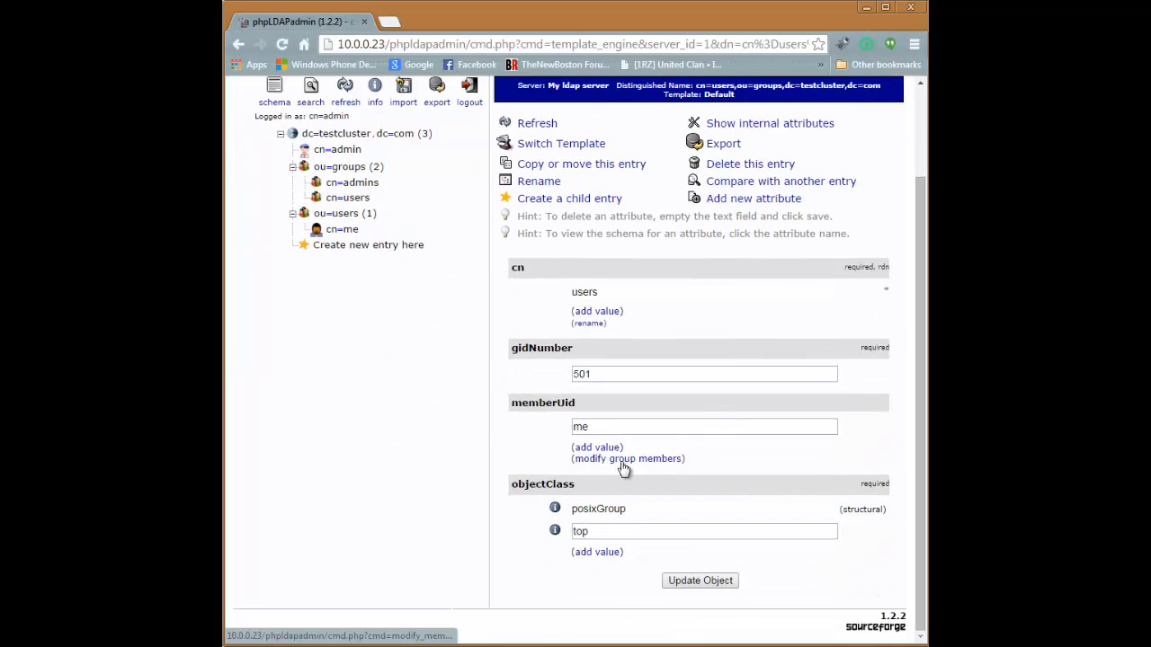
- View the users group's memberUid member list, return to its entry, and reopen the list showing me as sole member
left_click(625, 459)
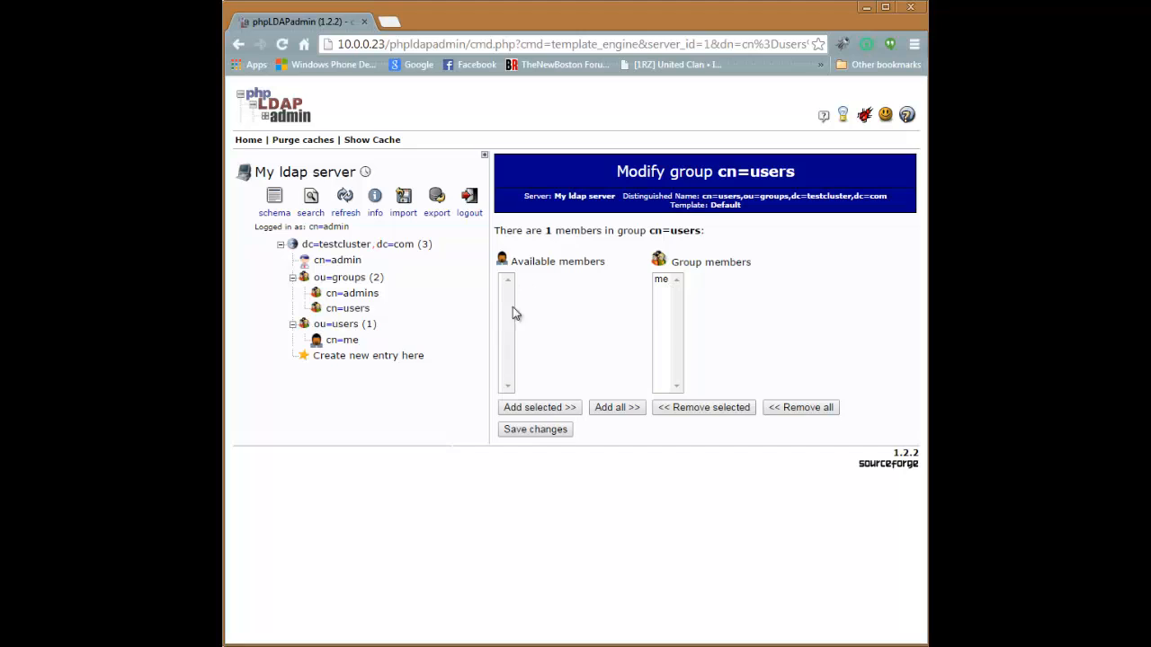
mouse_move(521, 302)
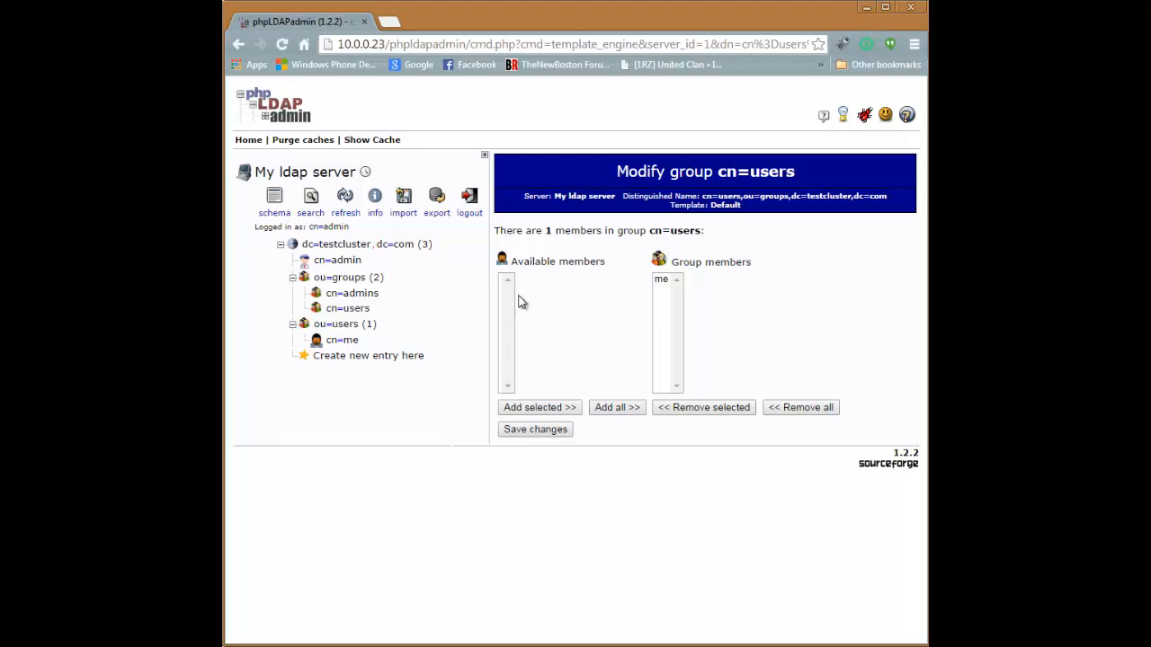
mouse_move(554, 302)
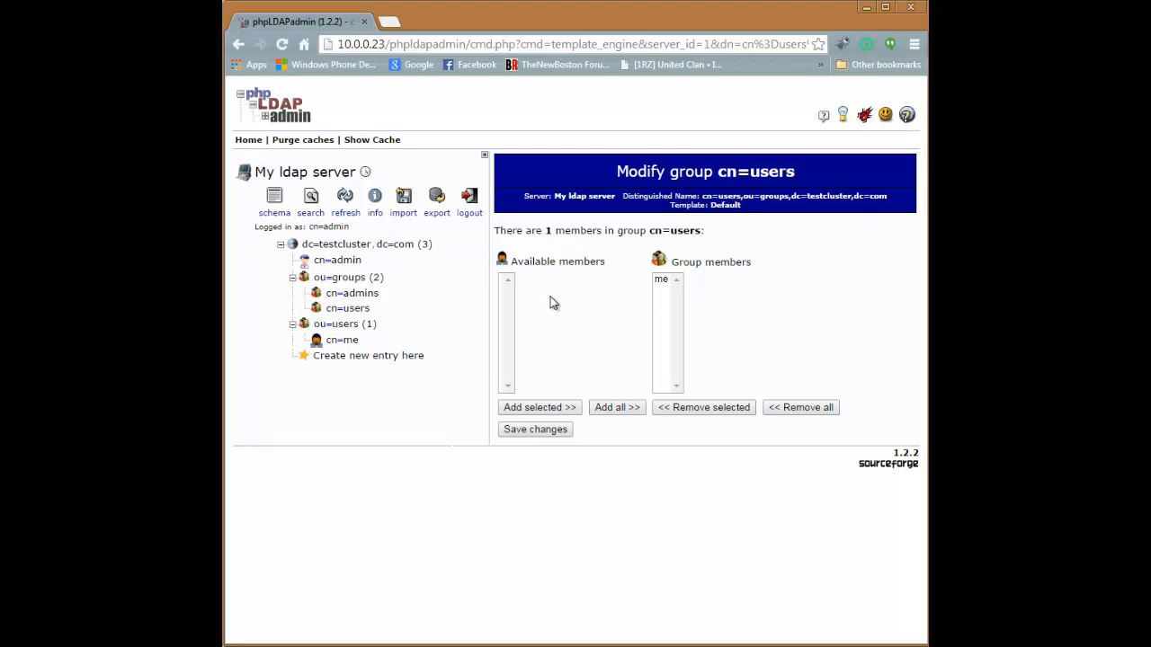
mouse_move(504, 324)
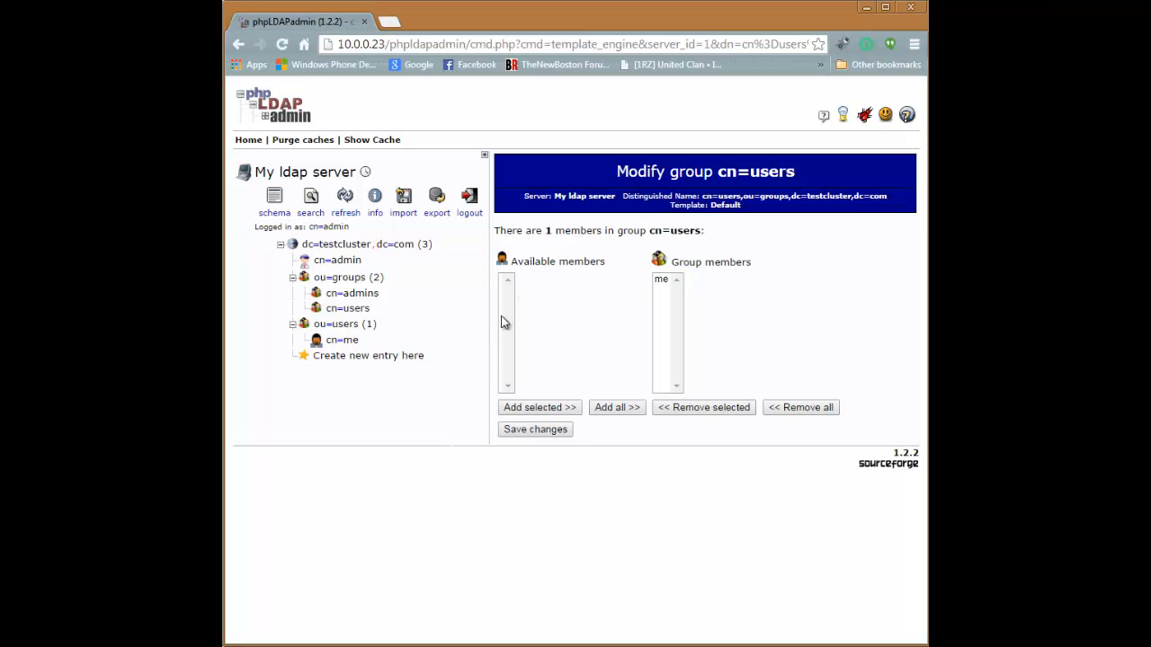
mouse_move(694, 327)
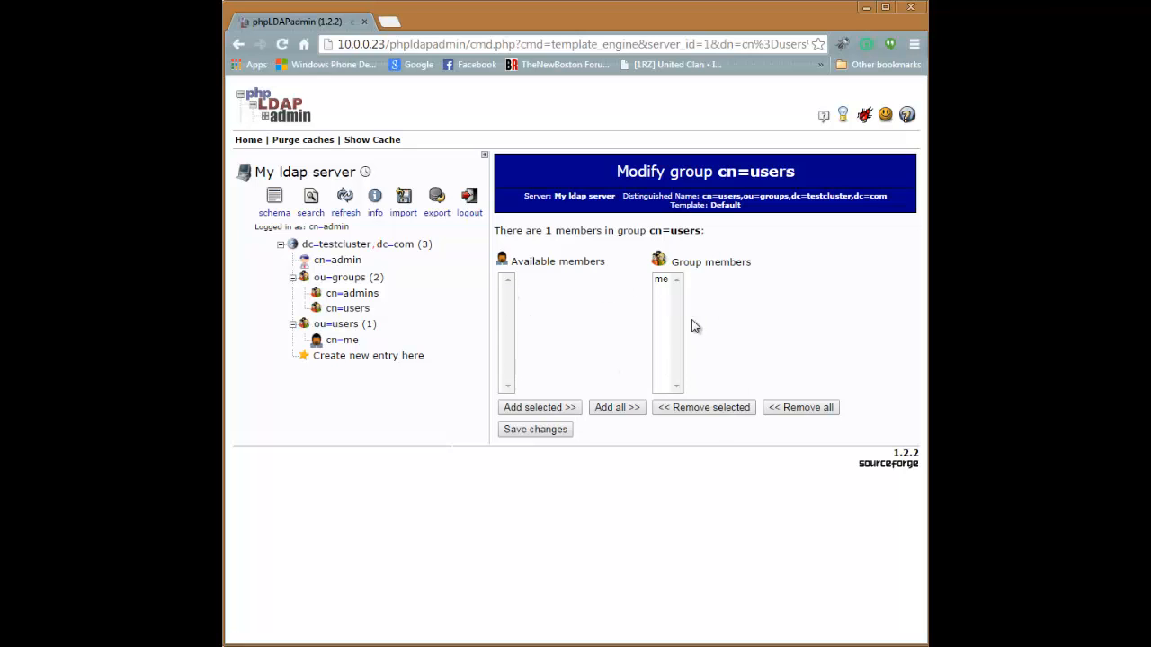
left_click(347, 308)
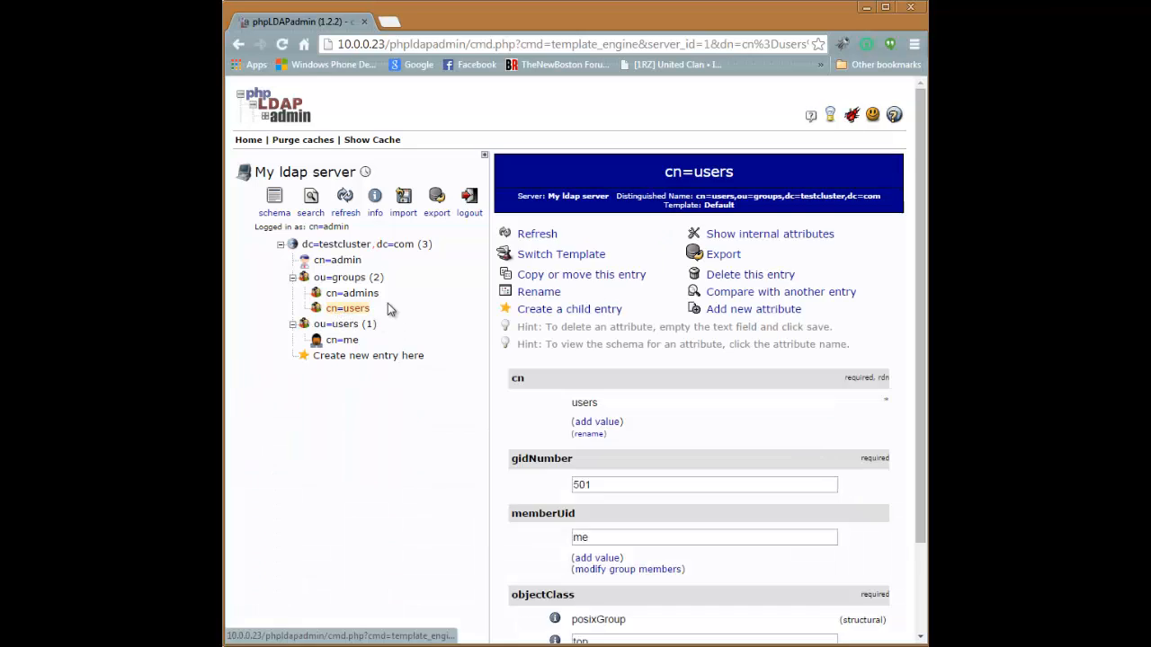
scroll("down", 3)
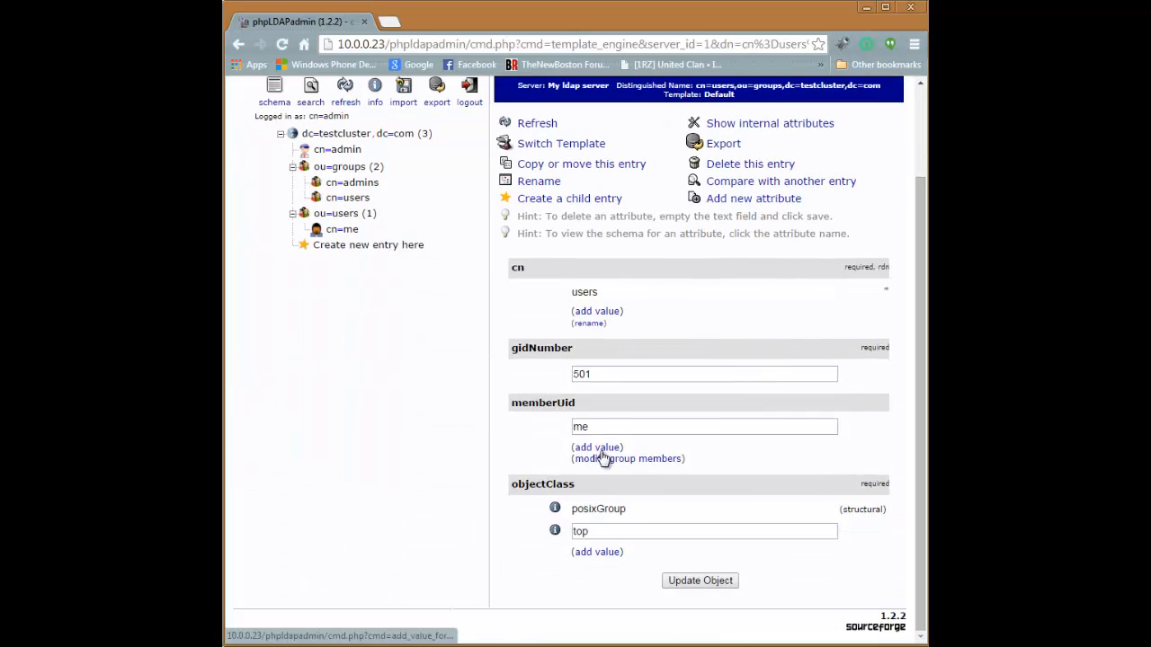
left_click(626, 459)
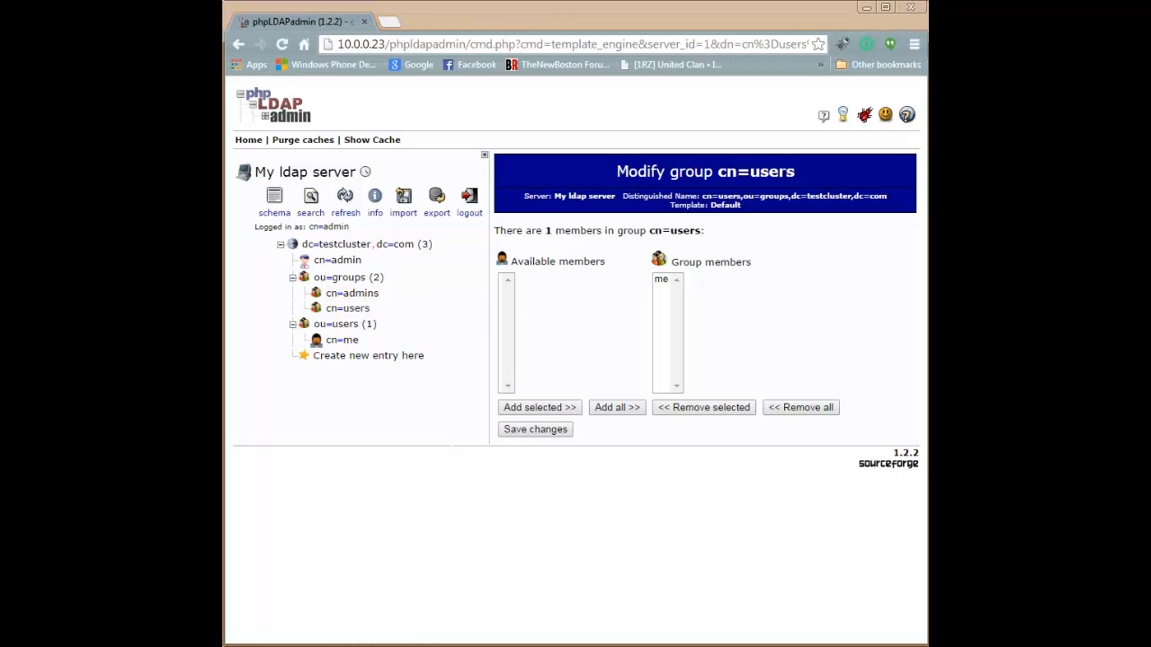
mouse_move(819, 376)
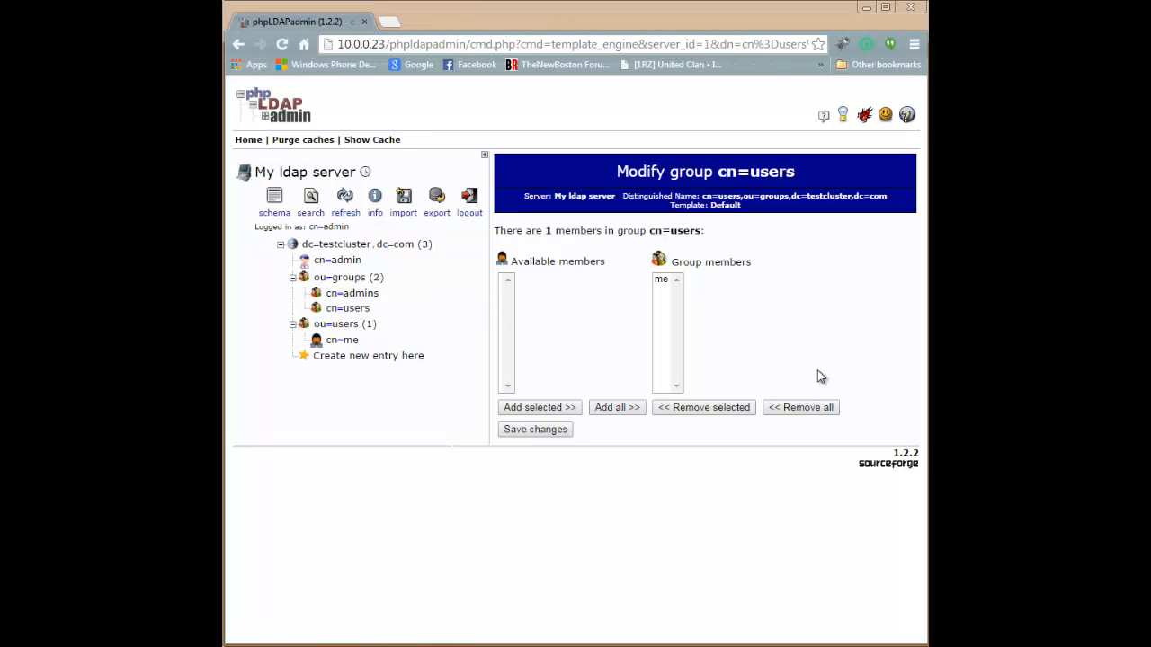
mouse_move(895, 405)
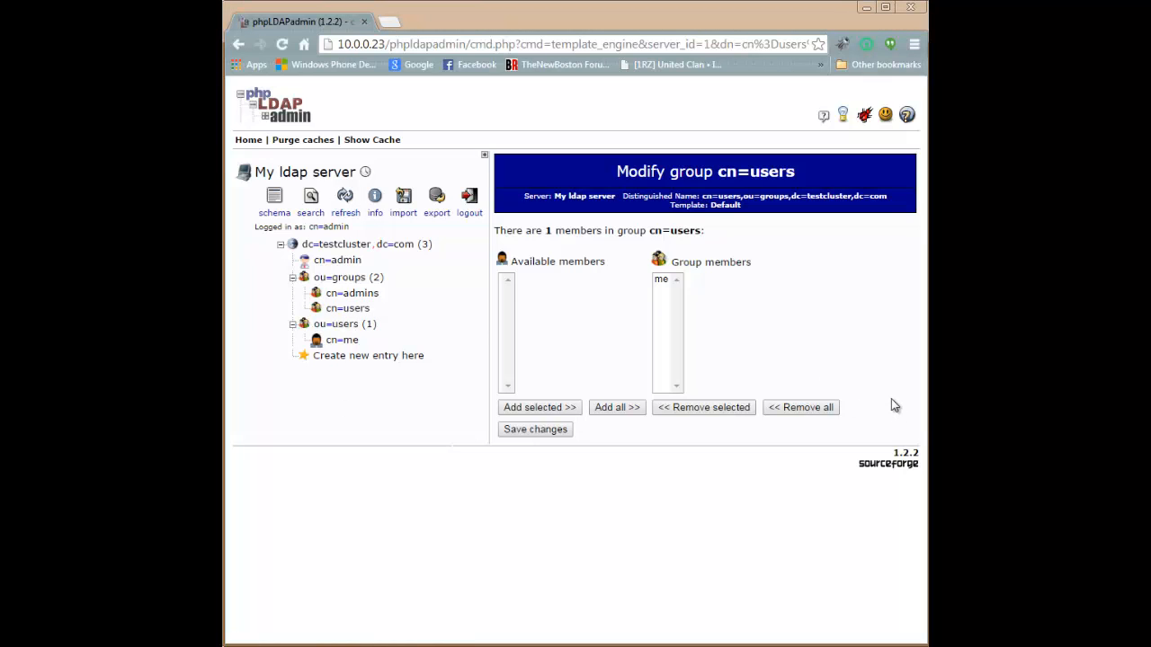
mouse_move(891, 399)
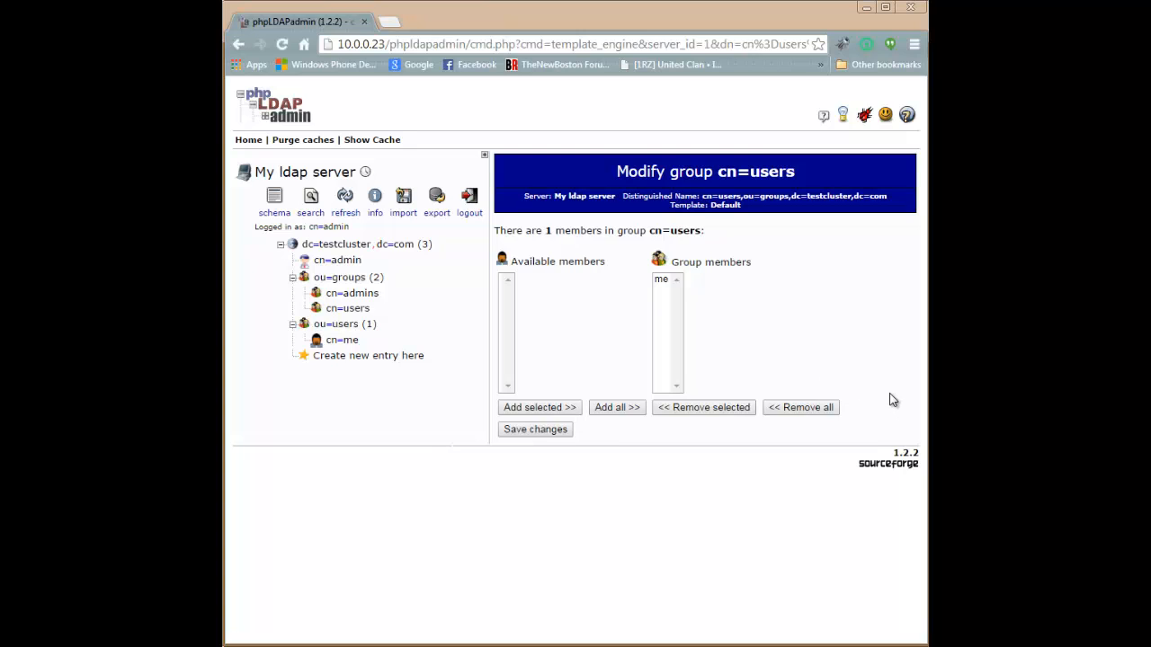